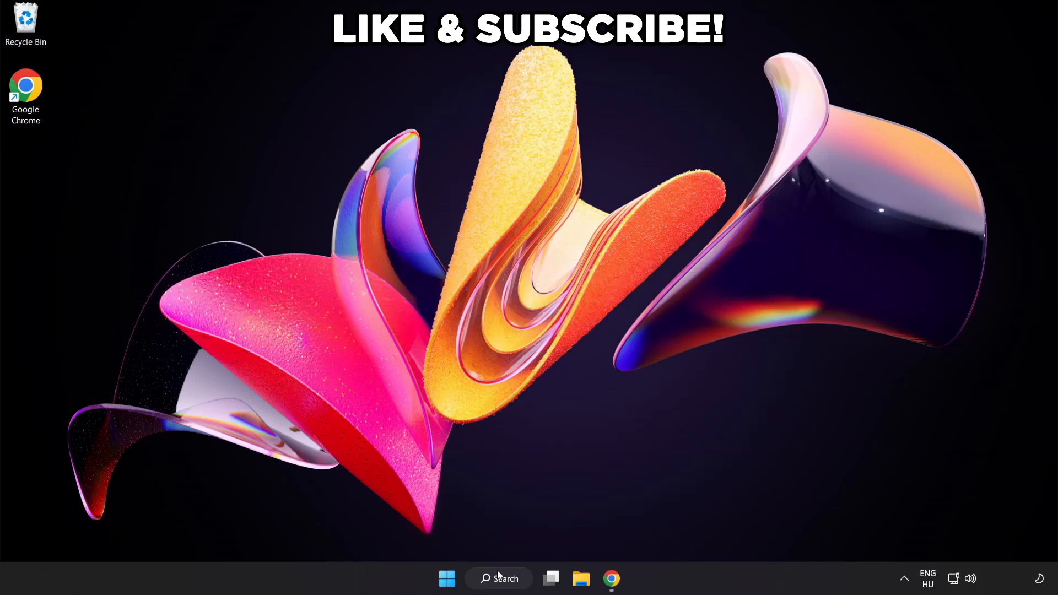
Find 'edit power plan' via search and make High performance the active power plan
left_click(498, 579)
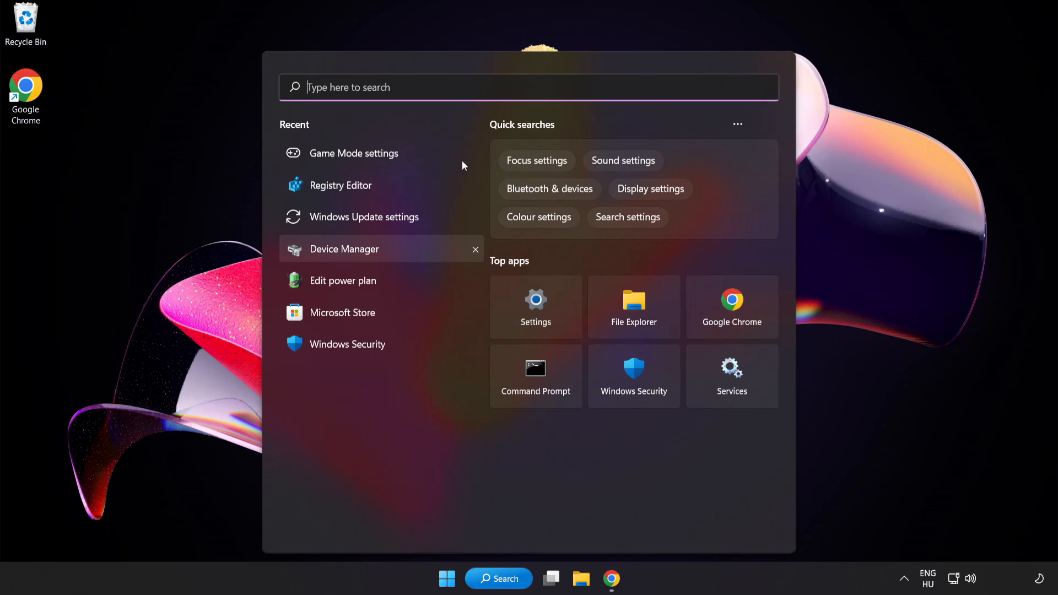
type("edit power plan")
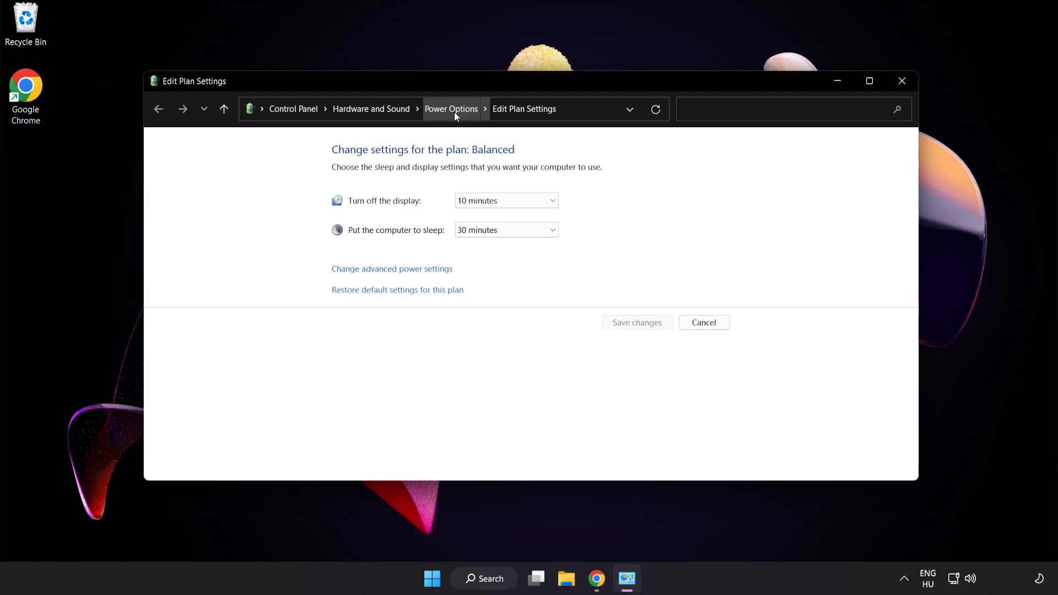
left_click(451, 110)
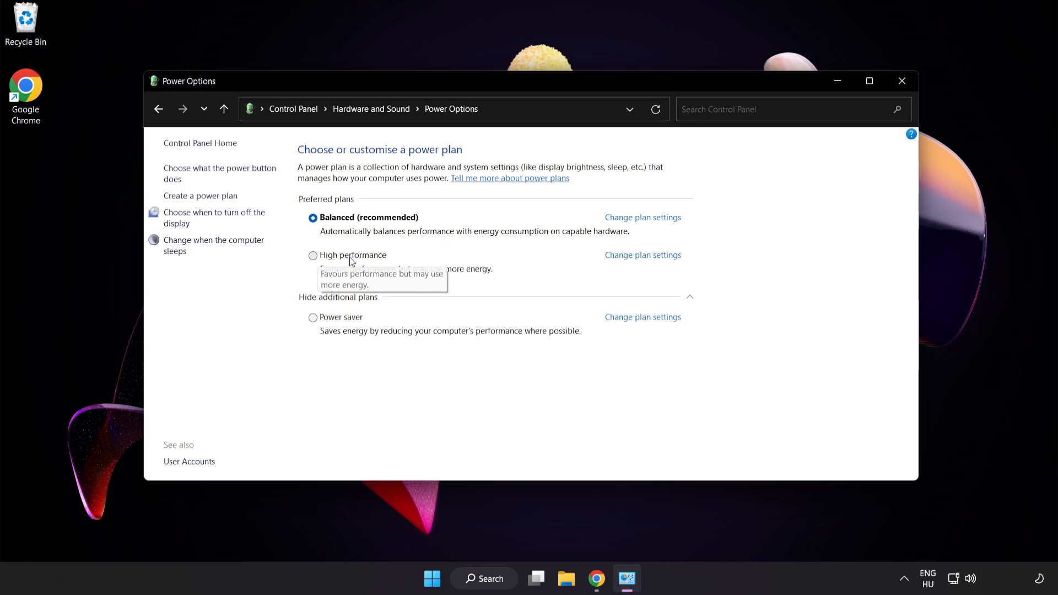
left_click(311, 255)
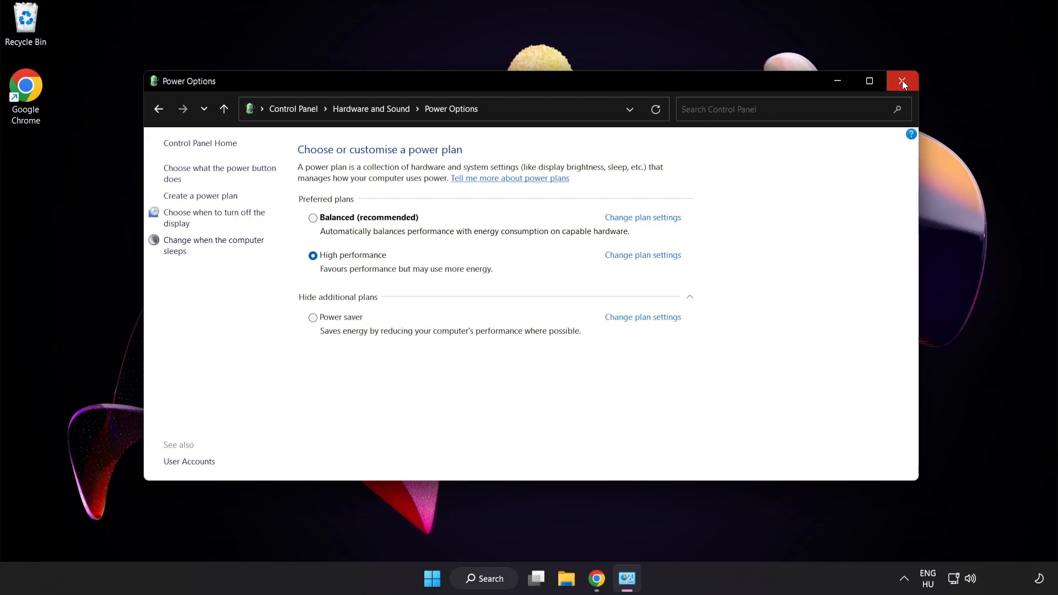
mouse_move(902, 81)
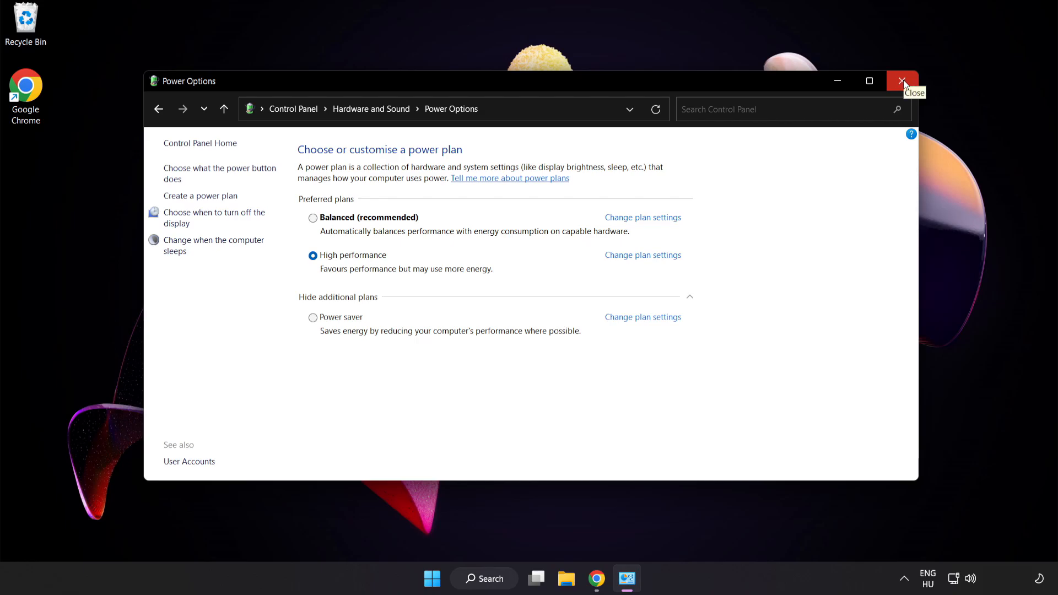
Close Power Options and search for 'device manager' to launch it
left_click(903, 80)
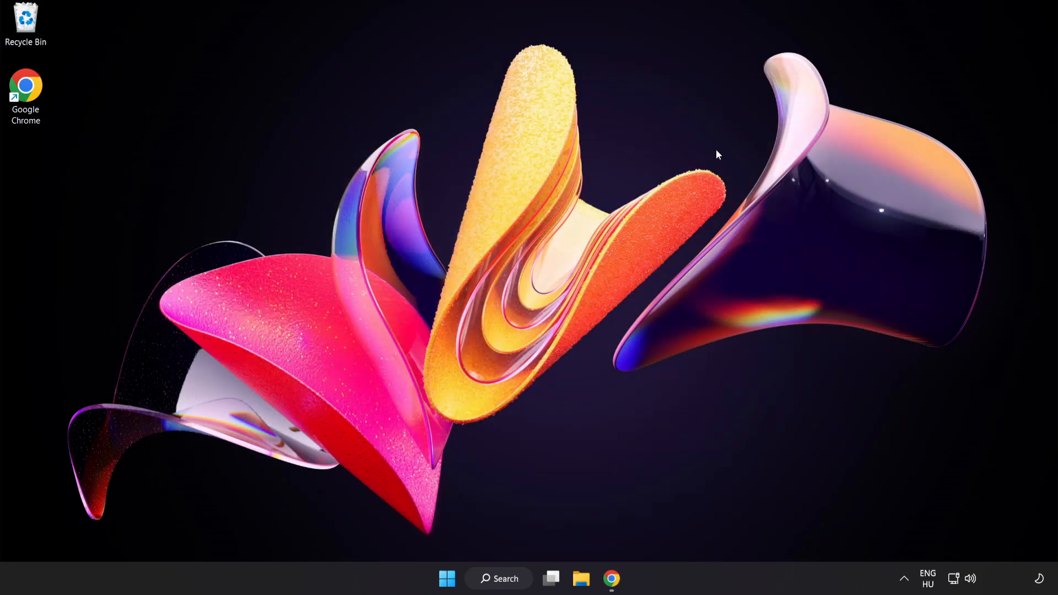
mouse_move(503, 578)
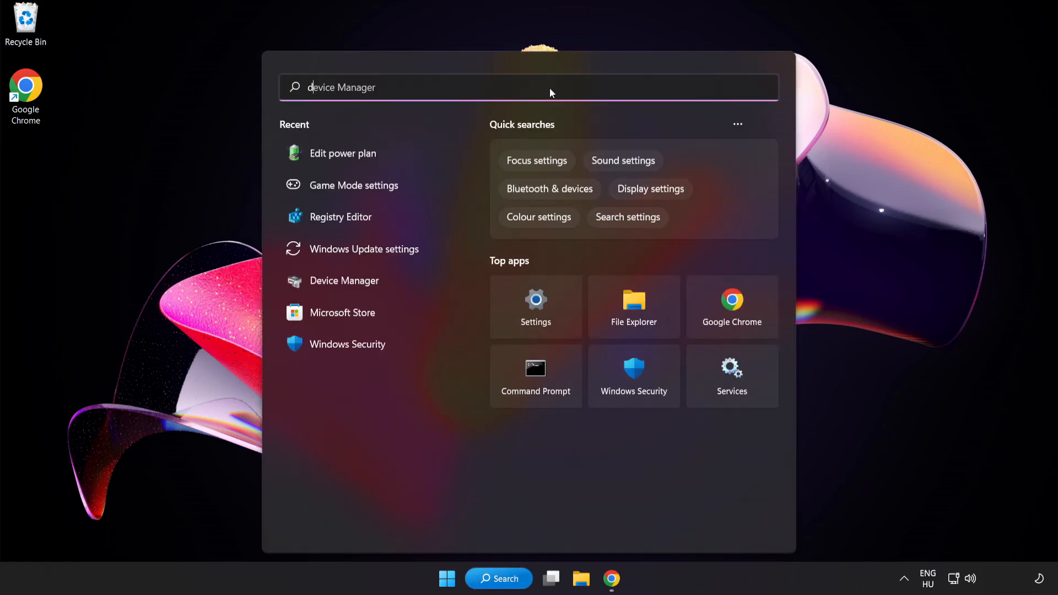
type("device manager")
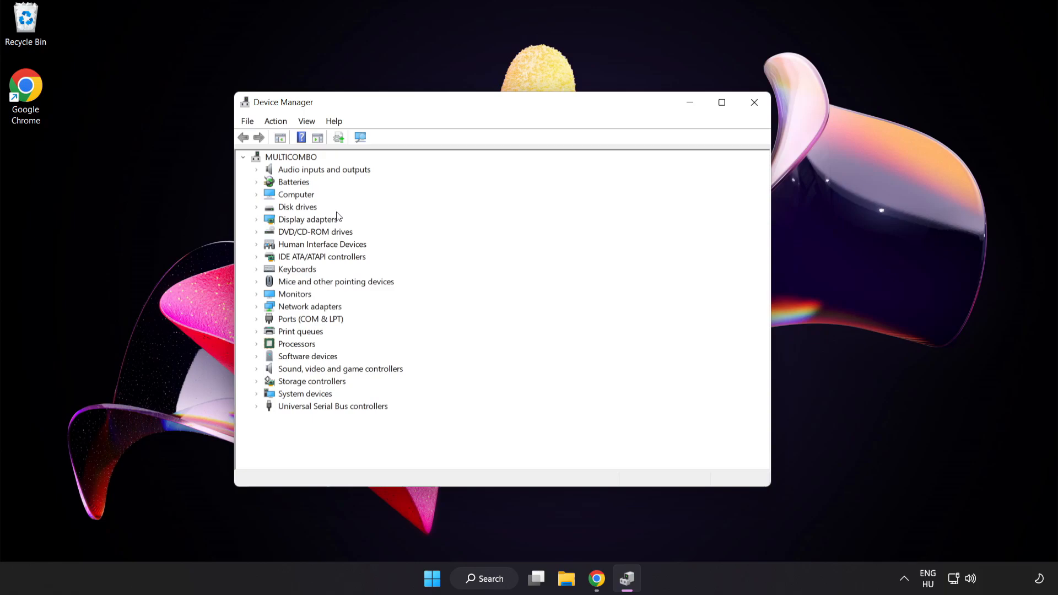
Expand Display adapters and bring up Update driver for the VMware SVGA 3D adapter
left_click(307, 218)
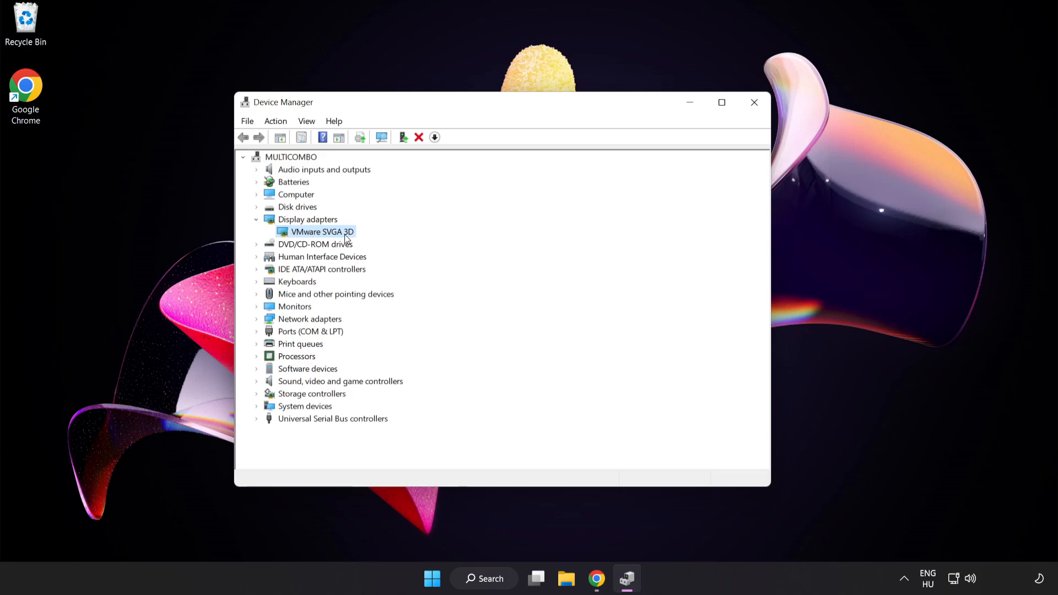
mouse_move(340, 235)
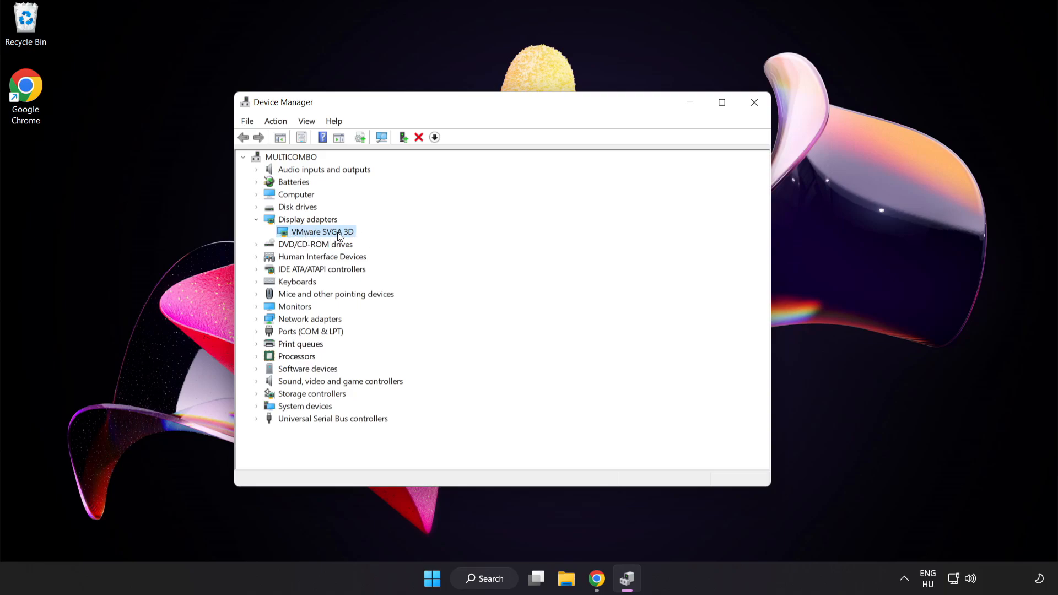
right_click(322, 232)
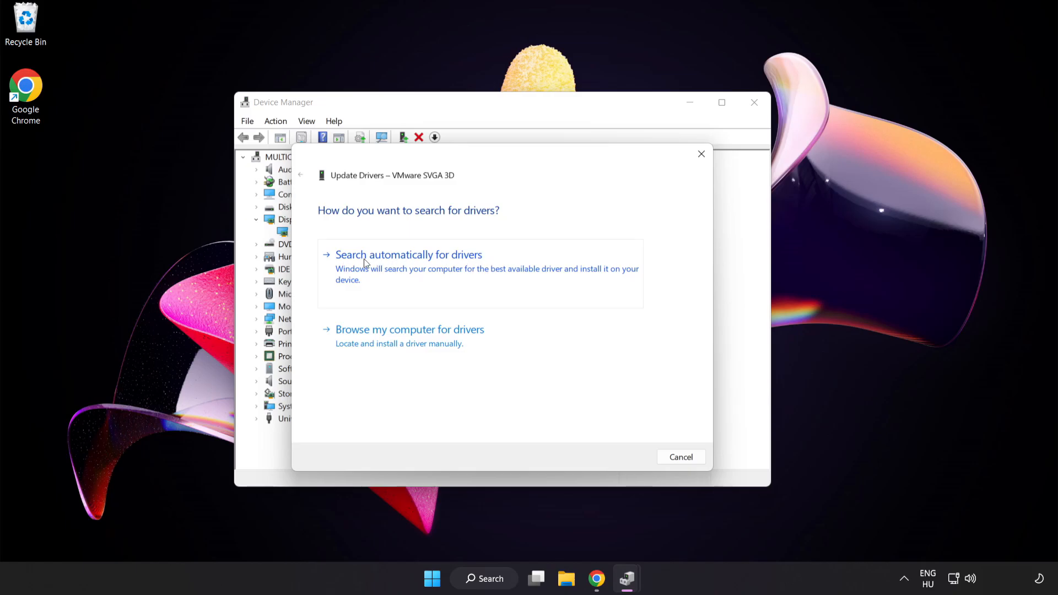
Search automatically for a newer VMware SVGA 3D driver, then close the wizard and Device Manager
left_click(407, 254)
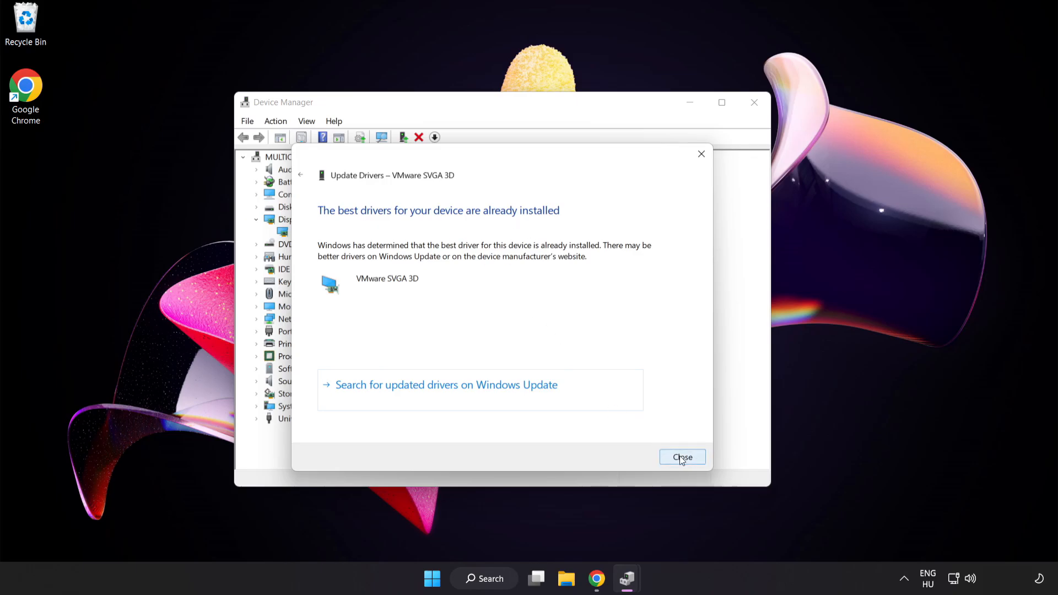
left_click(681, 457)
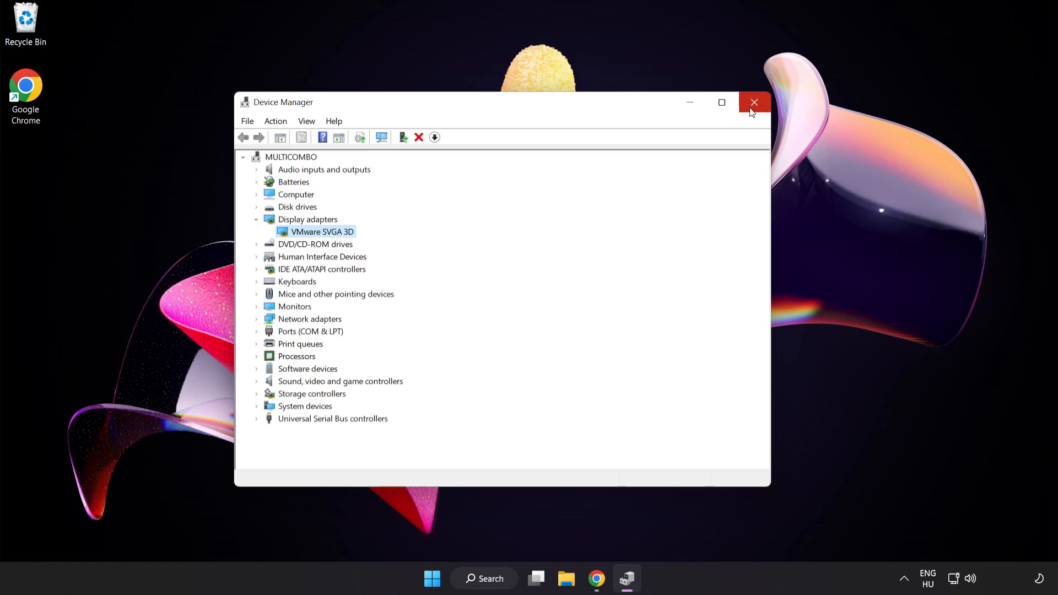
left_click(754, 101)
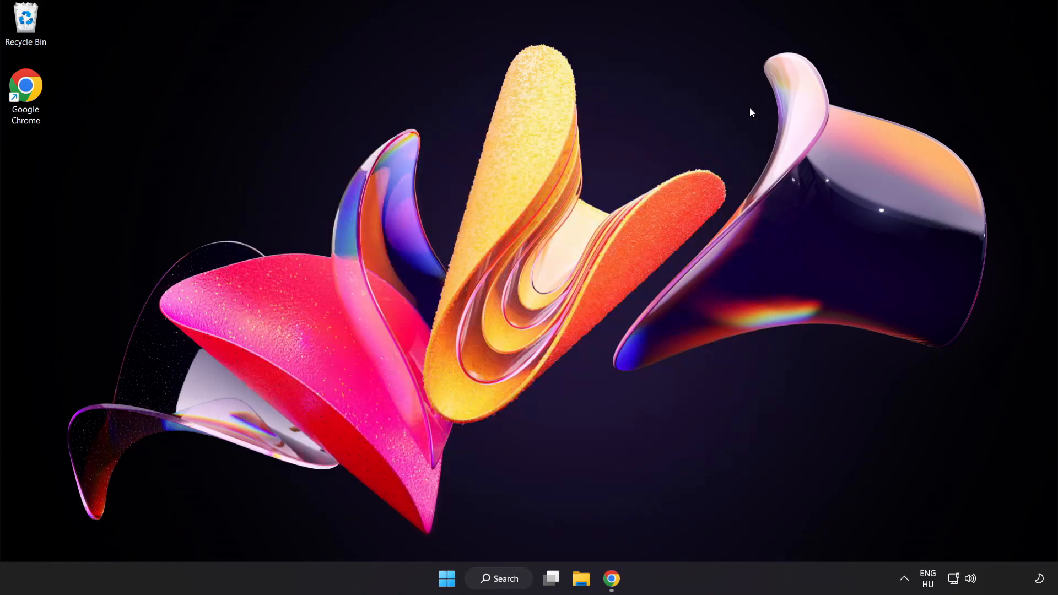
mouse_move(526, 543)
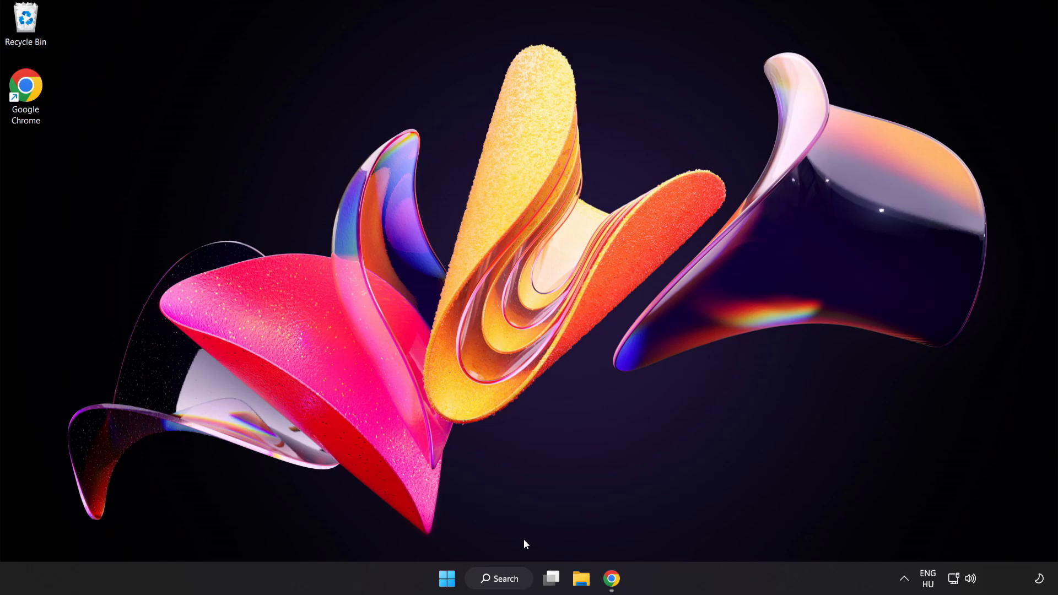
Search 'game mode settings' and land on the Game Mode page in Settings
left_click(498, 579)
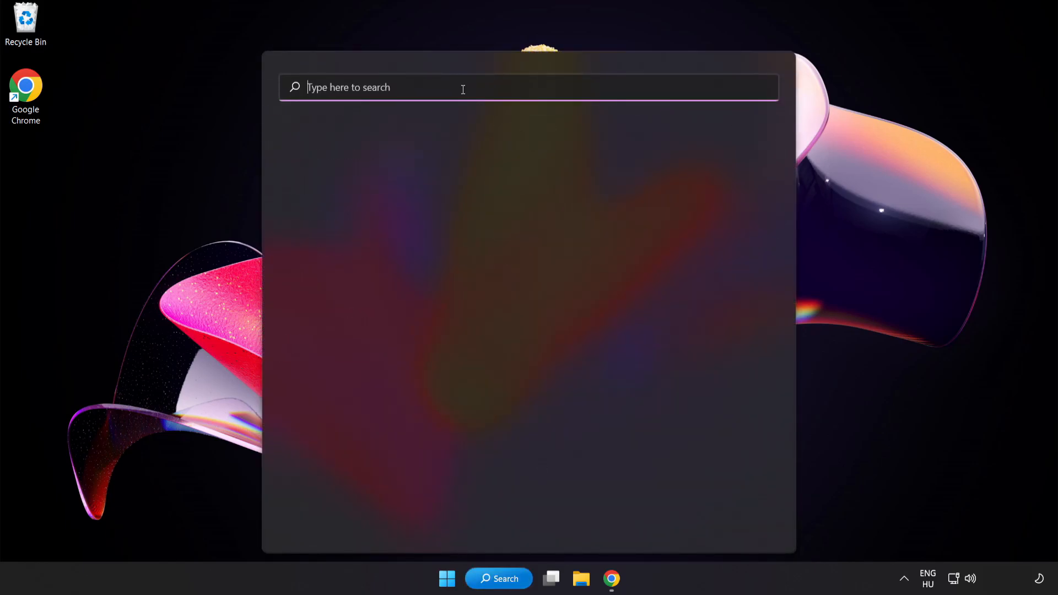
type("game mode settings")
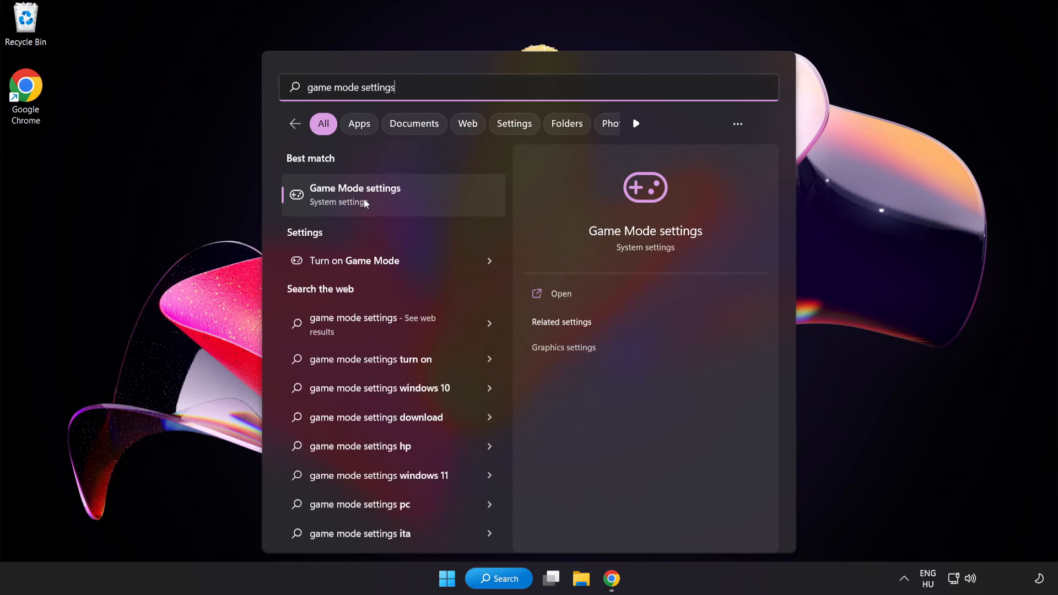
left_click(353, 194)
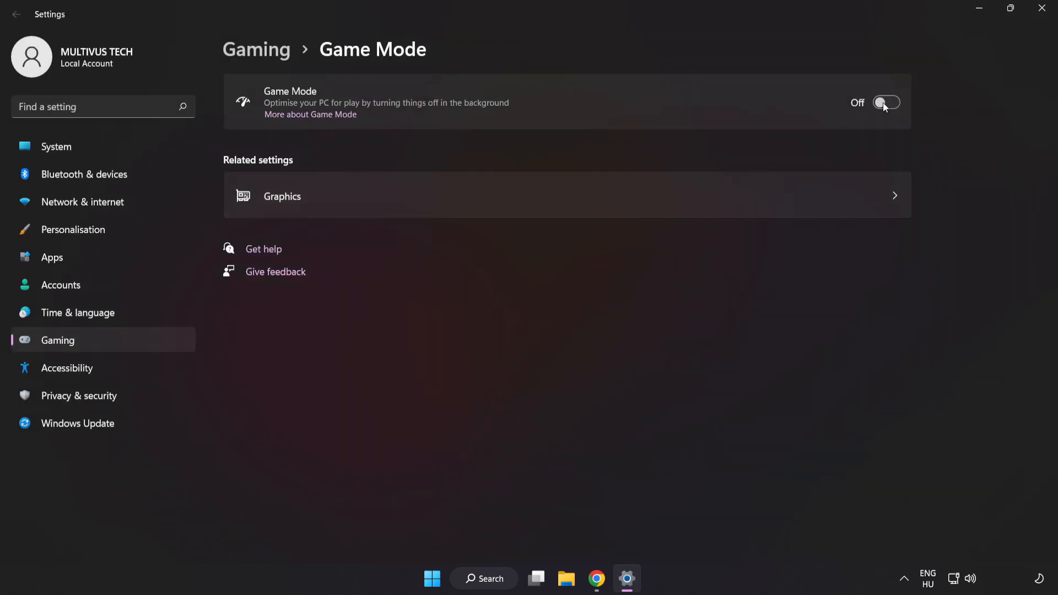
Switch Game Mode On and turn off opening Xbox Game Bar with the controller button
left_click(886, 103)
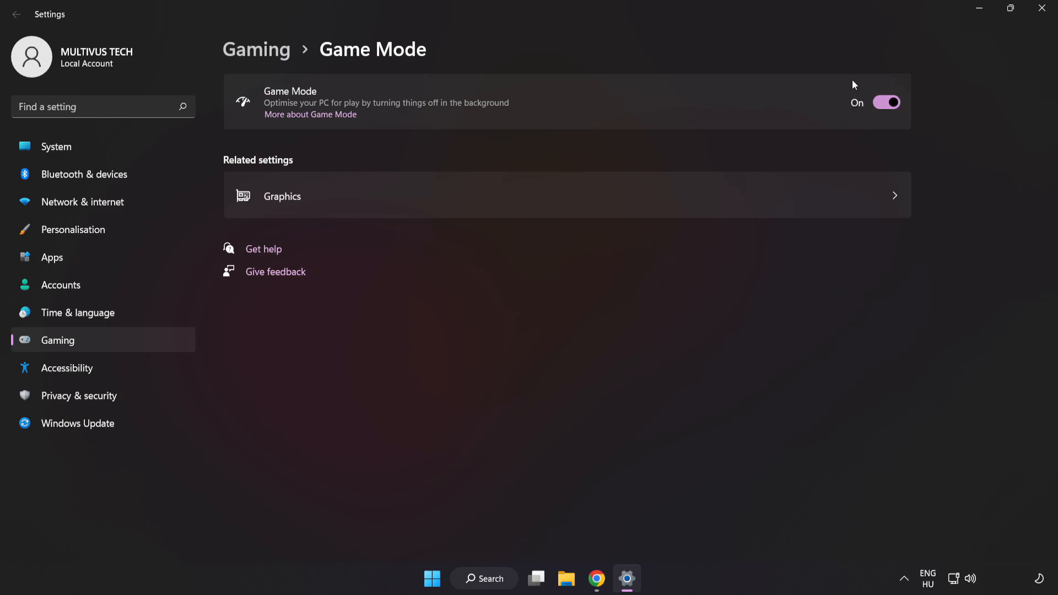
mouse_move(283, 85)
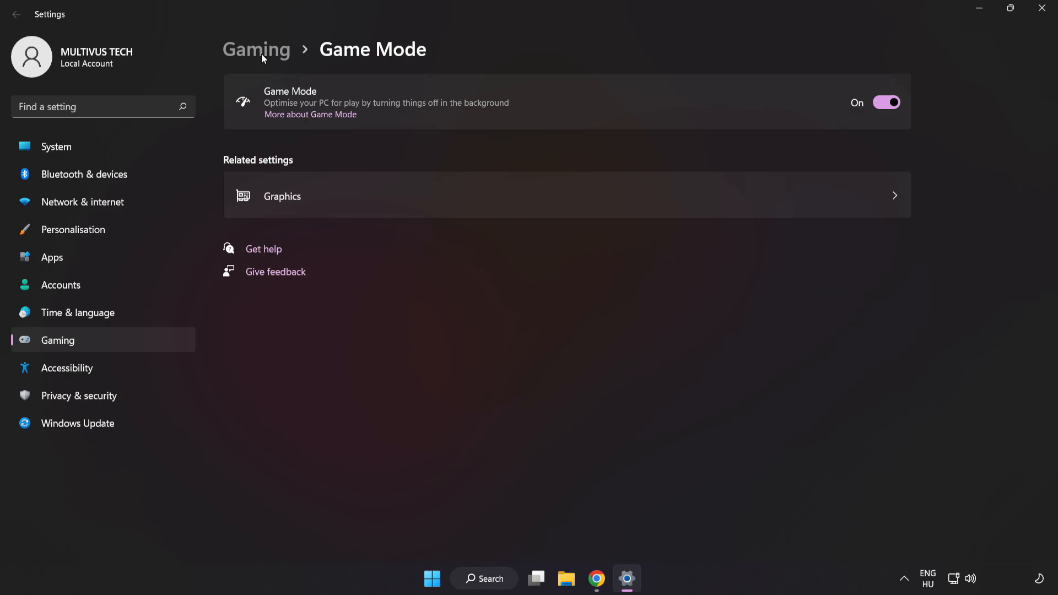
left_click(256, 48)
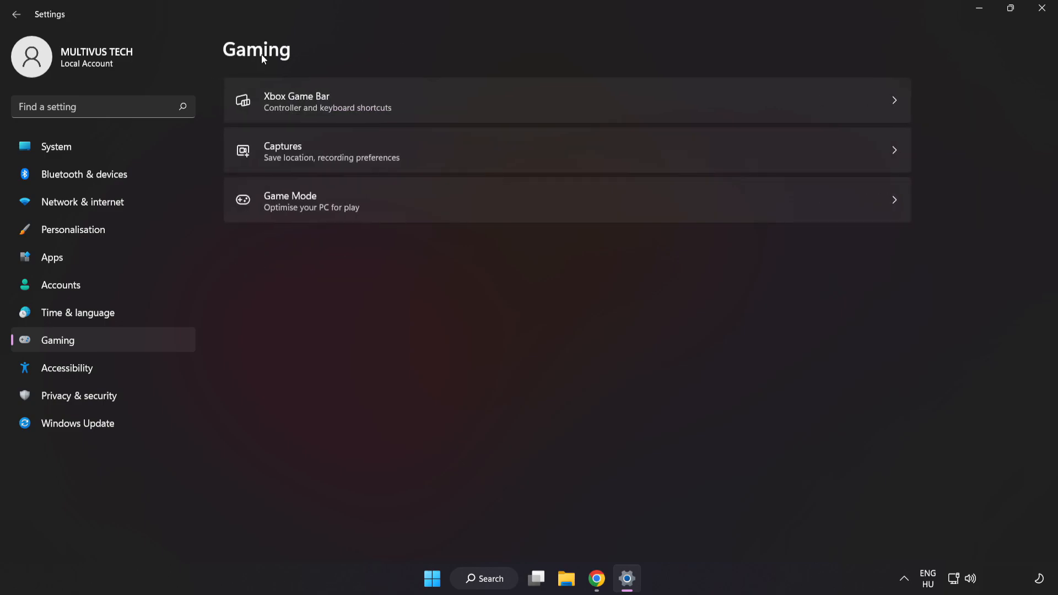
mouse_move(339, 105)
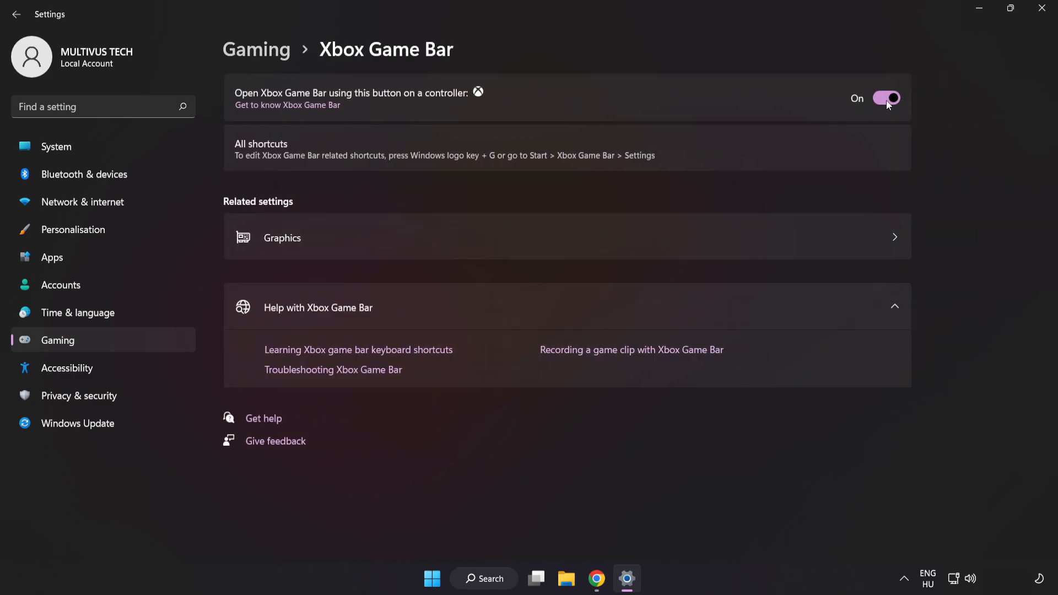
left_click(886, 98)
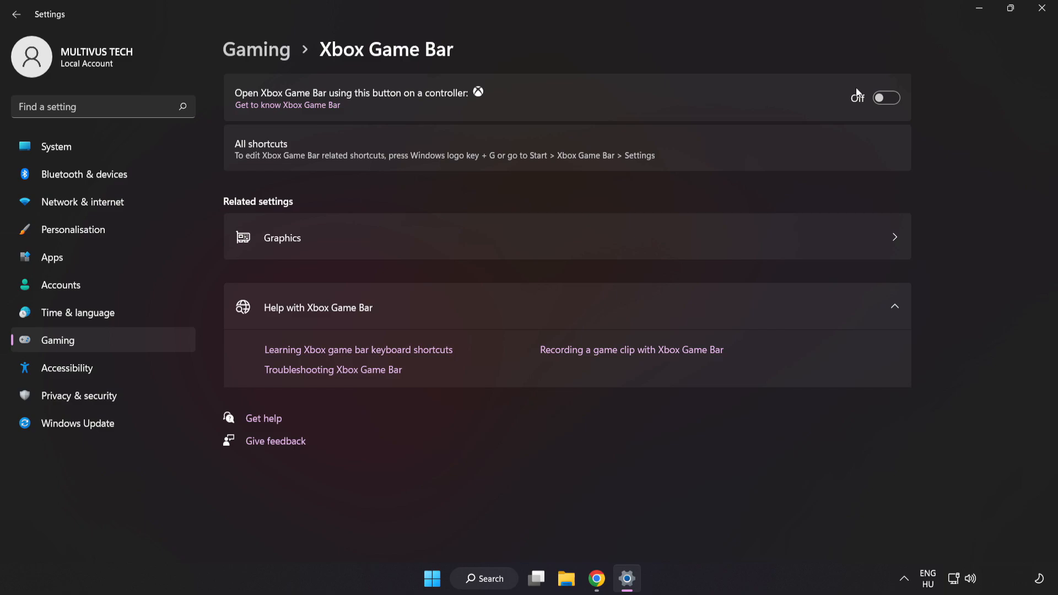
mouse_move(841, 100)
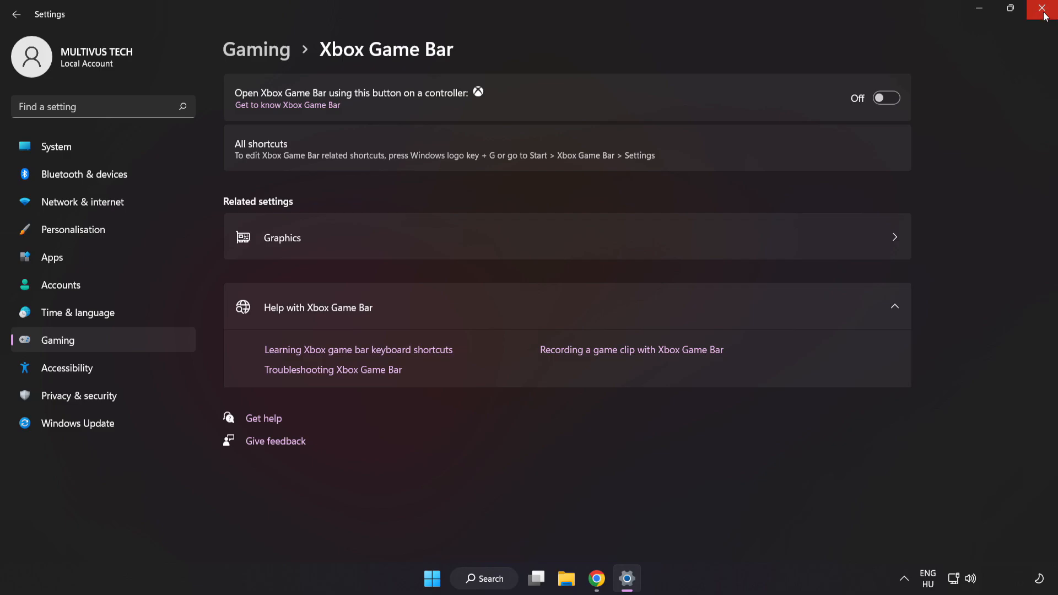
Close Settings and launch Task Manager from the Start button's Win+X menu
left_click(1046, 9)
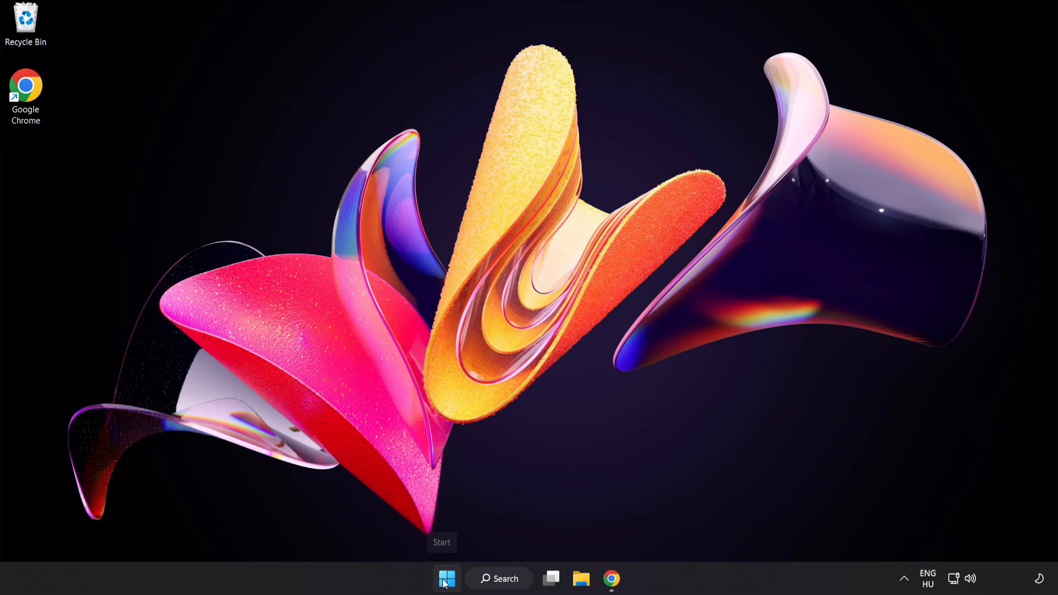
right_click(446, 578)
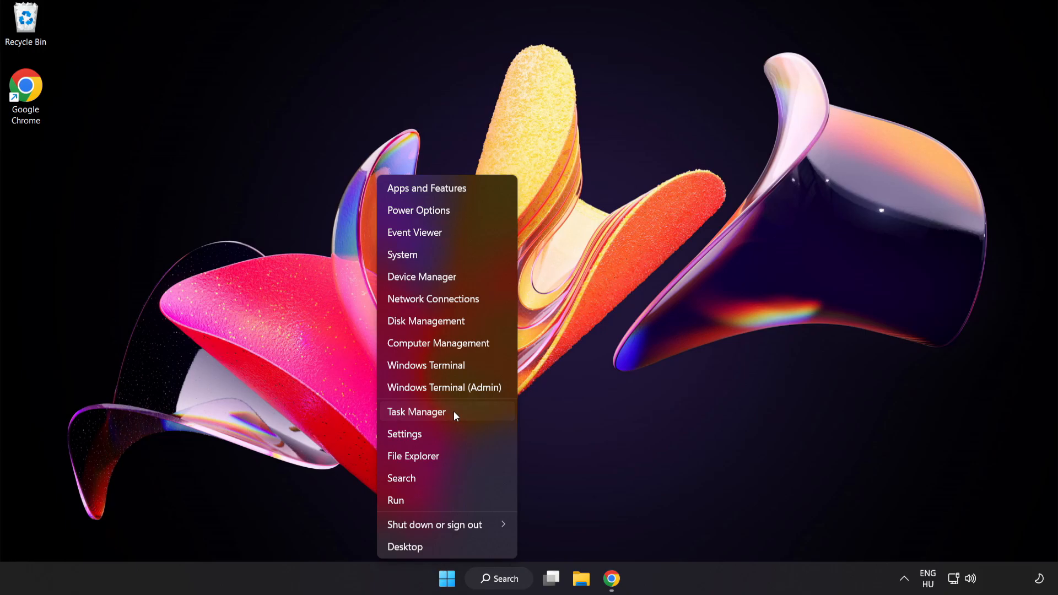
left_click(417, 412)
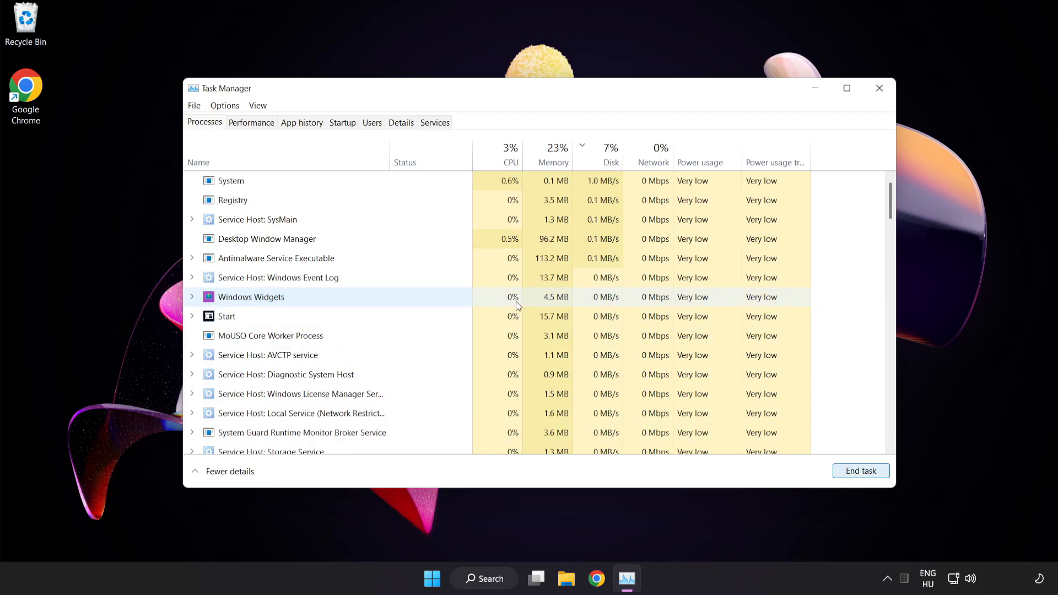
Disable Cortana, Phone Link and Terminal as startup apps on the Startup tab
scroll("down", 3)
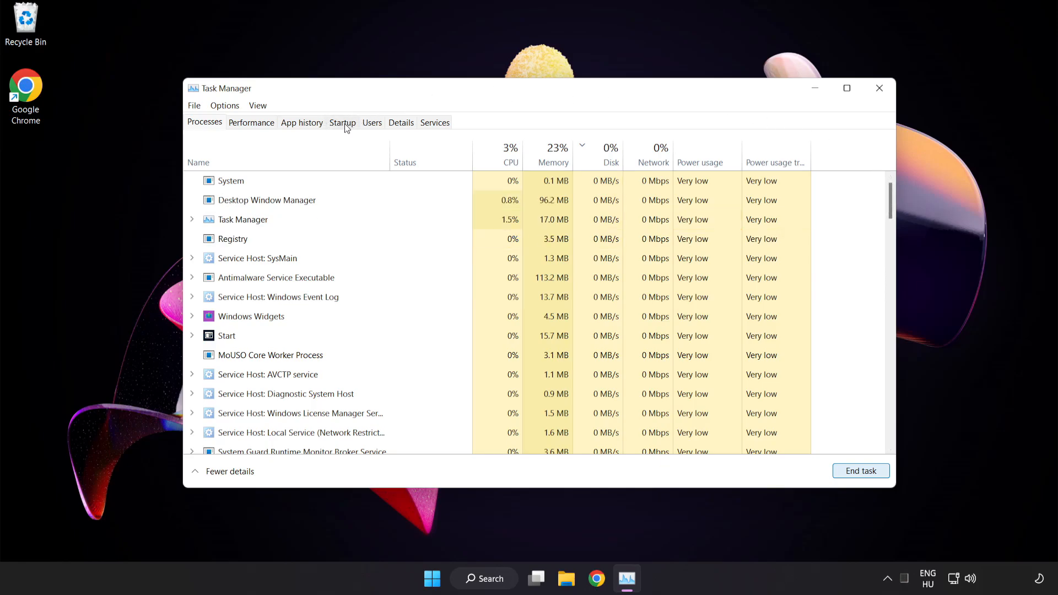
left_click(341, 122)
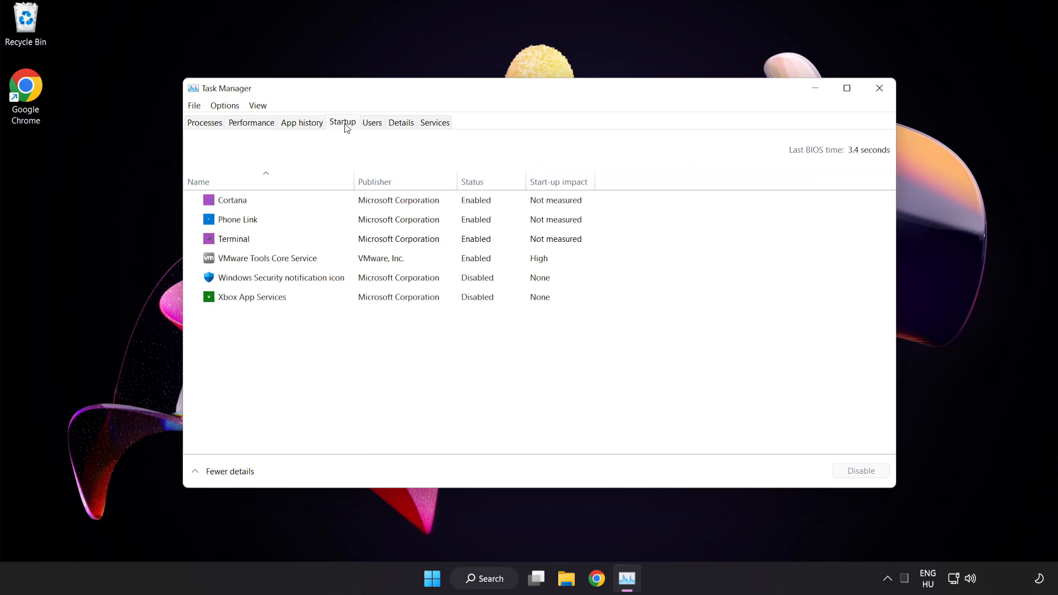
left_click(281, 277)
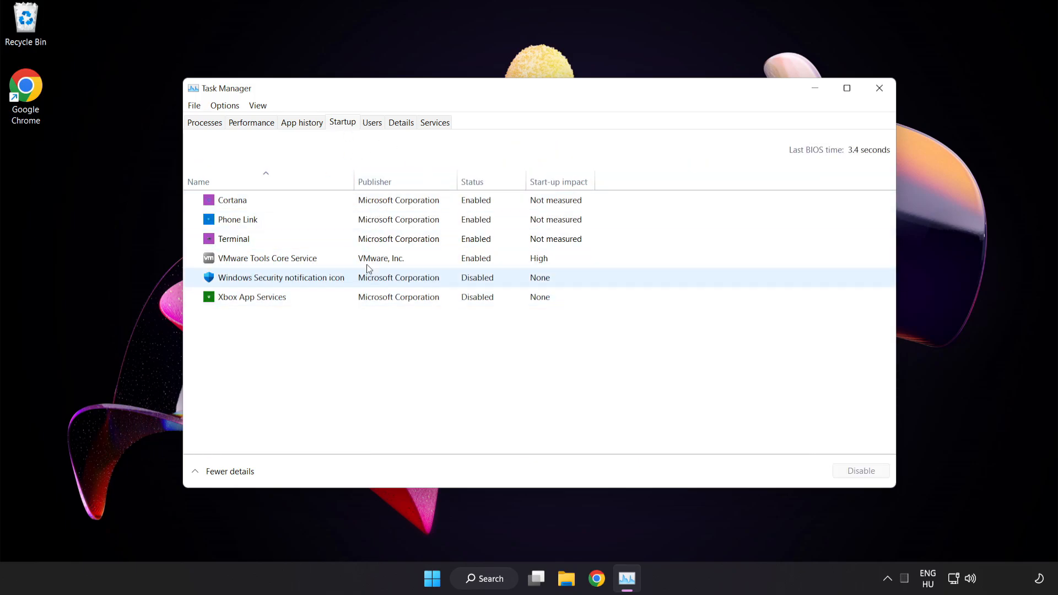
left_click(233, 200)
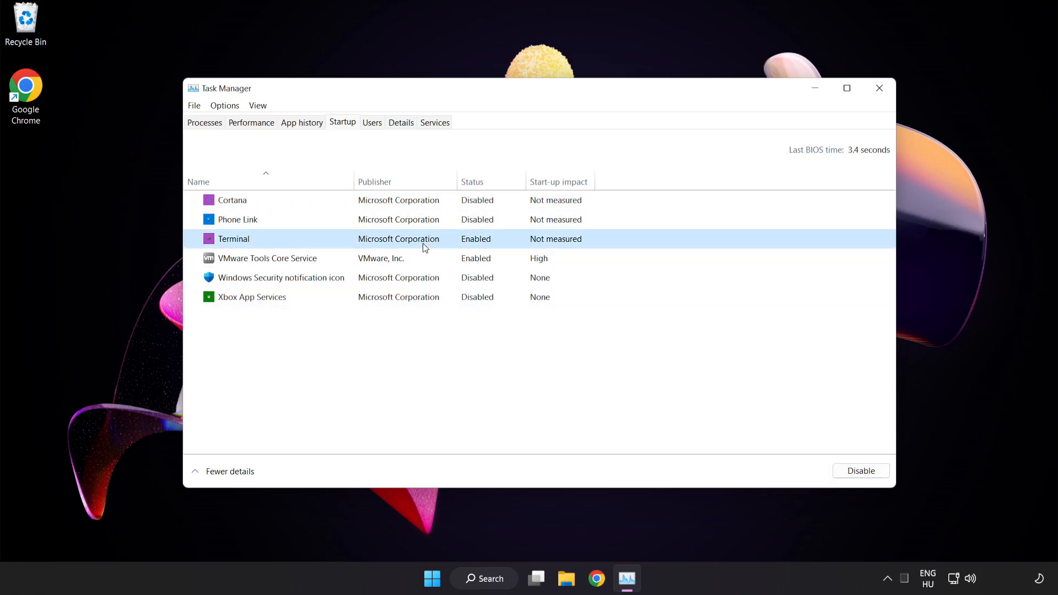
left_click(860, 471)
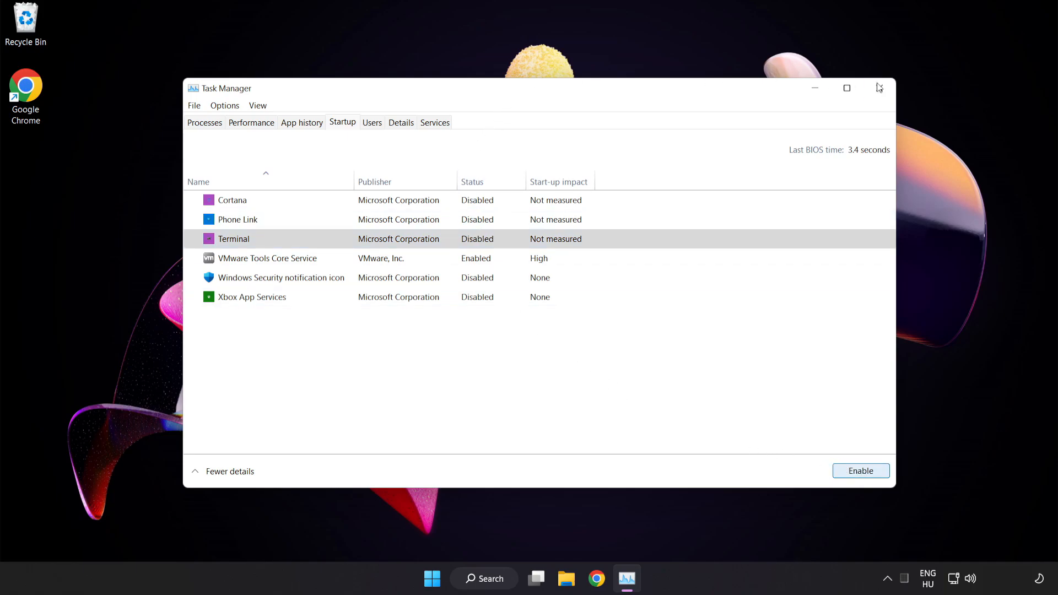
mouse_move(879, 89)
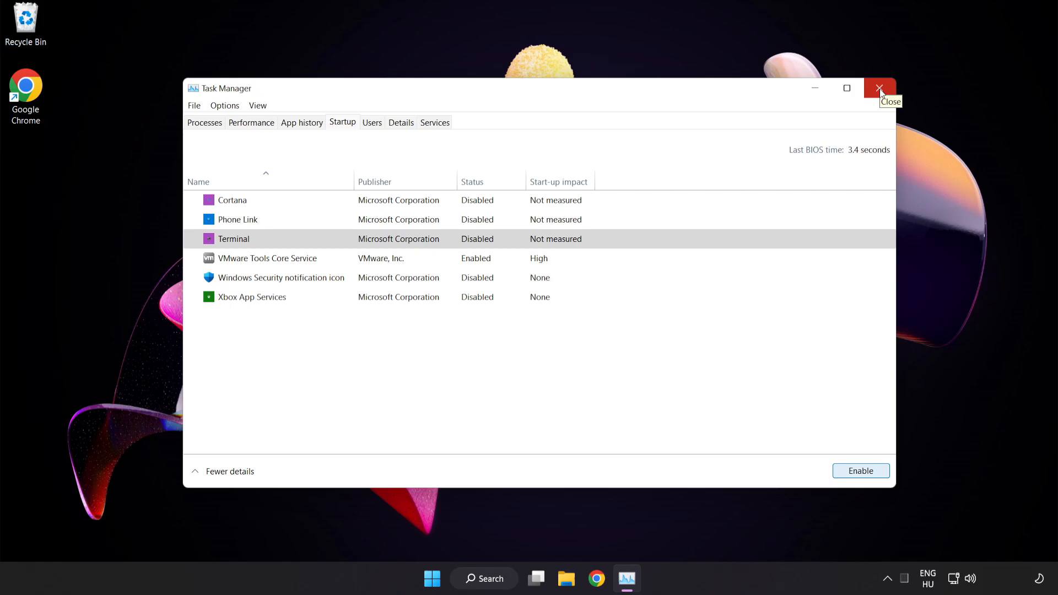
Close Task Manager and reach Windows Update settings via a search for 'update'
left_click(880, 88)
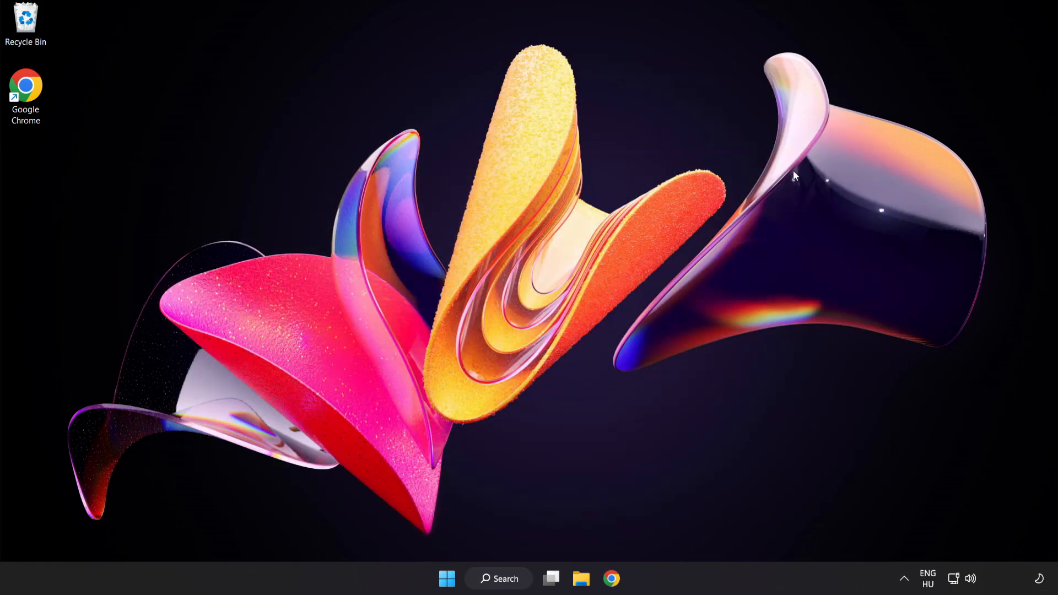
mouse_move(505, 578)
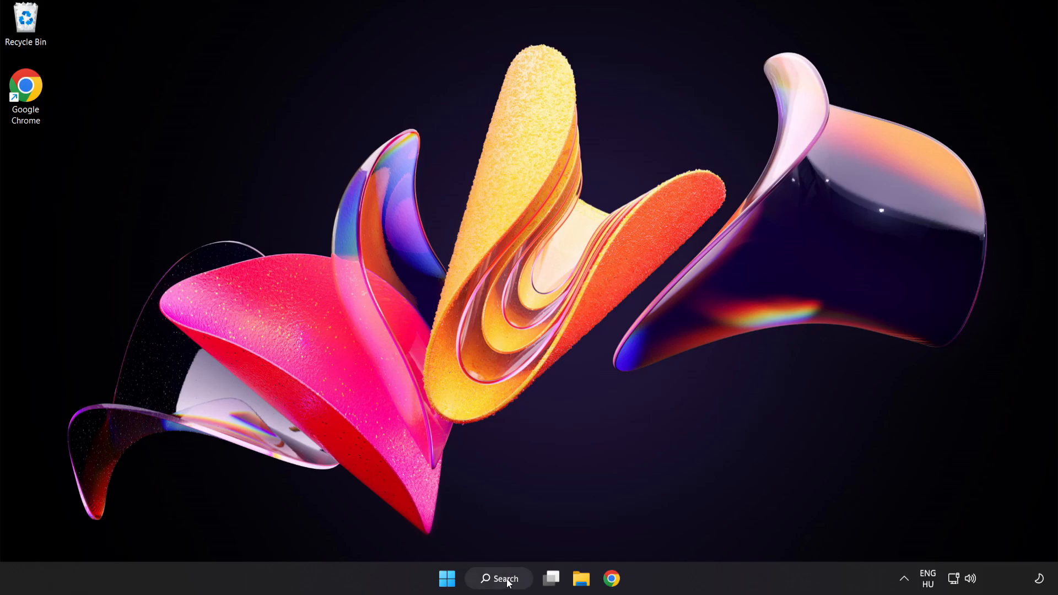
left_click(498, 578)
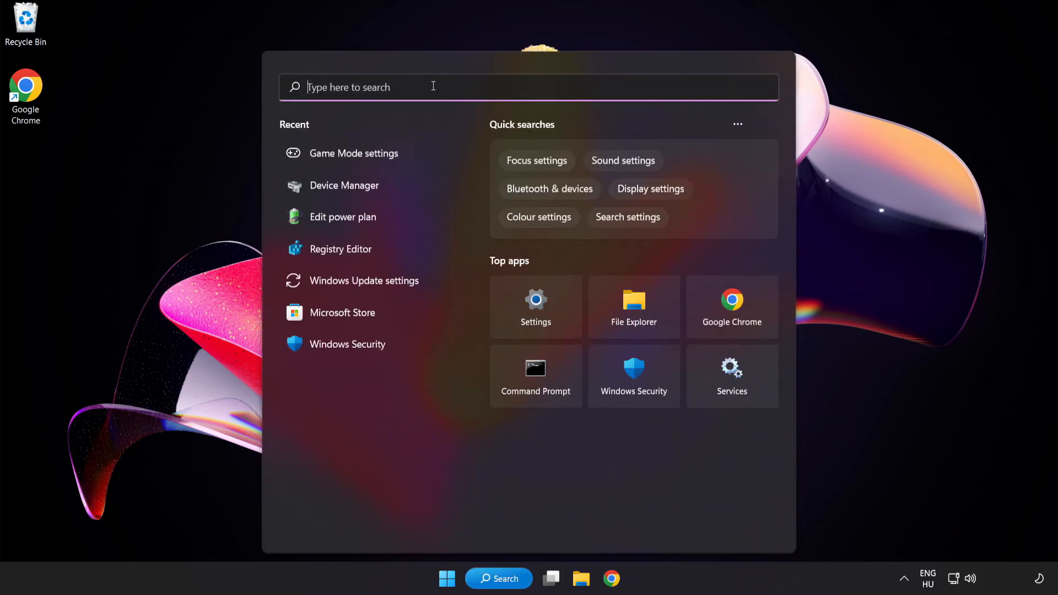
type("update")
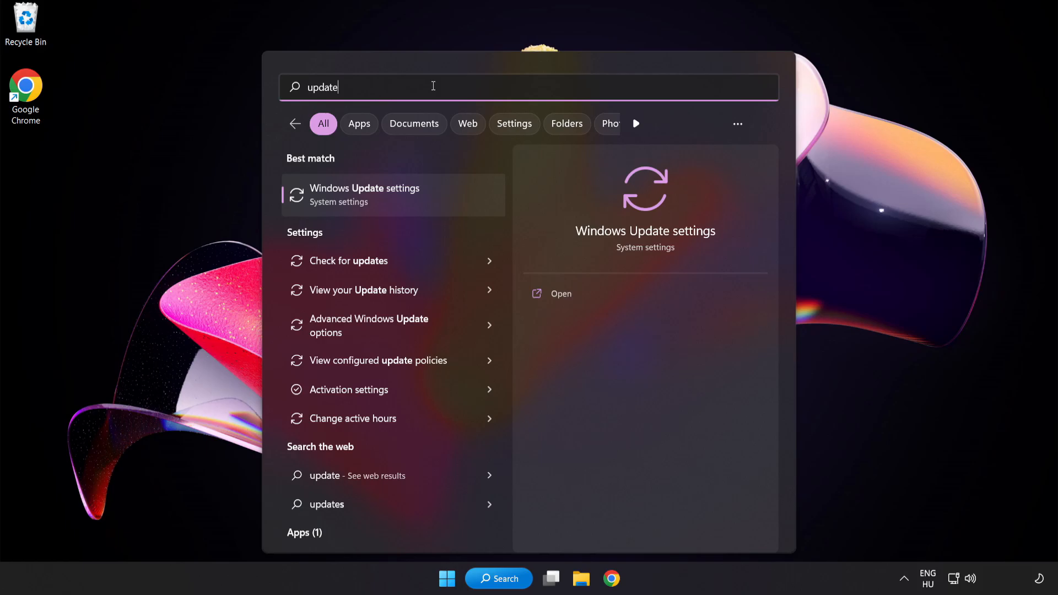
mouse_move(435, 195)
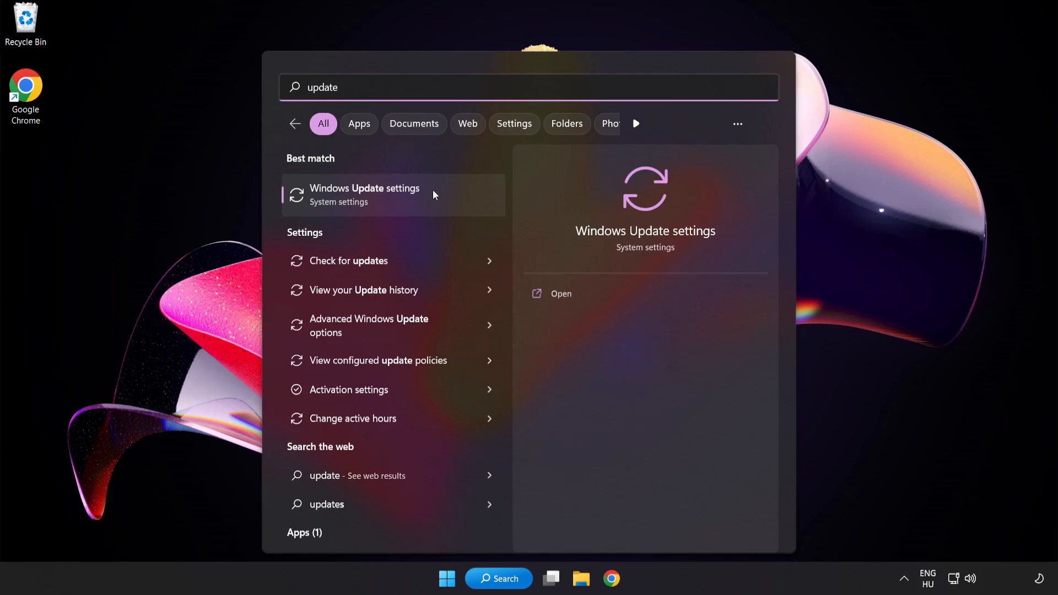
left_click(364, 195)
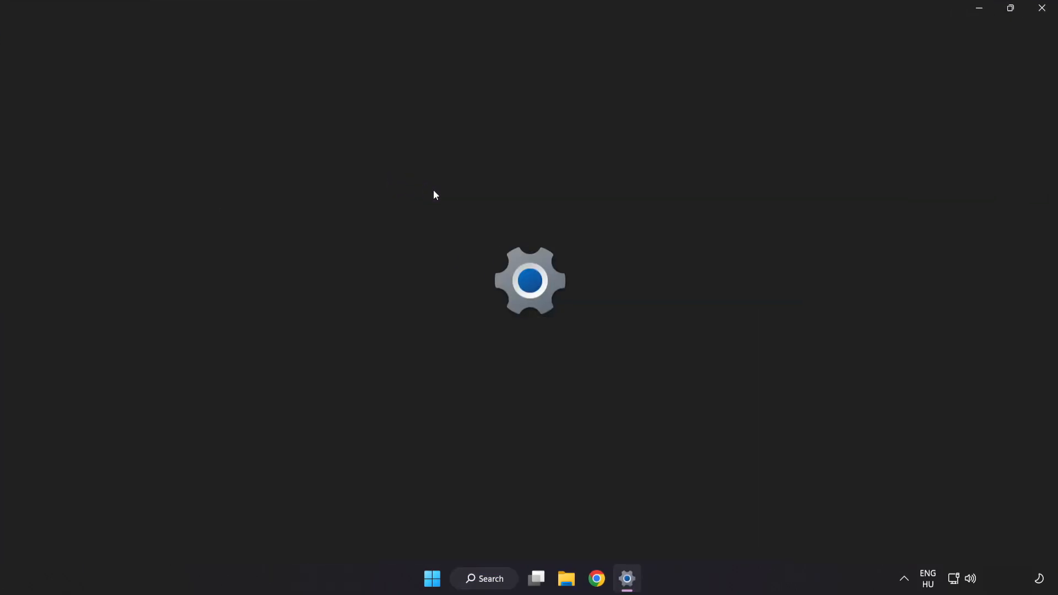
Run Check for updates, which reports the PC is up to date
left_click(627, 578)
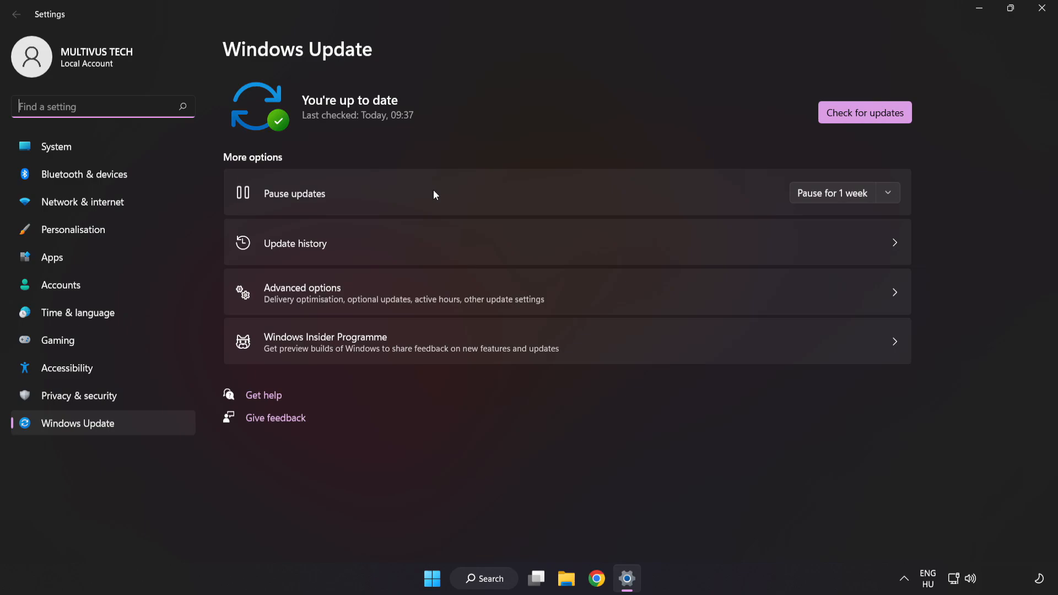
mouse_move(864, 113)
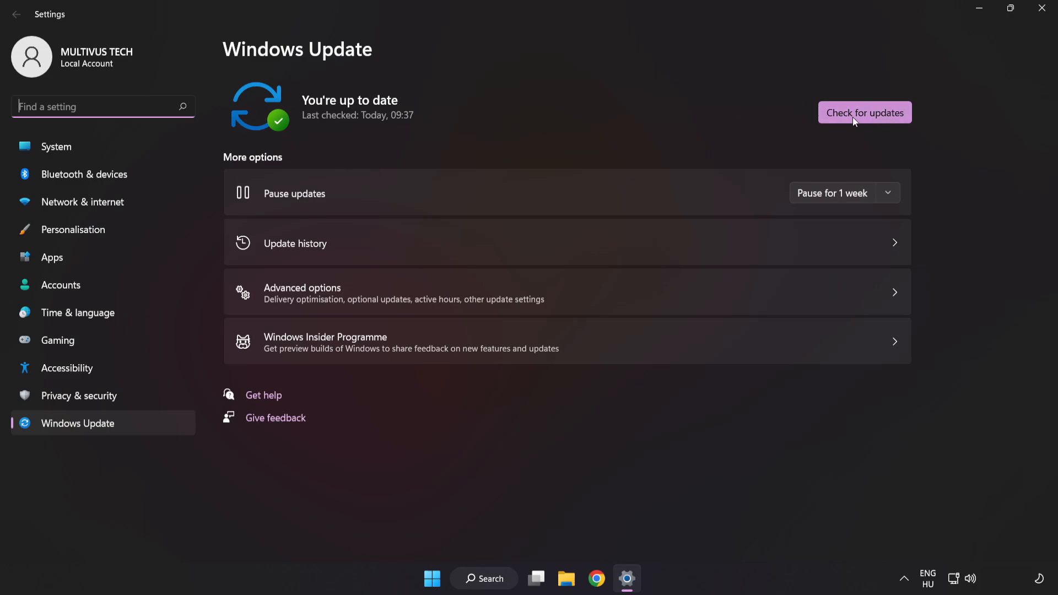
left_click(864, 112)
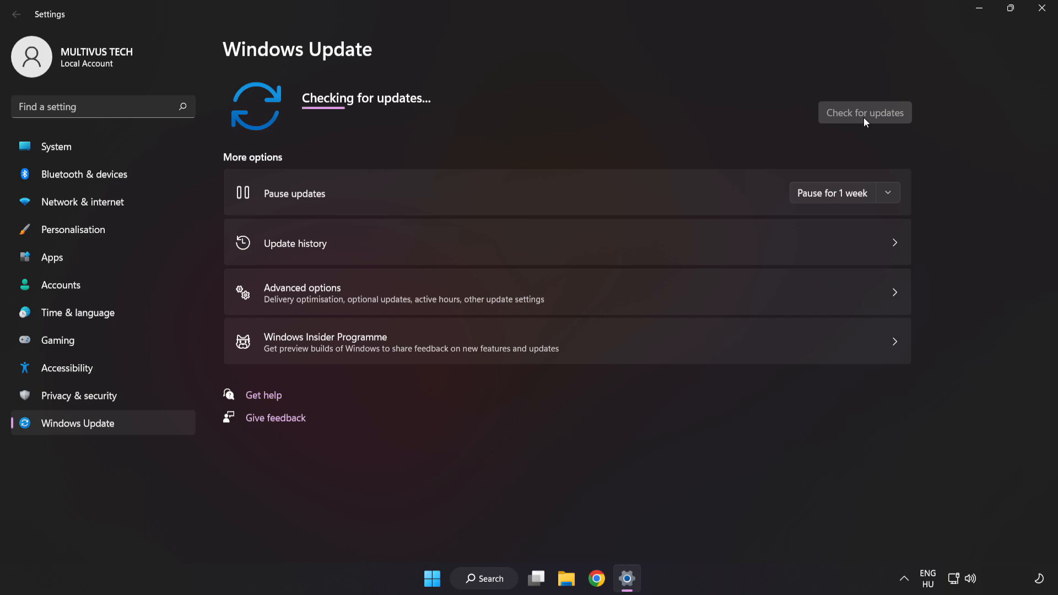
left_click(864, 112)
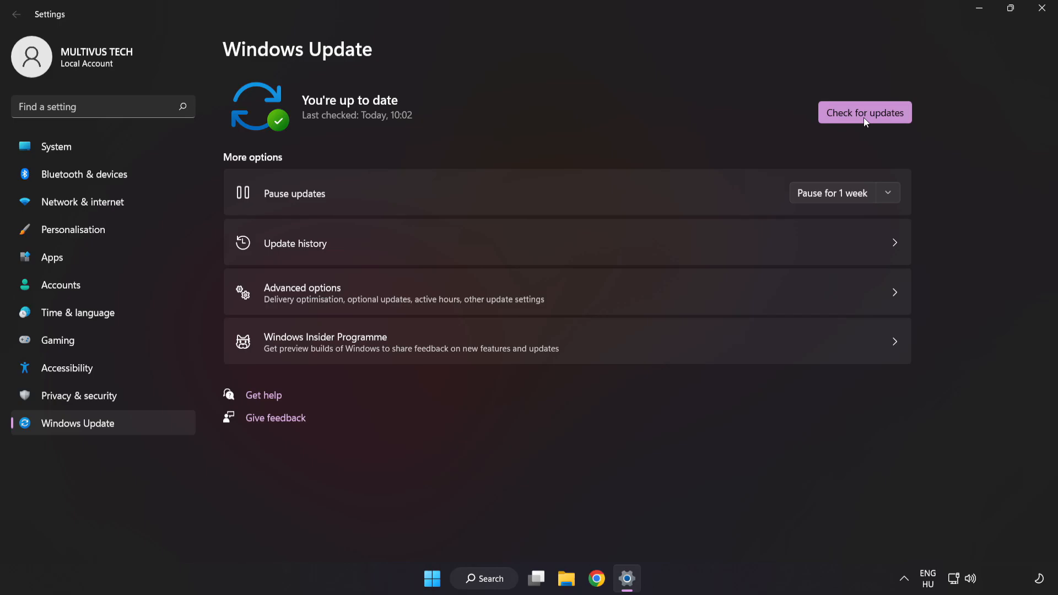
mouse_move(912, 59)
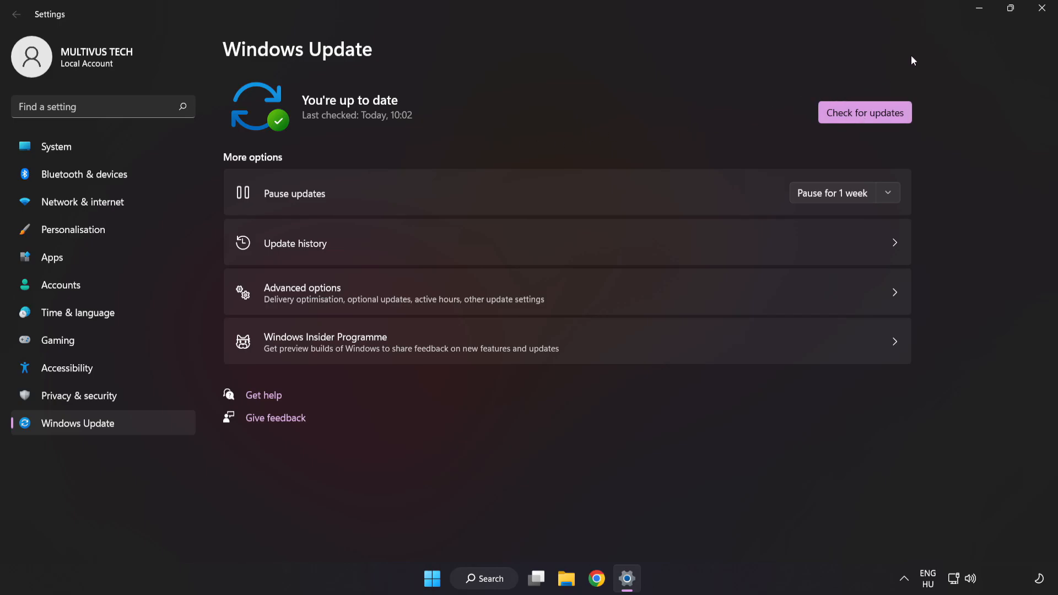
mouse_move(1049, 7)
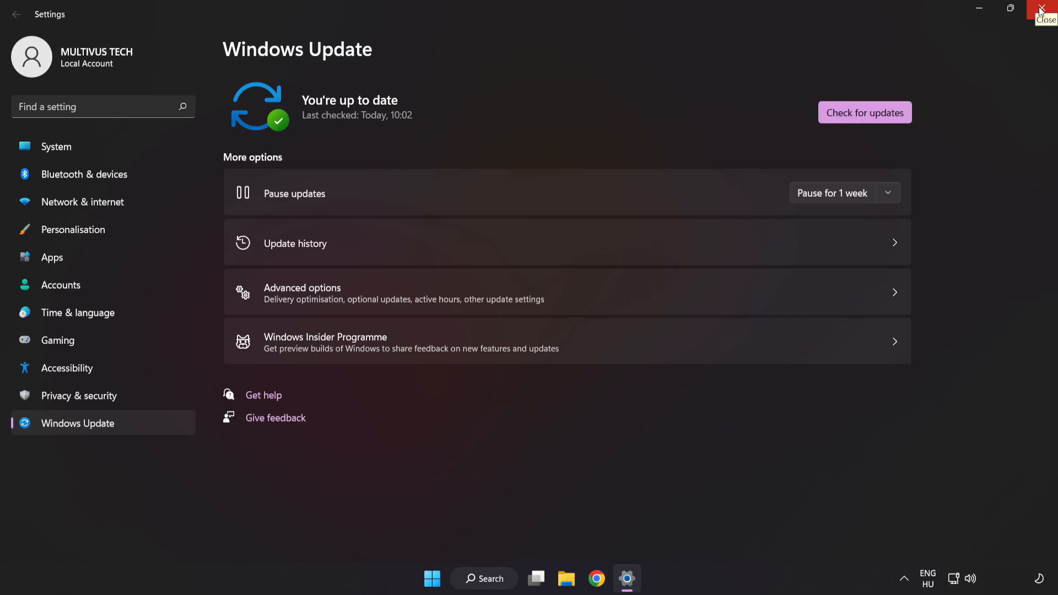
Close Settings and search 'regedit' to surface Registry Editor as best match
left_click(1050, 8)
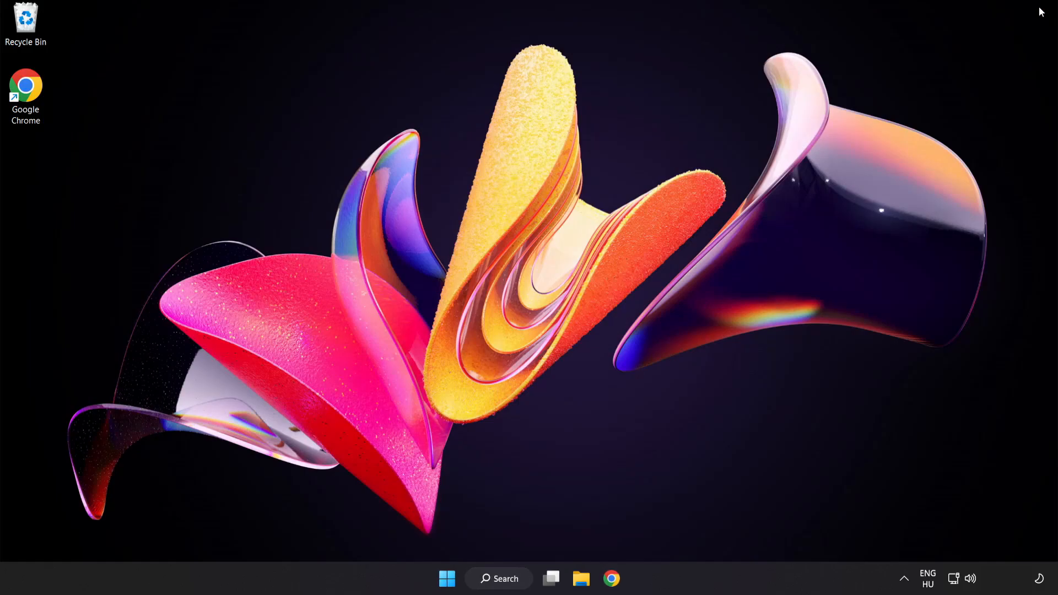
mouse_move(545, 552)
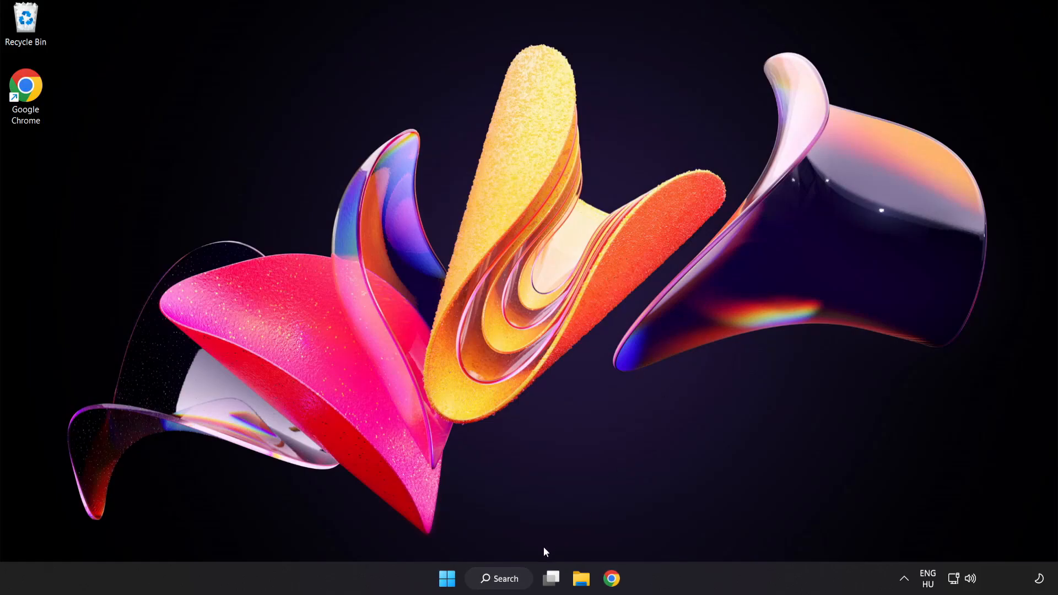
left_click(498, 579)
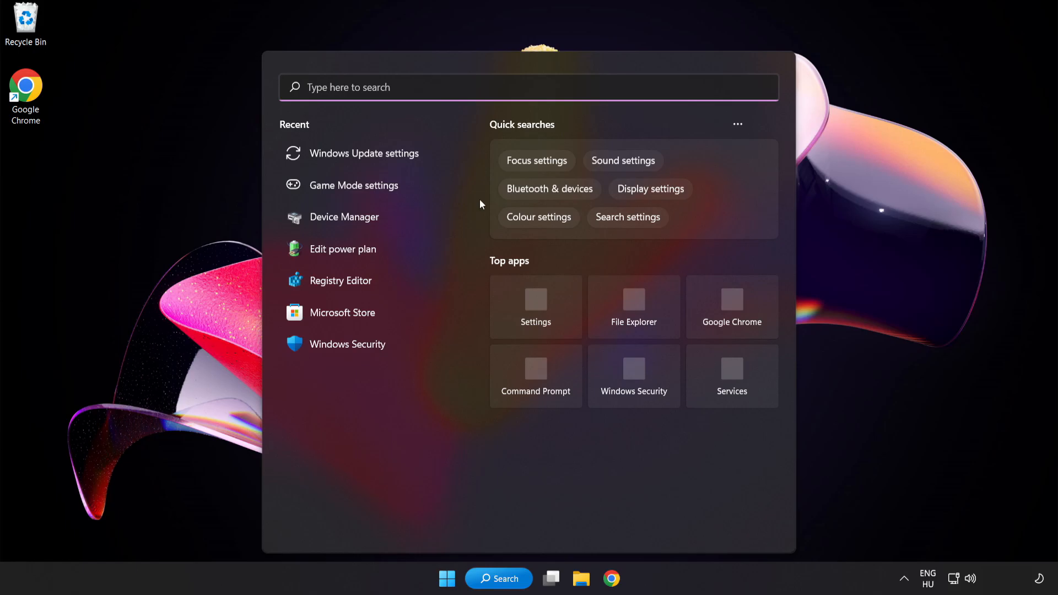
type("rege")
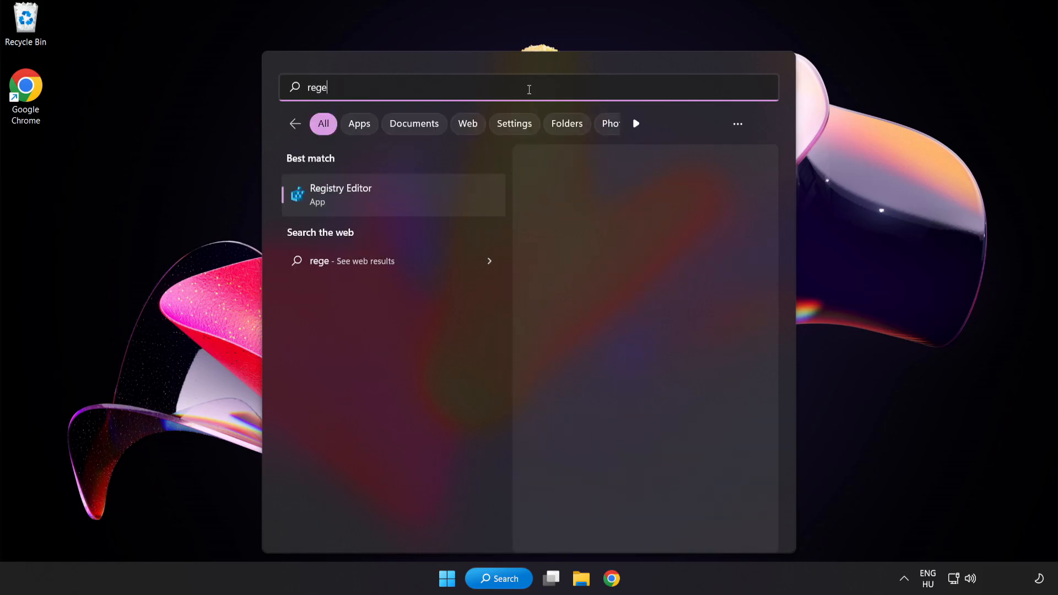
type("dit")
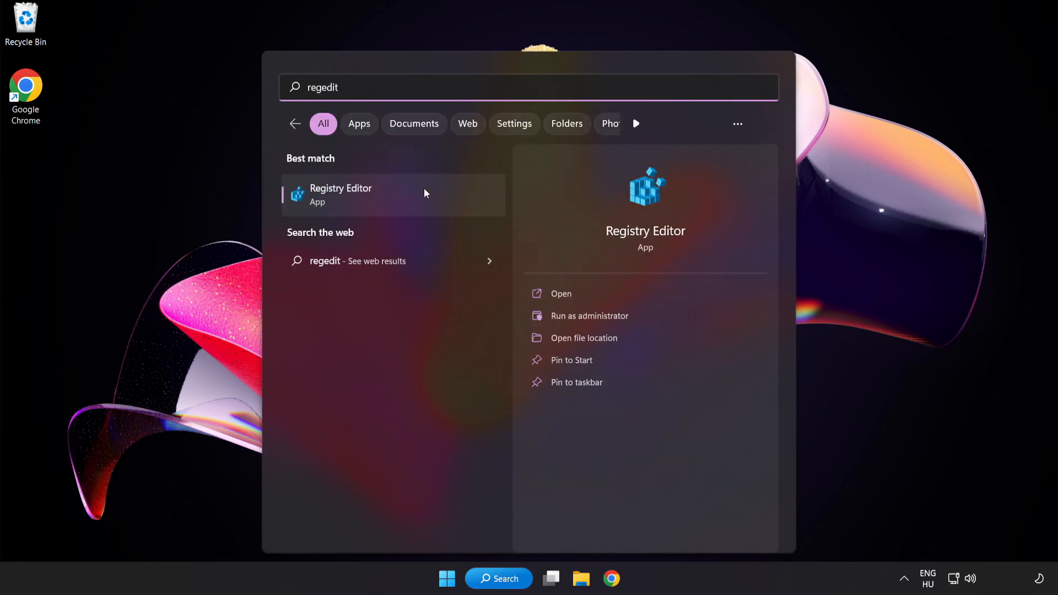
mouse_move(407, 195)
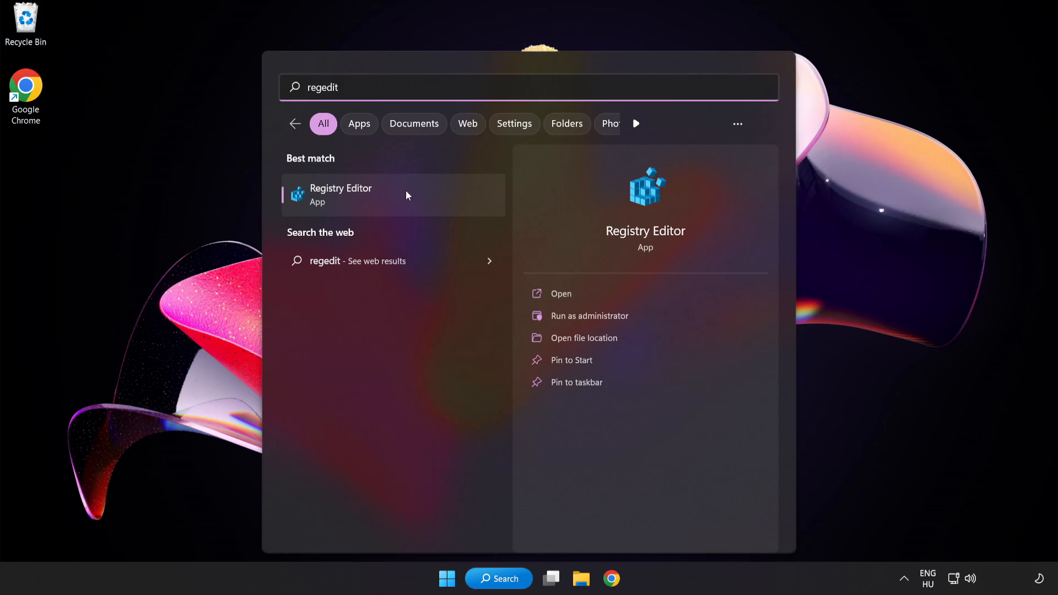
Launch Registry Editor and navigate to HKEY_CURRENT_USER\System\GameConfigStore
left_click(341, 194)
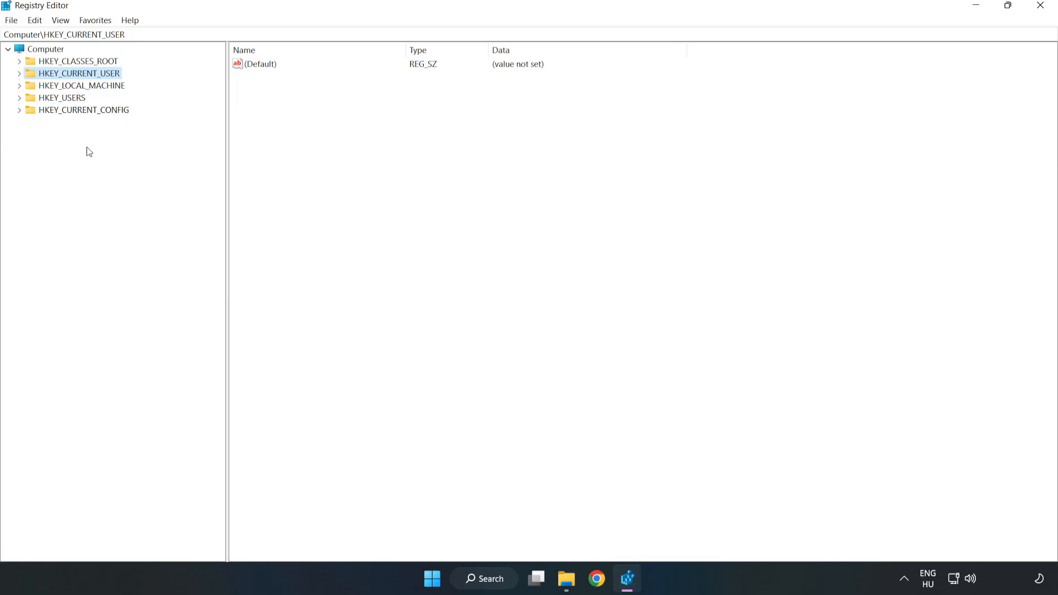
mouse_move(76, 80)
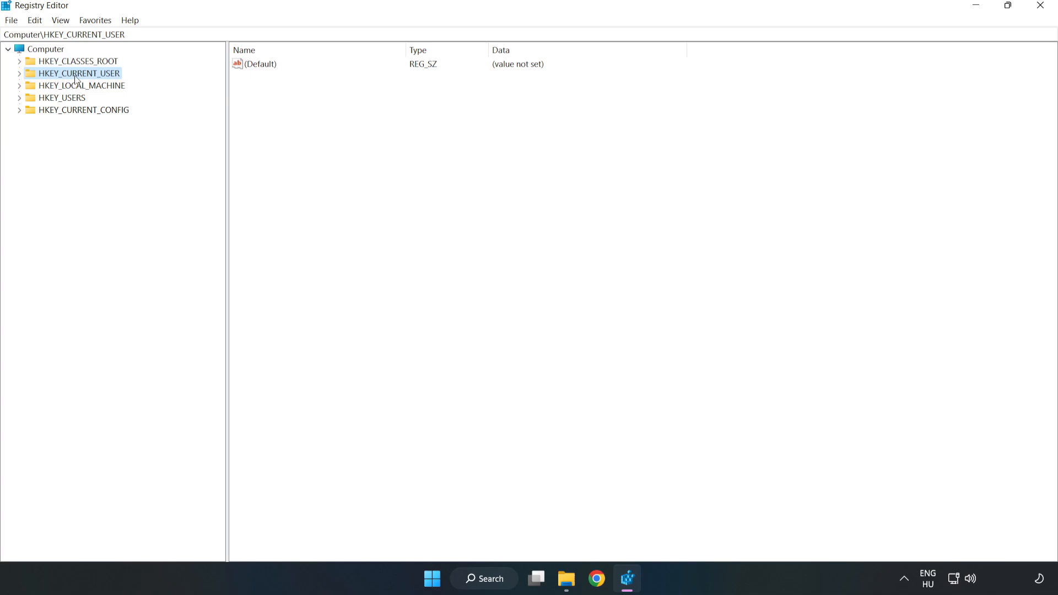
left_click(20, 73)
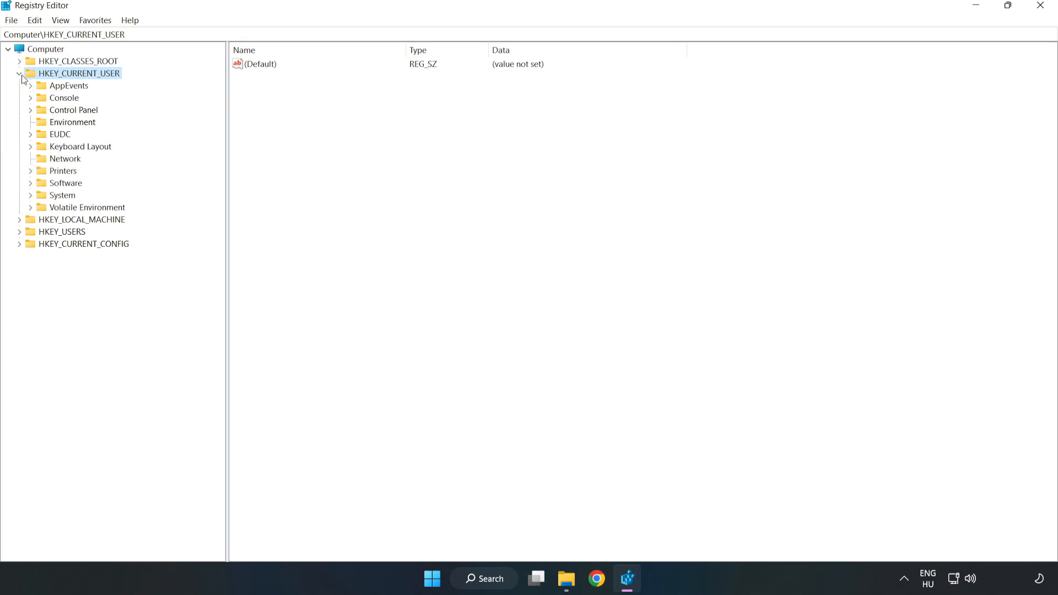
mouse_move(49, 186)
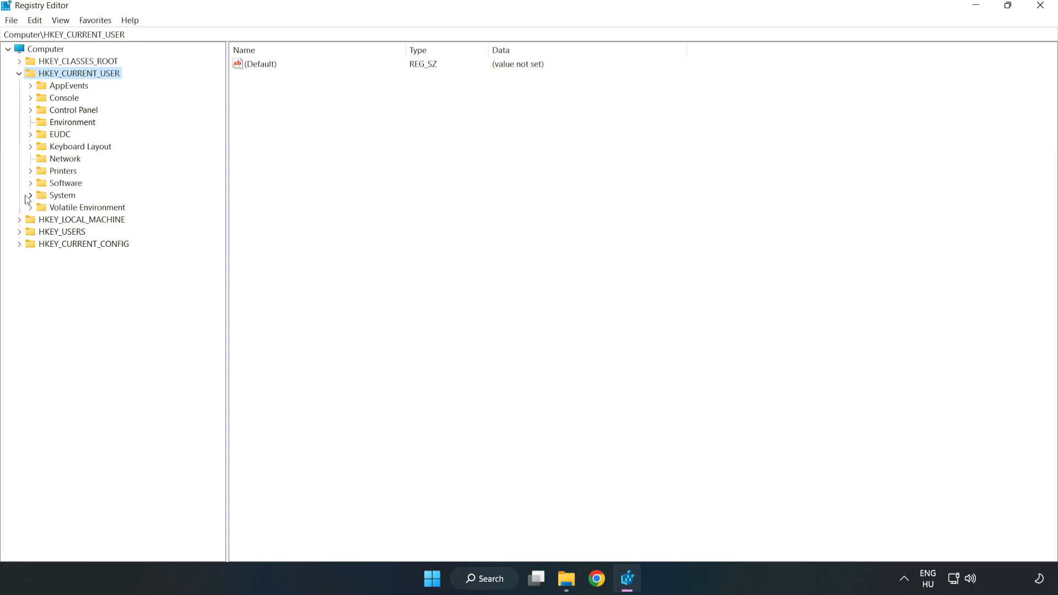
left_click(30, 196)
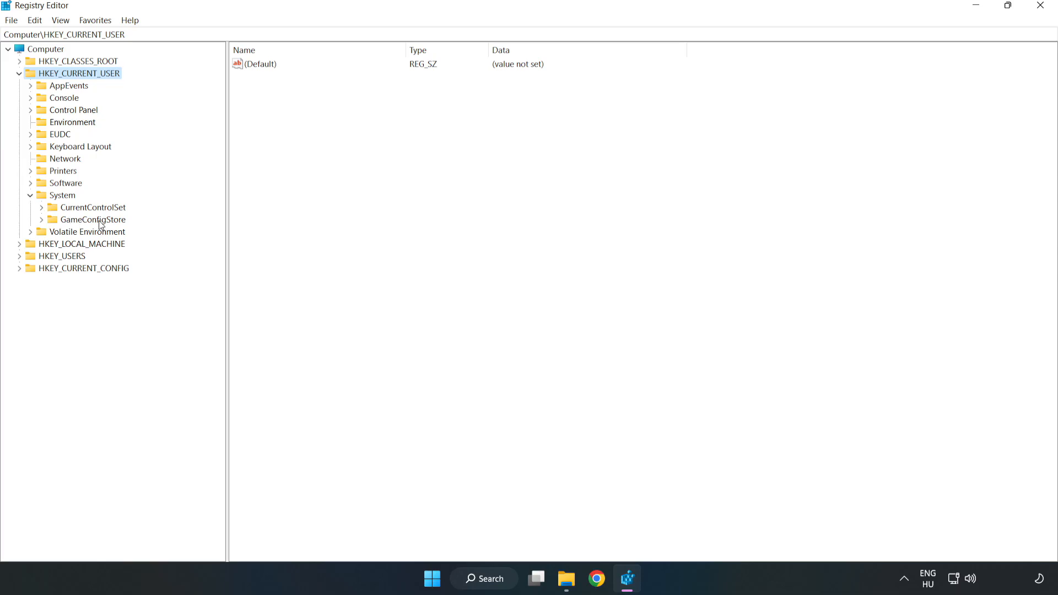
left_click(91, 219)
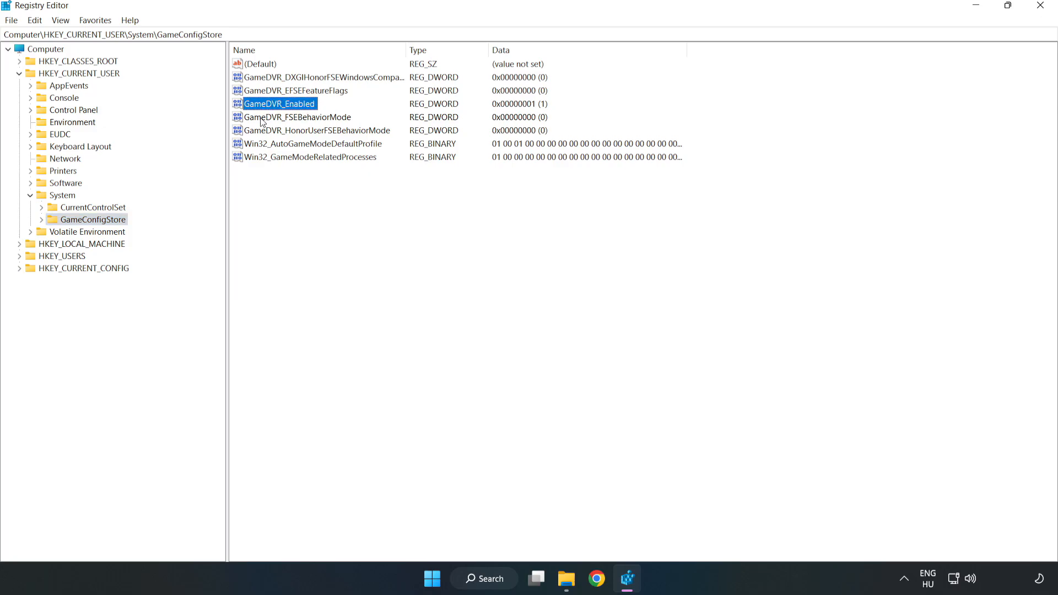
Modify GameDVR_Enabled and save its value data as 0
right_click(279, 104)
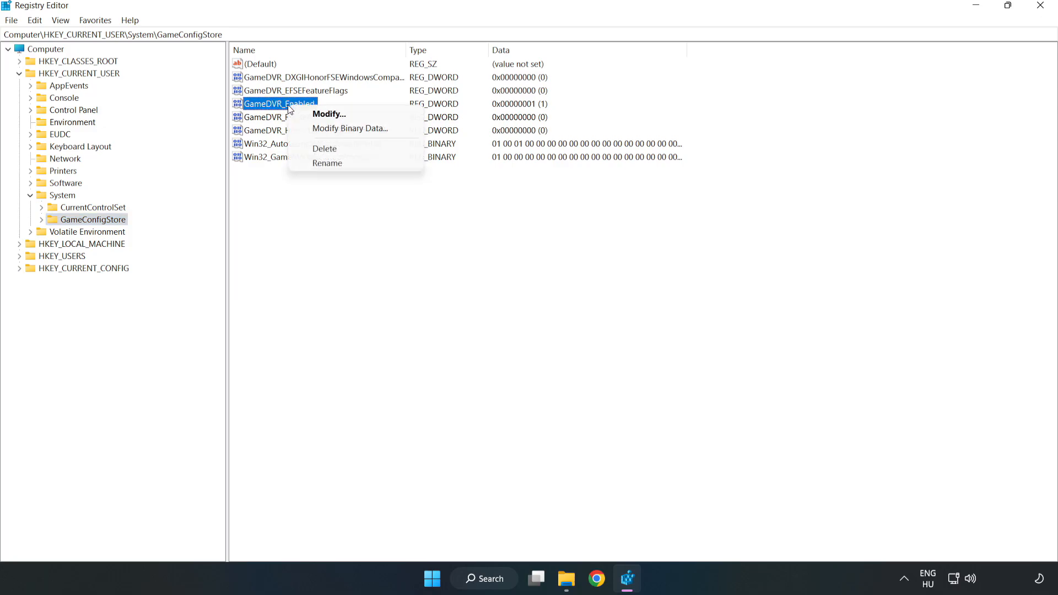
mouse_move(337, 118)
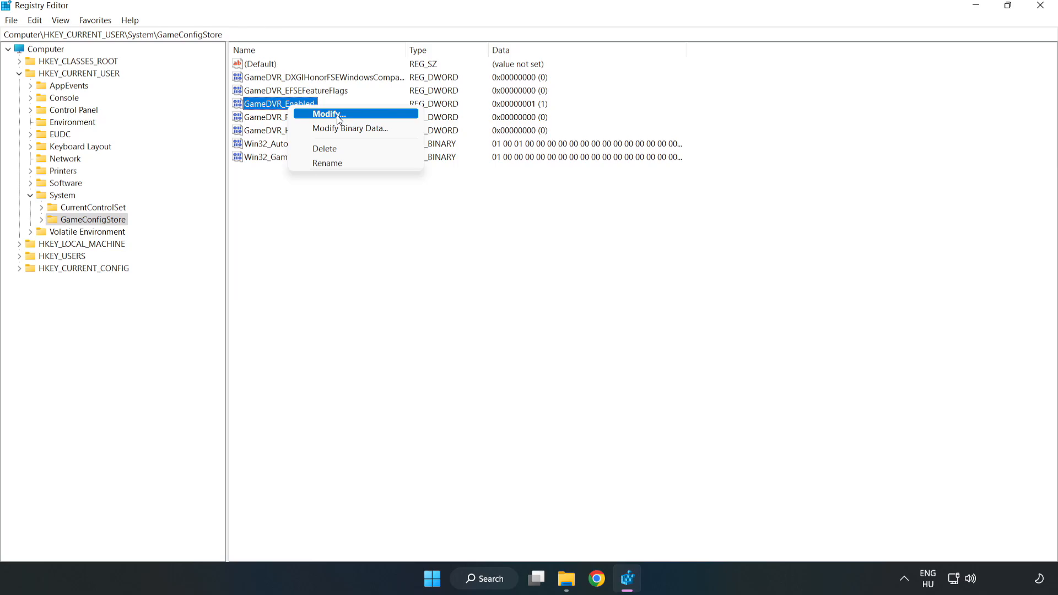
left_click(327, 113)
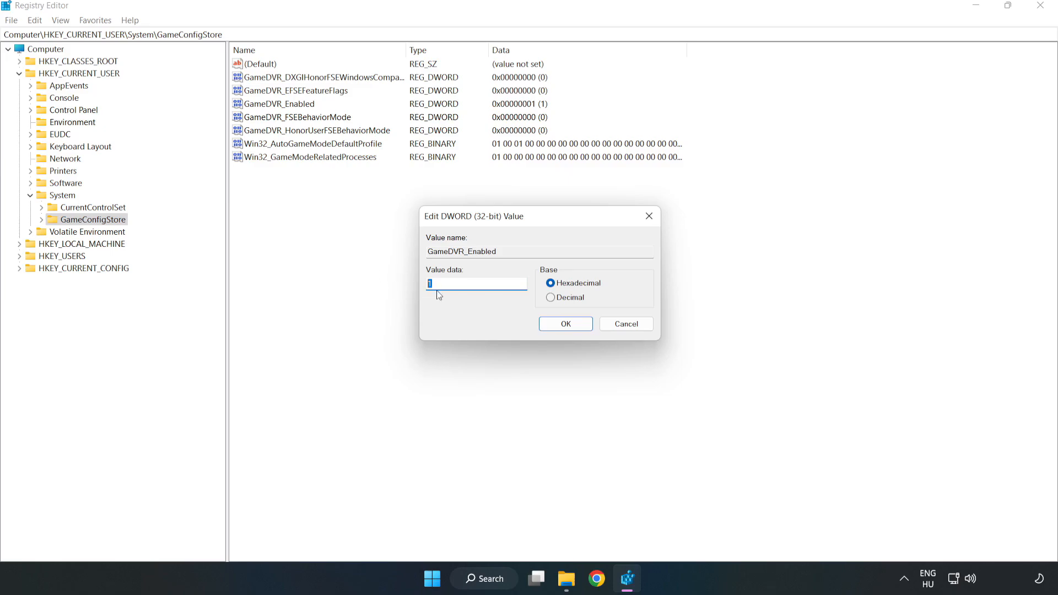
type("0")
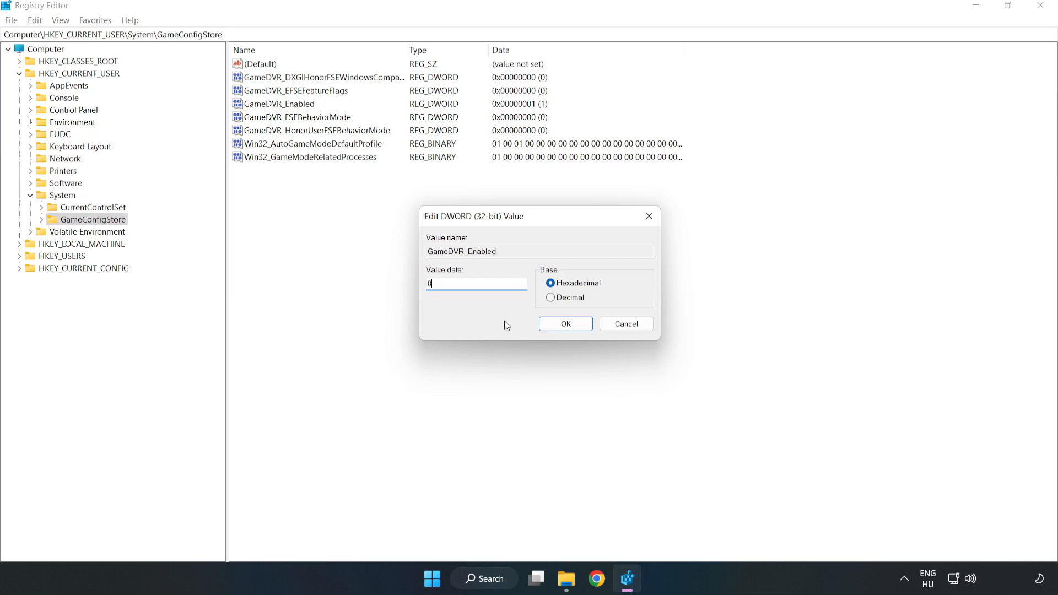
left_click(564, 323)
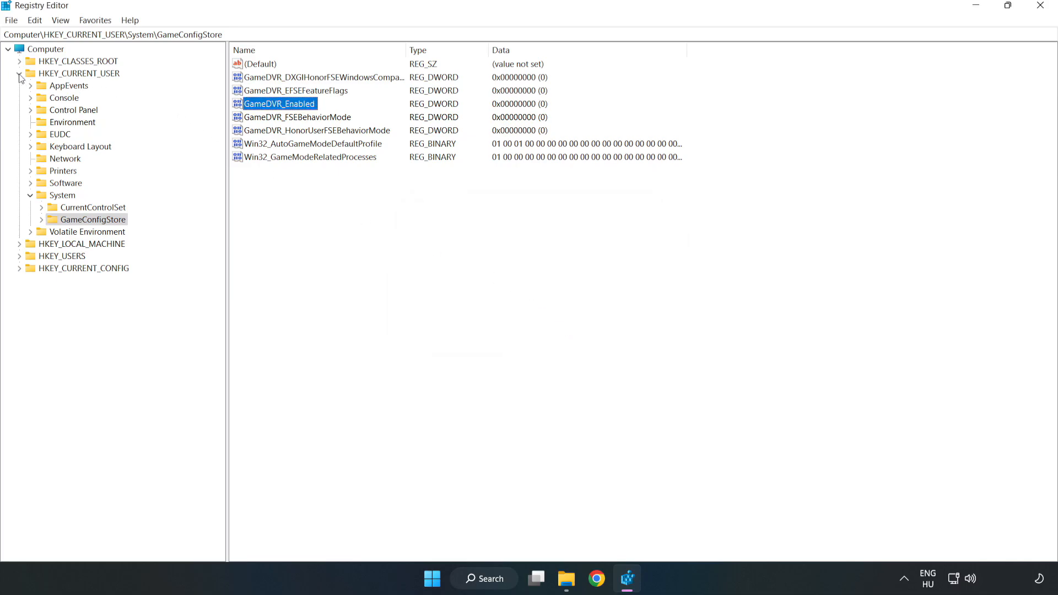
Collapse HKEY_CURRENT_USER and expand HKEY_LOCAL_MACHINE\SOFTWARE\Microsoft\PolicyManager\default down to ApplicationManagement
left_click(19, 73)
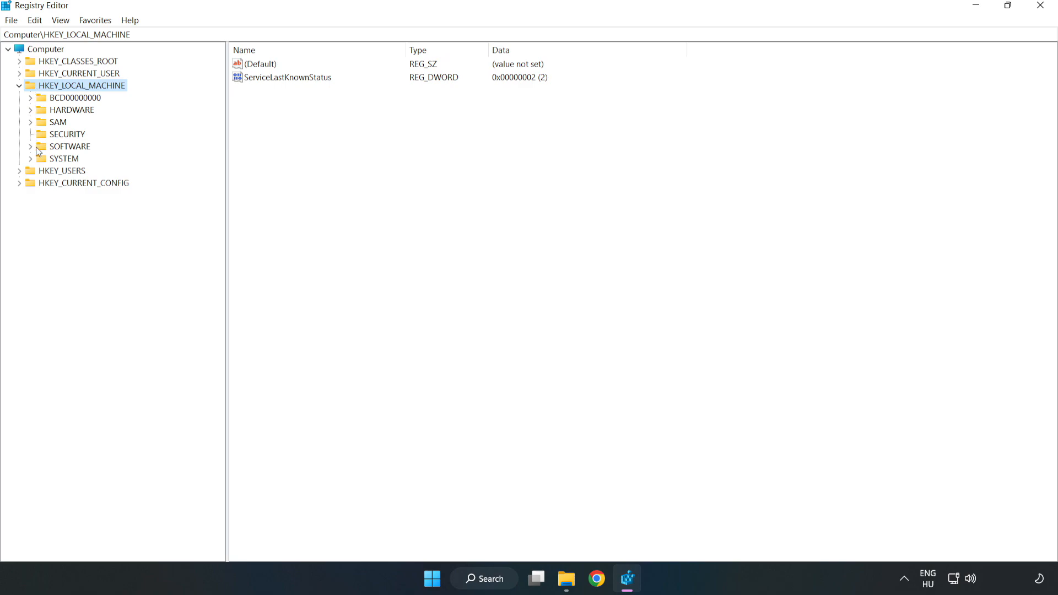
left_click(31, 146)
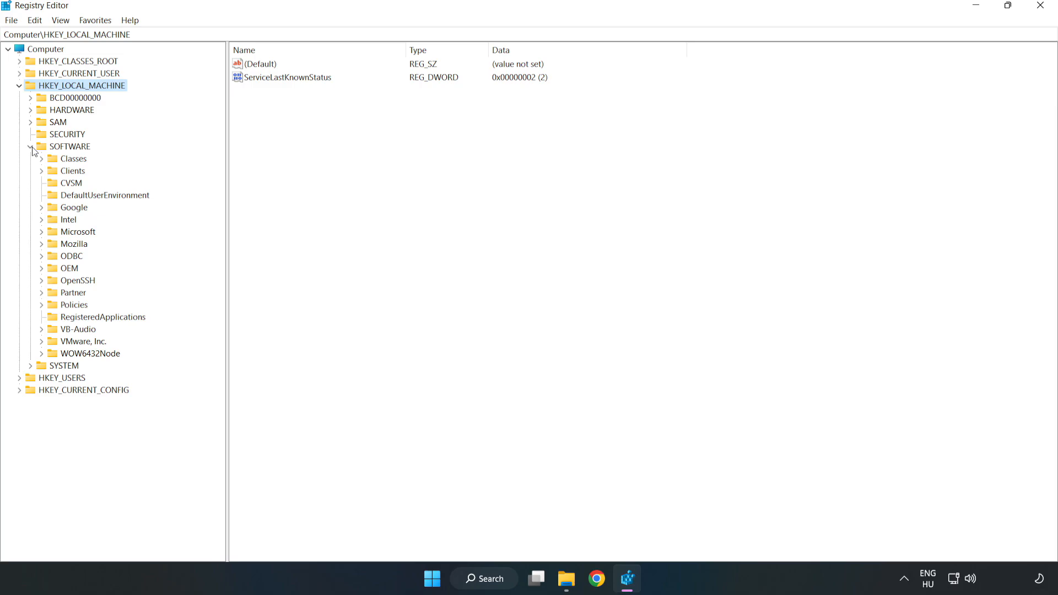
mouse_move(43, 236)
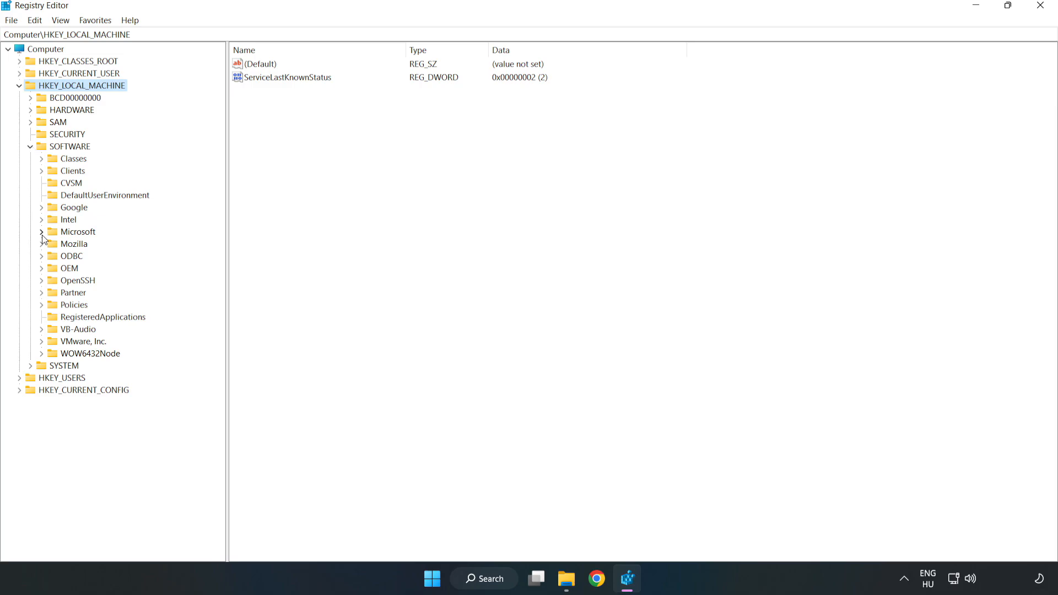
left_click(42, 232)
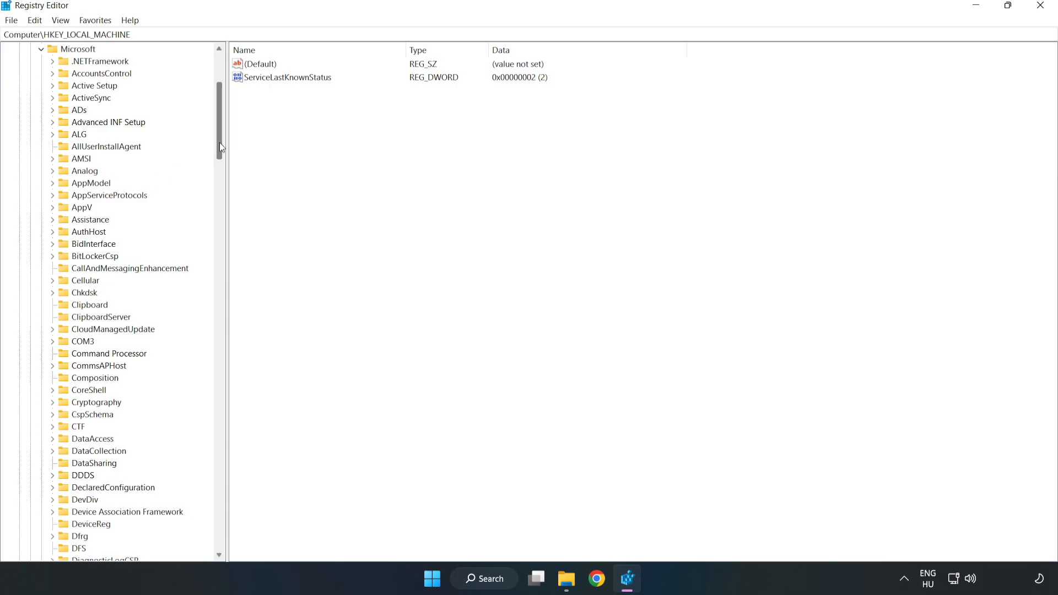
scroll("down", 3)
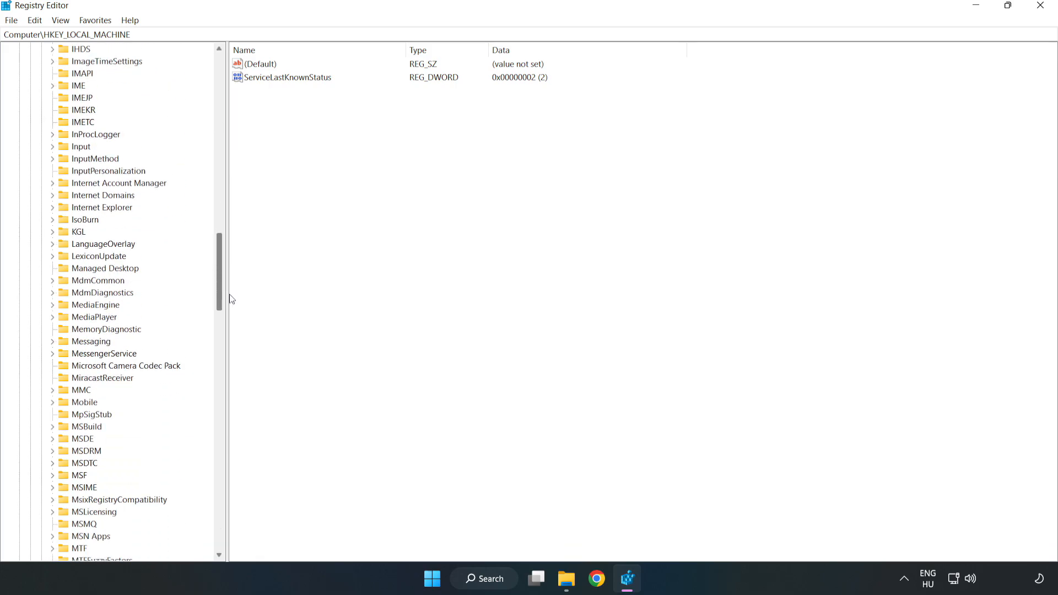
scroll("down", 3)
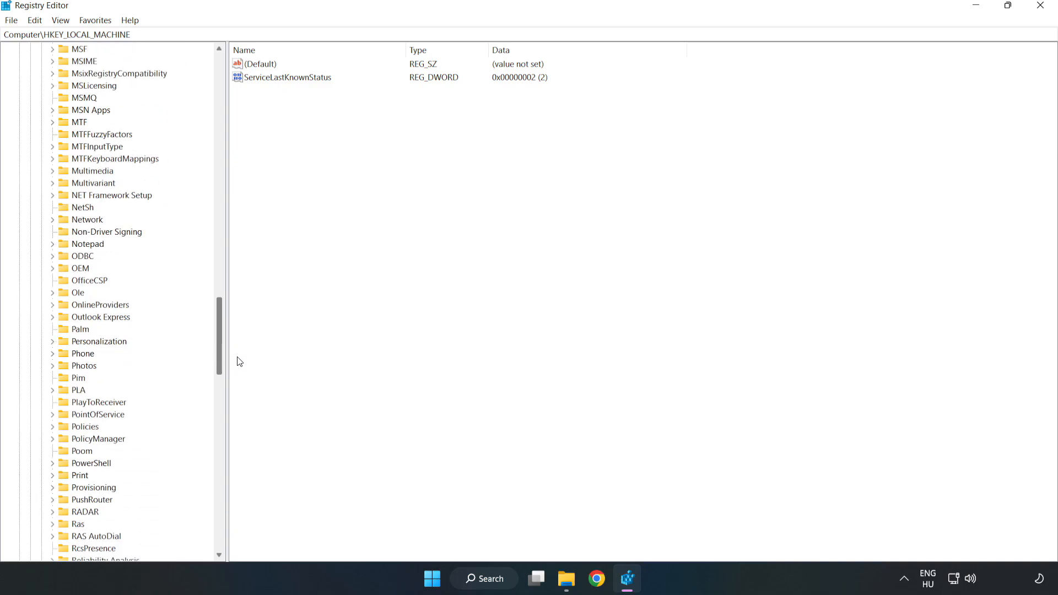
scroll("down", 3)
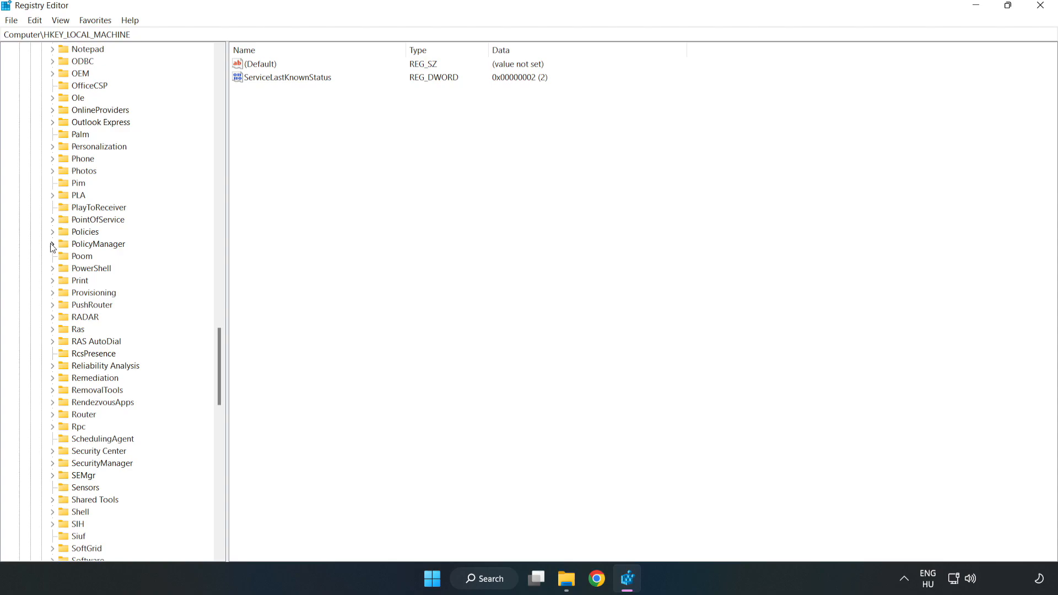
left_click(53, 244)
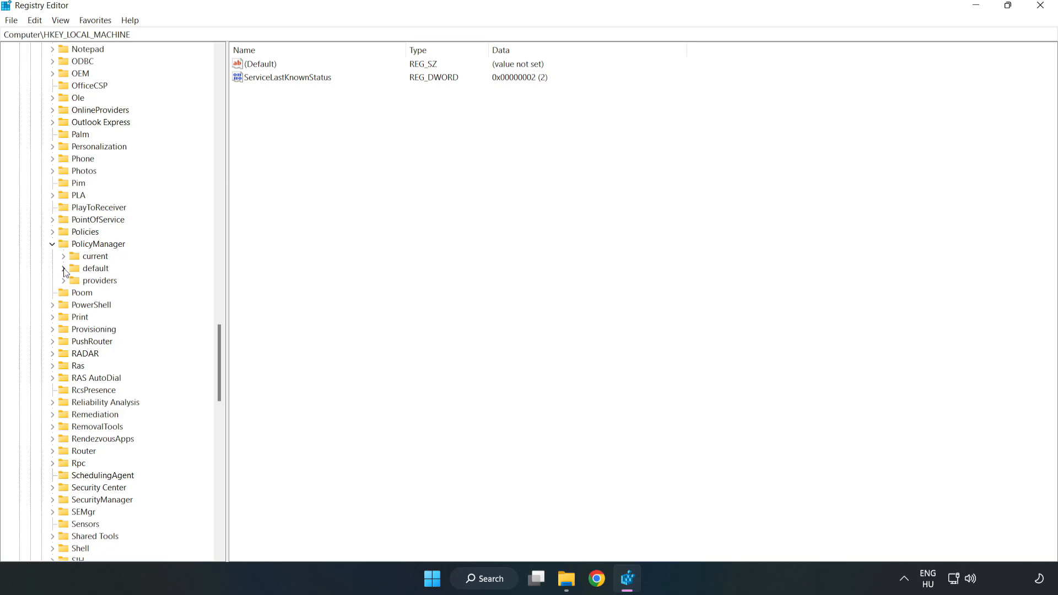
left_click(64, 268)
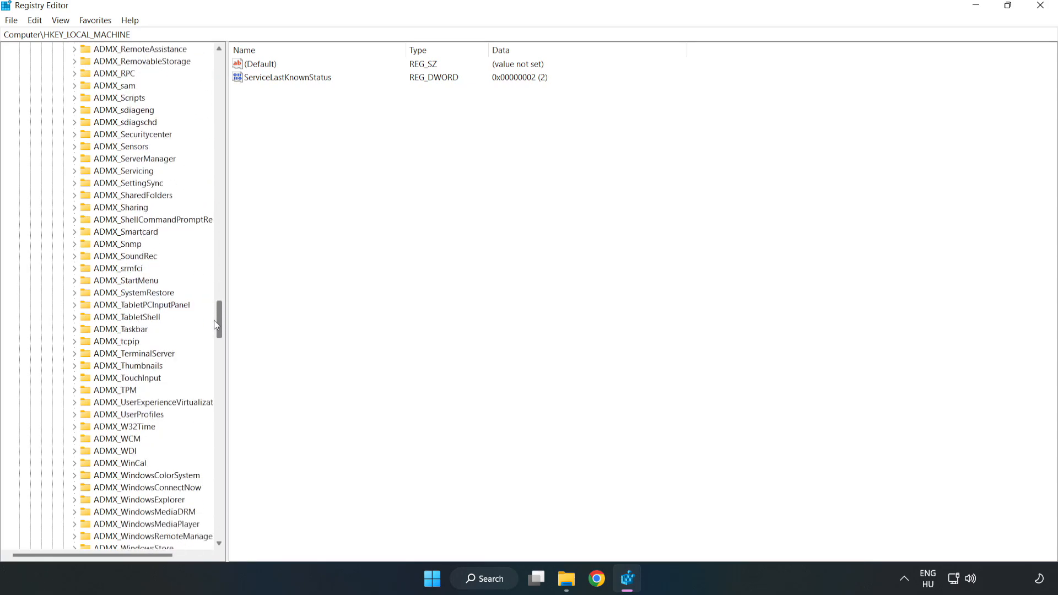
scroll("down", 3)
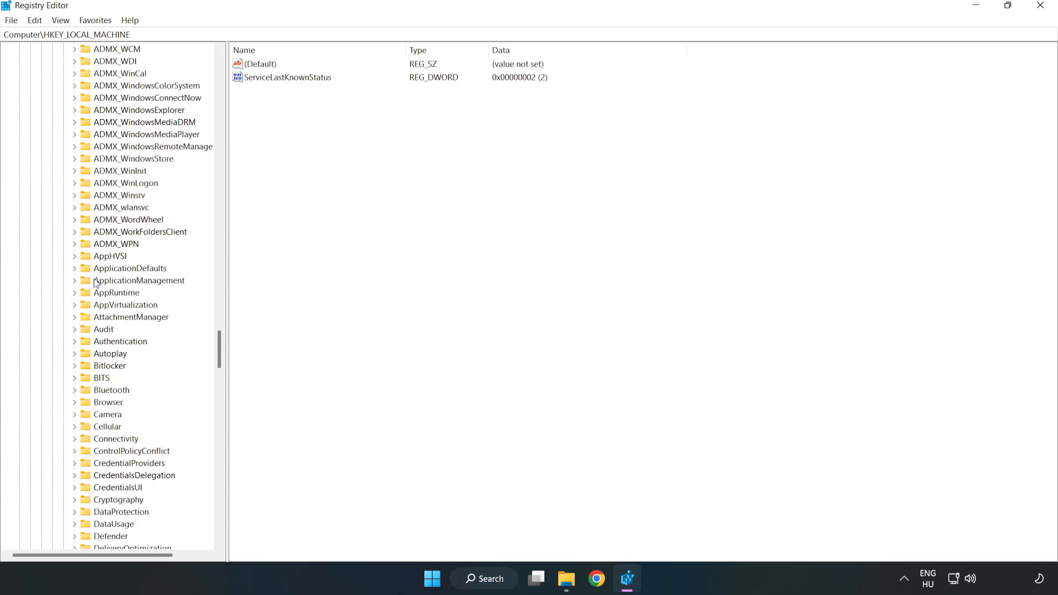
Under ApplicationManagement\AllowGameDVR, set the value entry to 0 and close Registry Editor
left_click(75, 281)
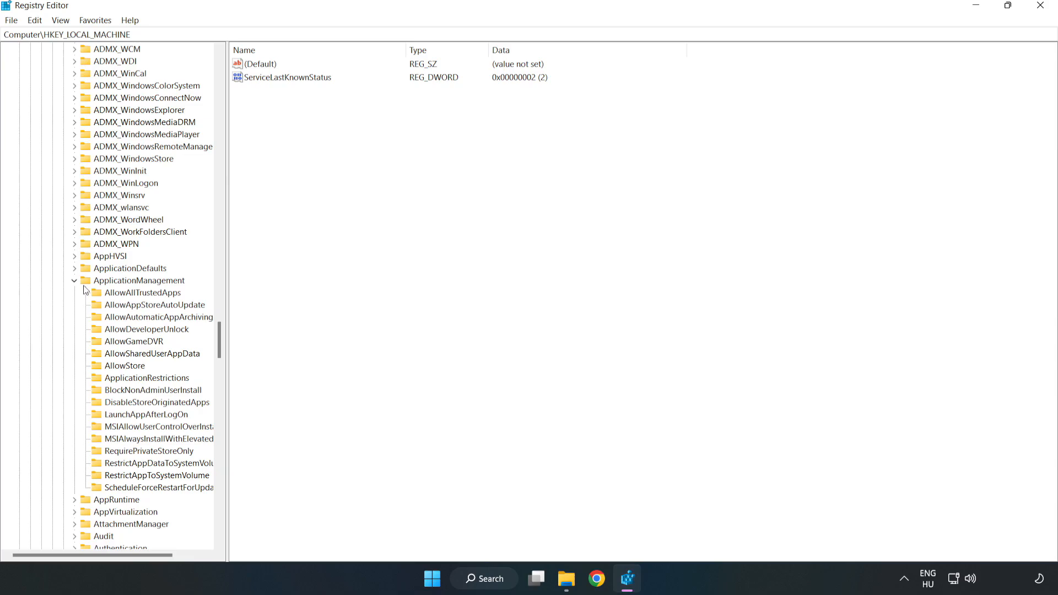
mouse_move(180, 345)
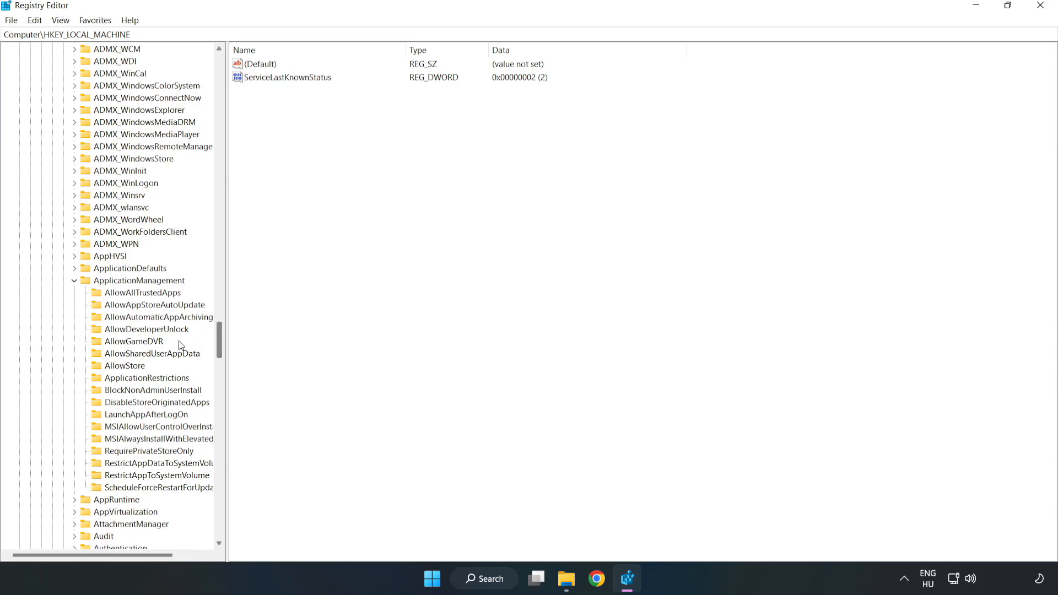
mouse_move(106, 344)
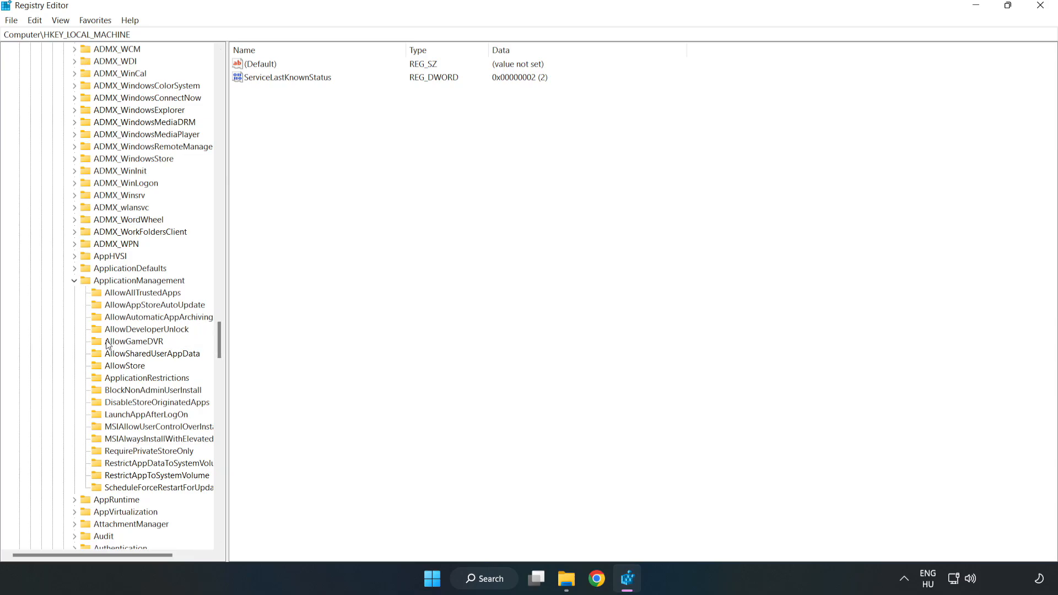
mouse_move(122, 344)
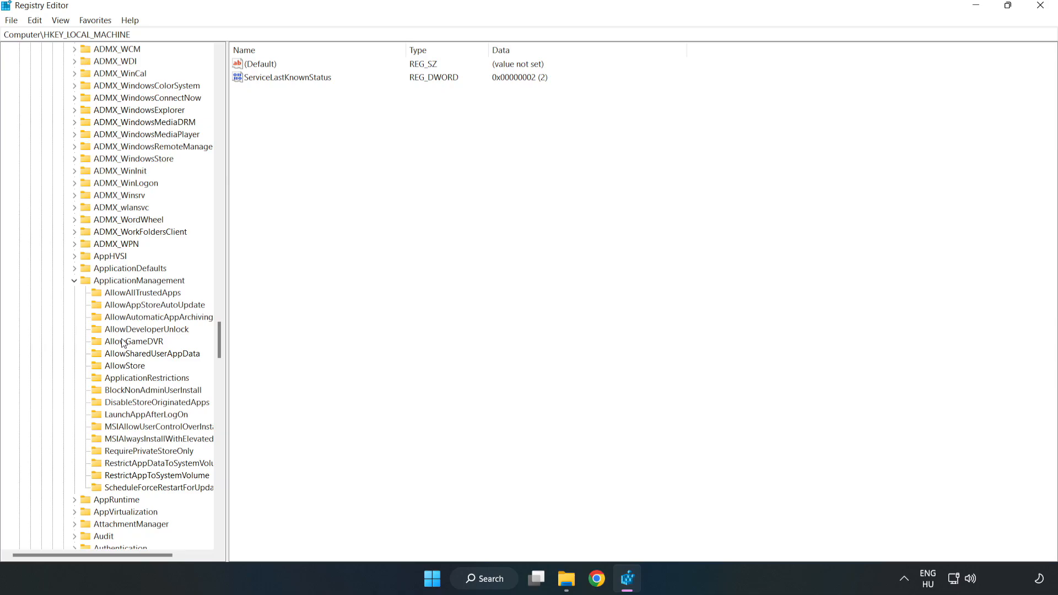
left_click(133, 341)
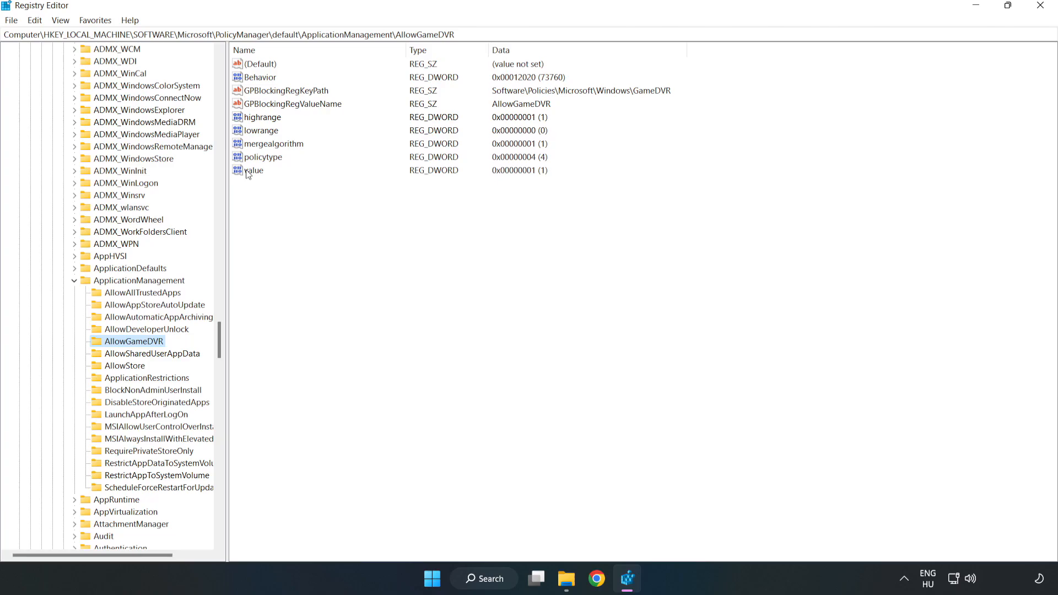
right_click(254, 170)
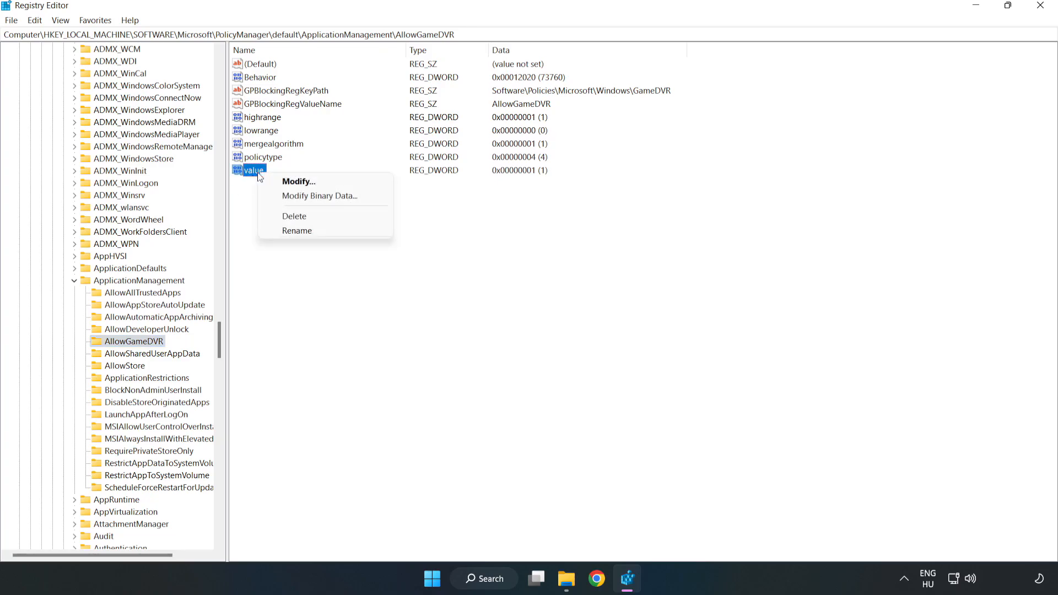
mouse_move(304, 184)
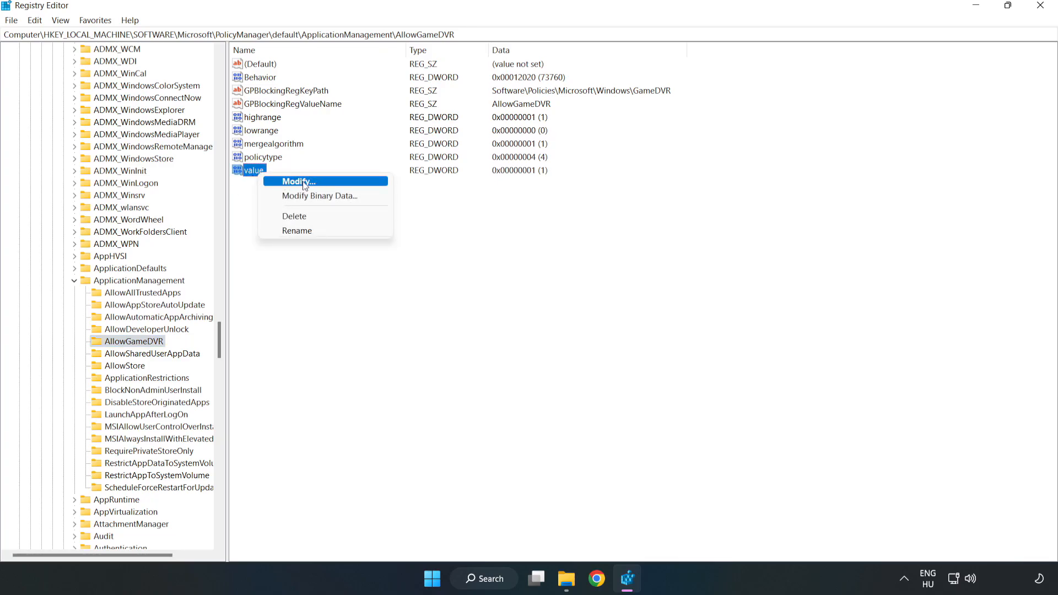
left_click(297, 181)
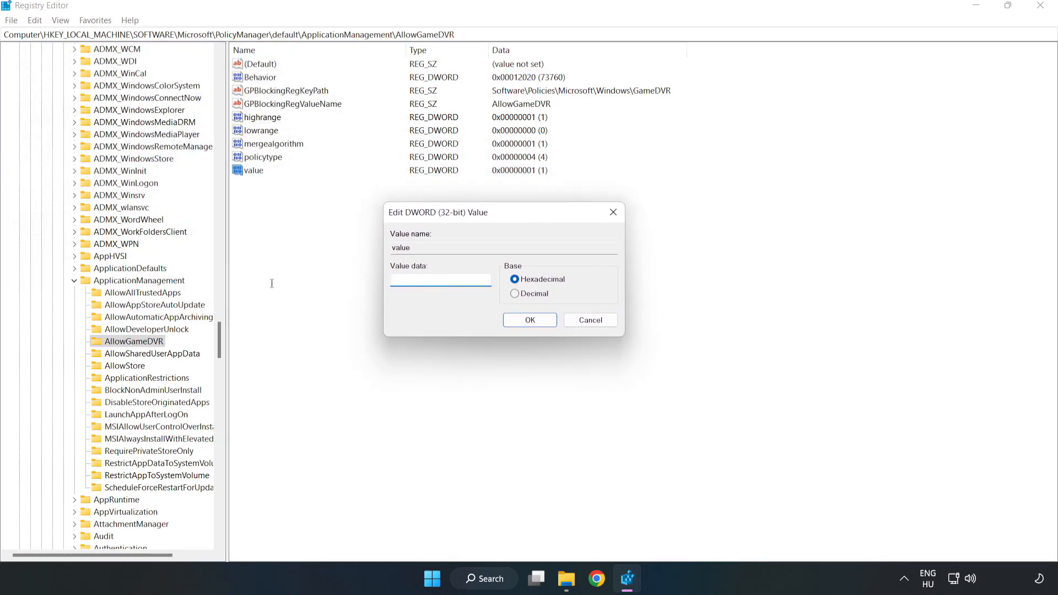
type("0")
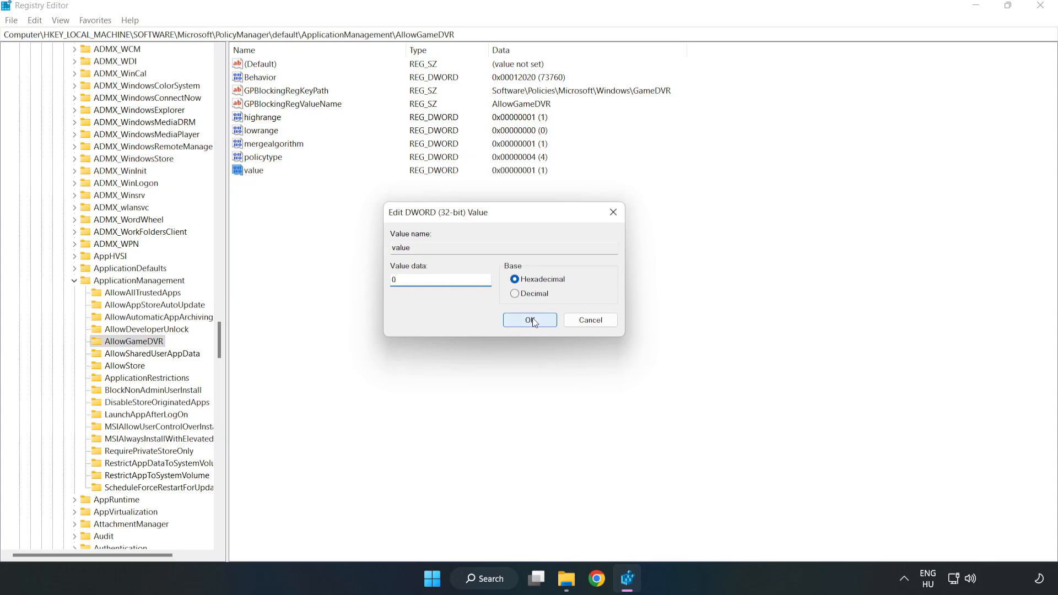
left_click(529, 320)
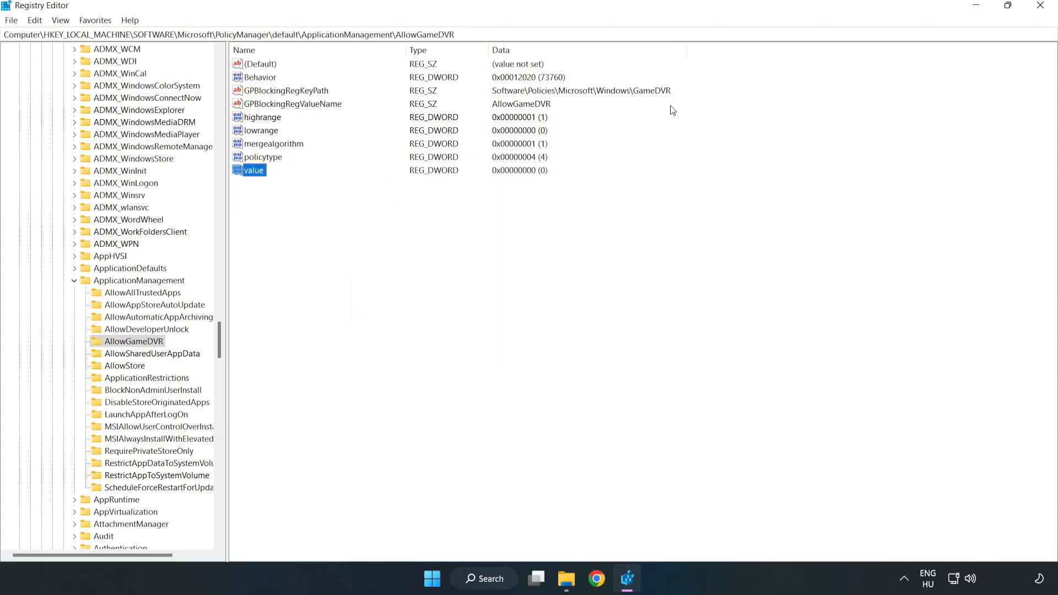
mouse_move(1042, 7)
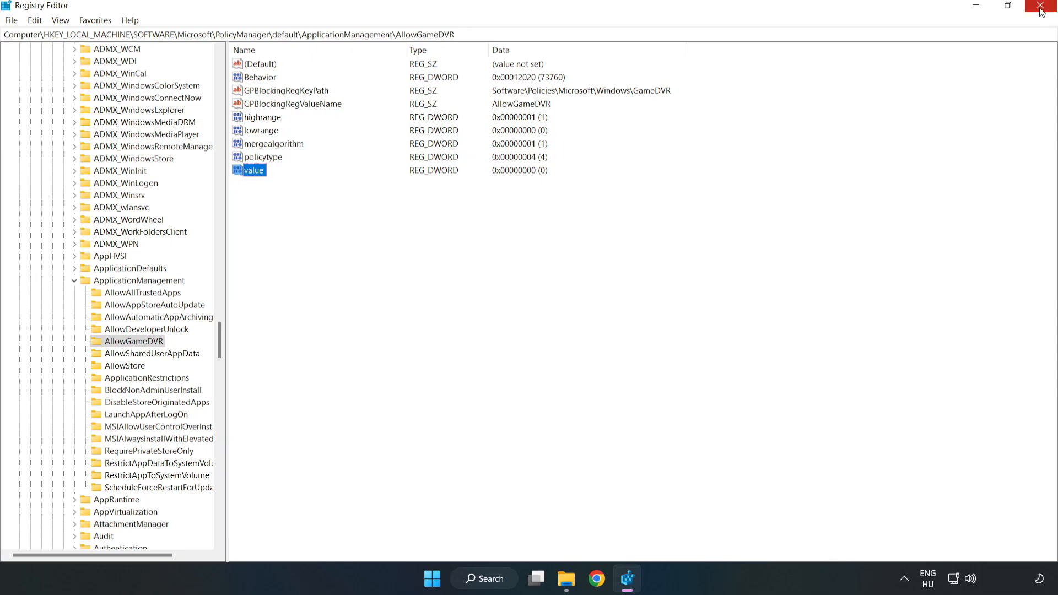
left_click(1045, 5)
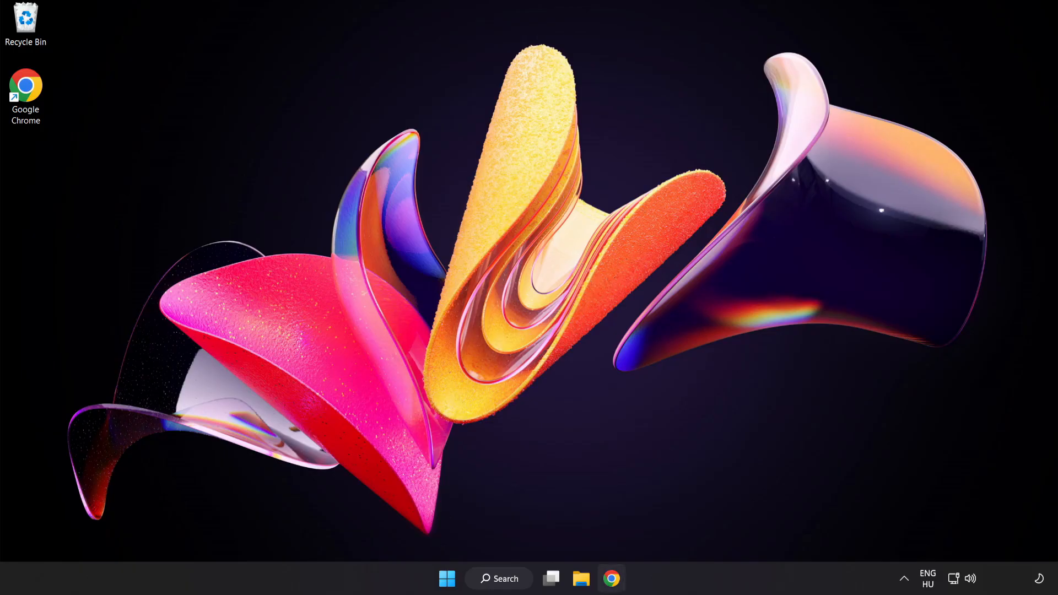
mouse_move(610, 579)
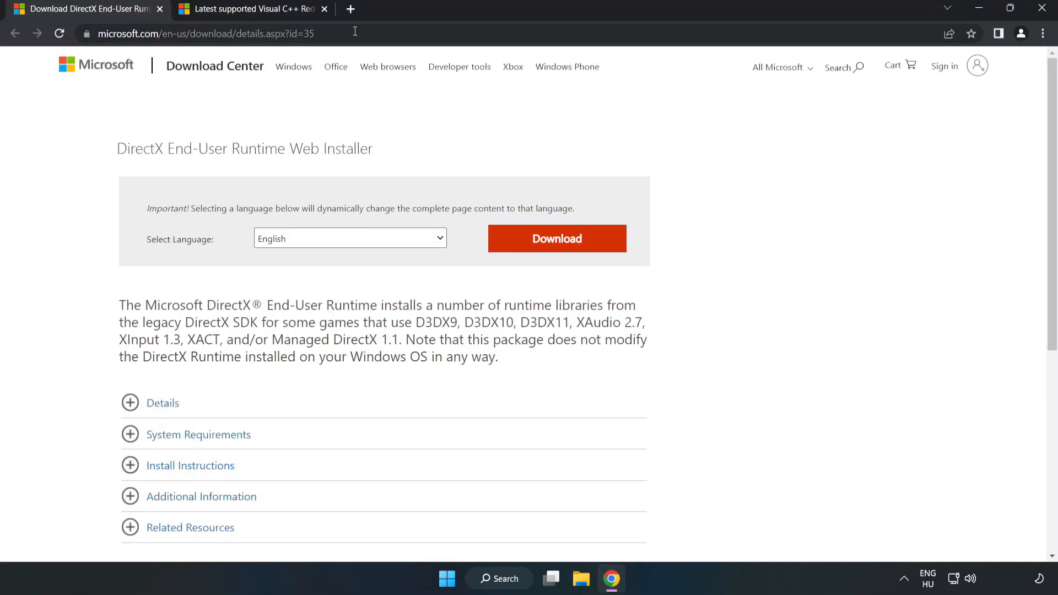
Download dxwebsetup.exe from the DirectX End-User Runtime Web Installer page and run it
left_click(203, 34)
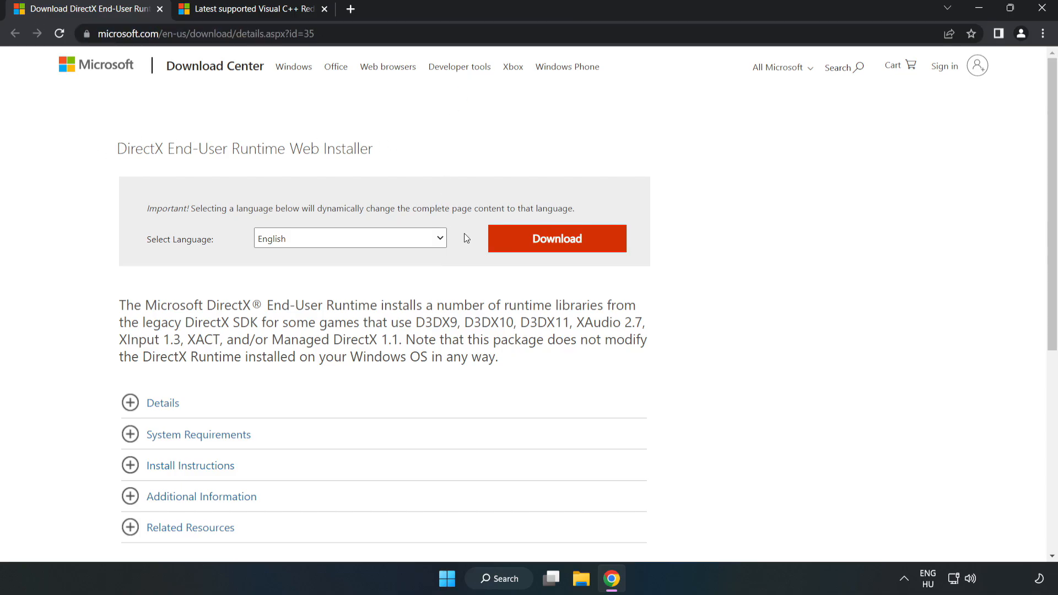
mouse_move(563, 250)
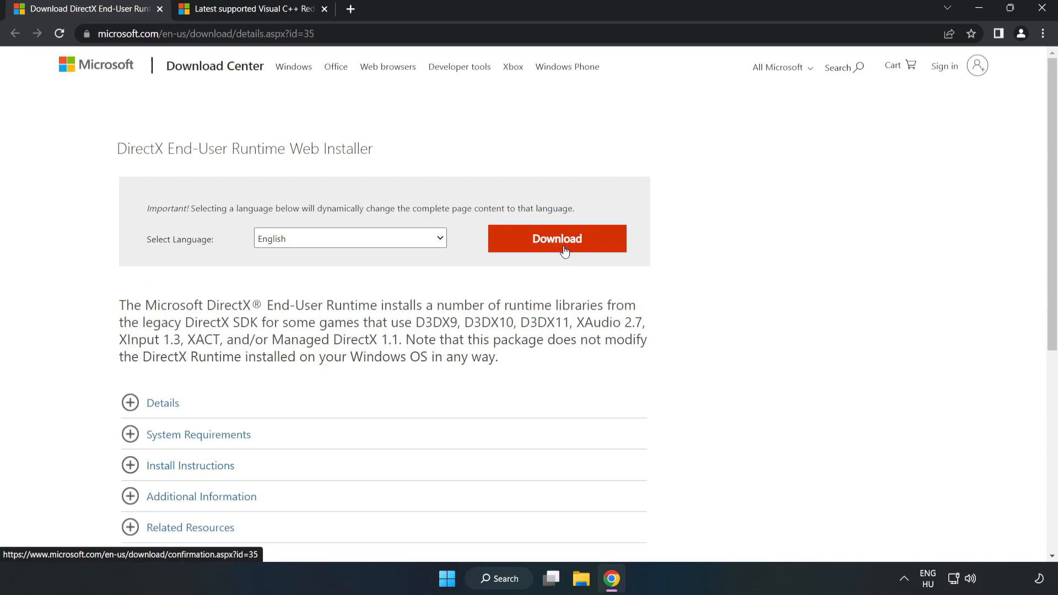
left_click(555, 238)
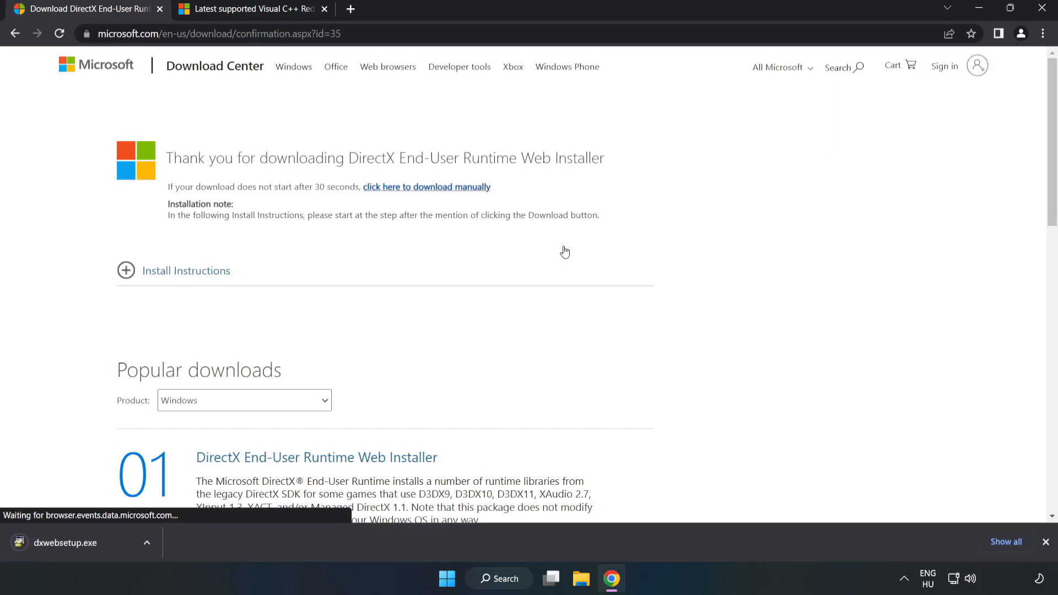
mouse_move(398, 350)
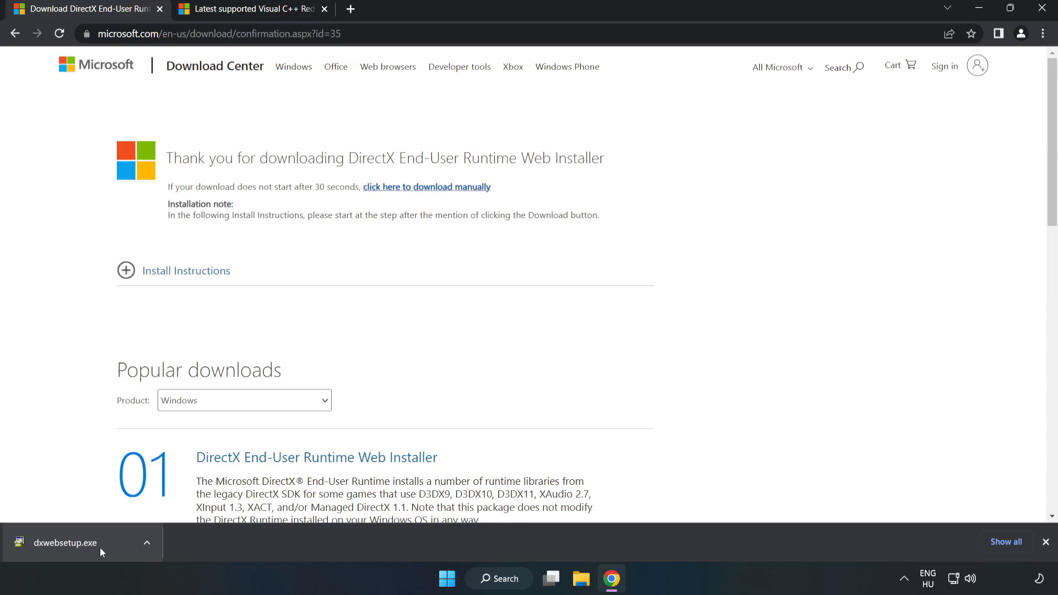
left_click(64, 543)
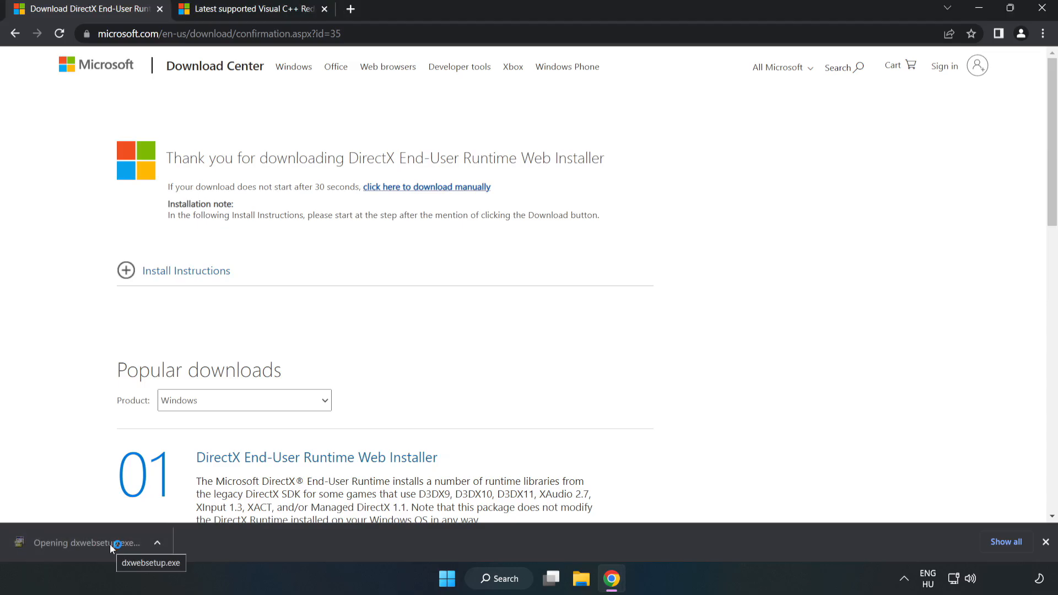
Accept the DirectX agreement, decline the Bing Bar, run setup and finish when a newer version is reported
left_click(83, 542)
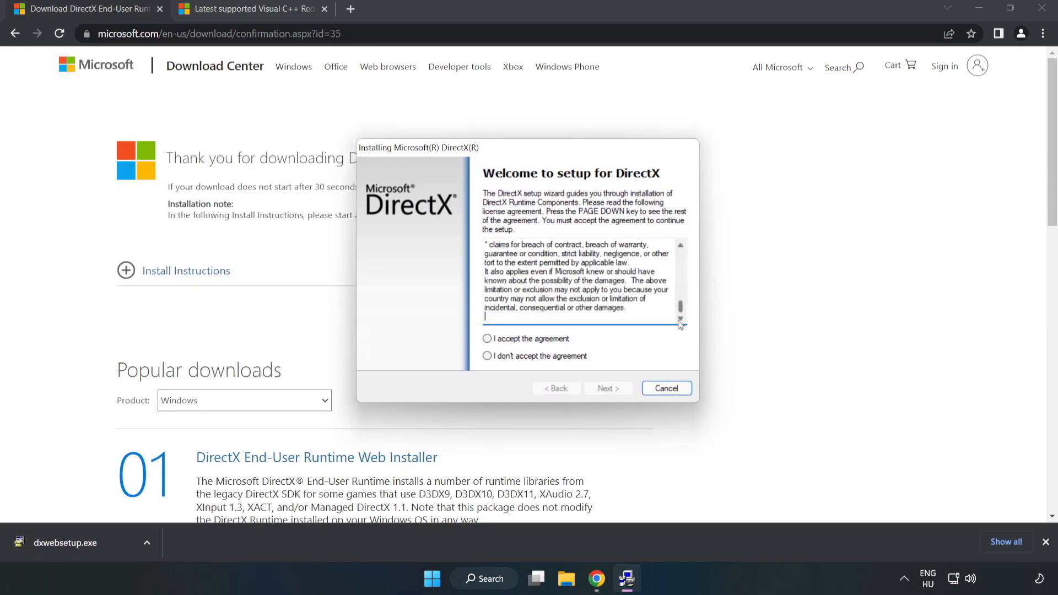
left_click(486, 338)
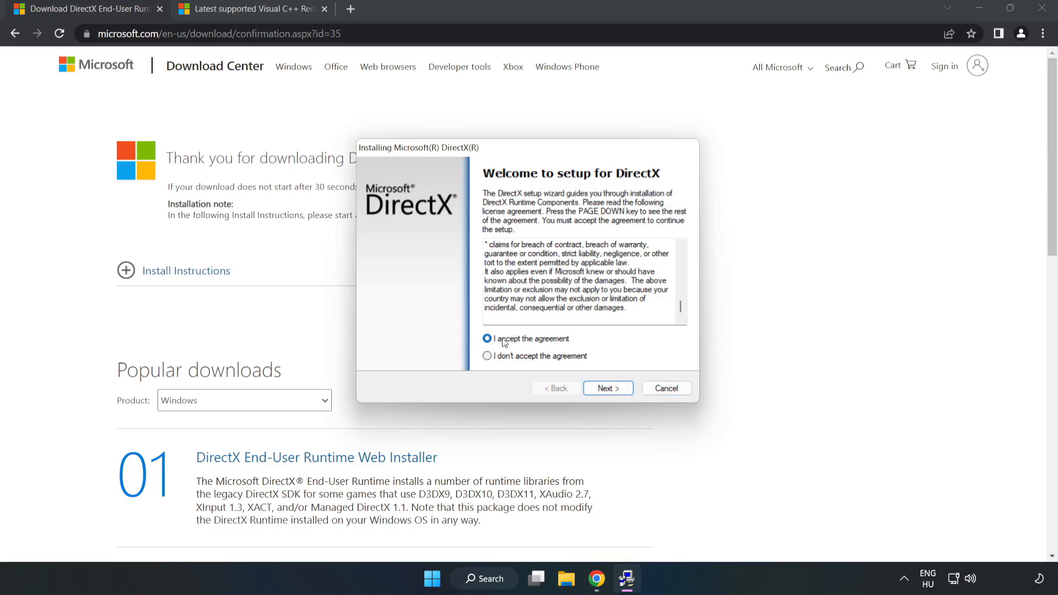
left_click(606, 388)
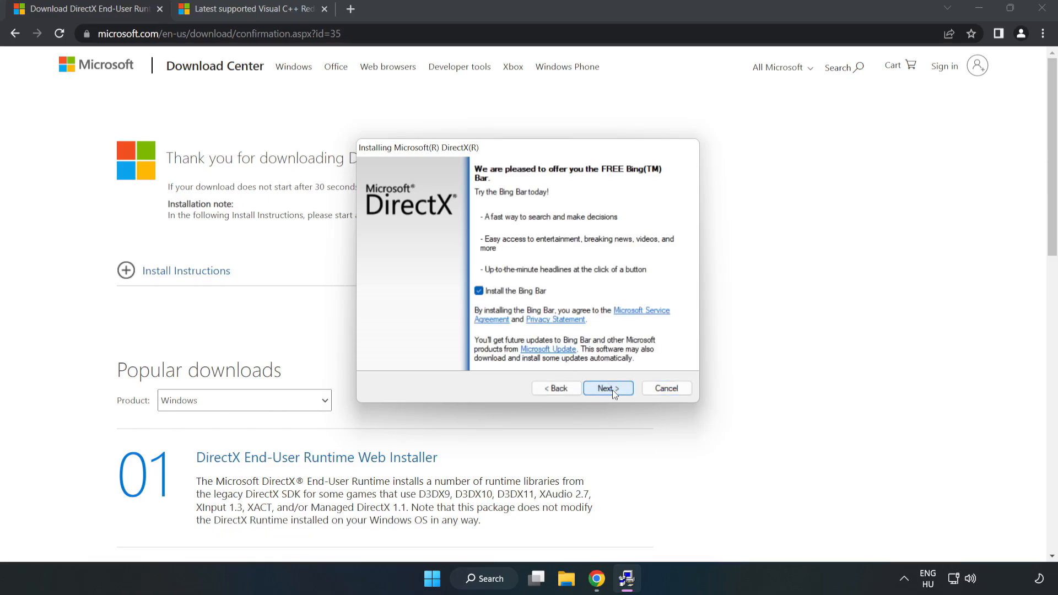
left_click(479, 290)
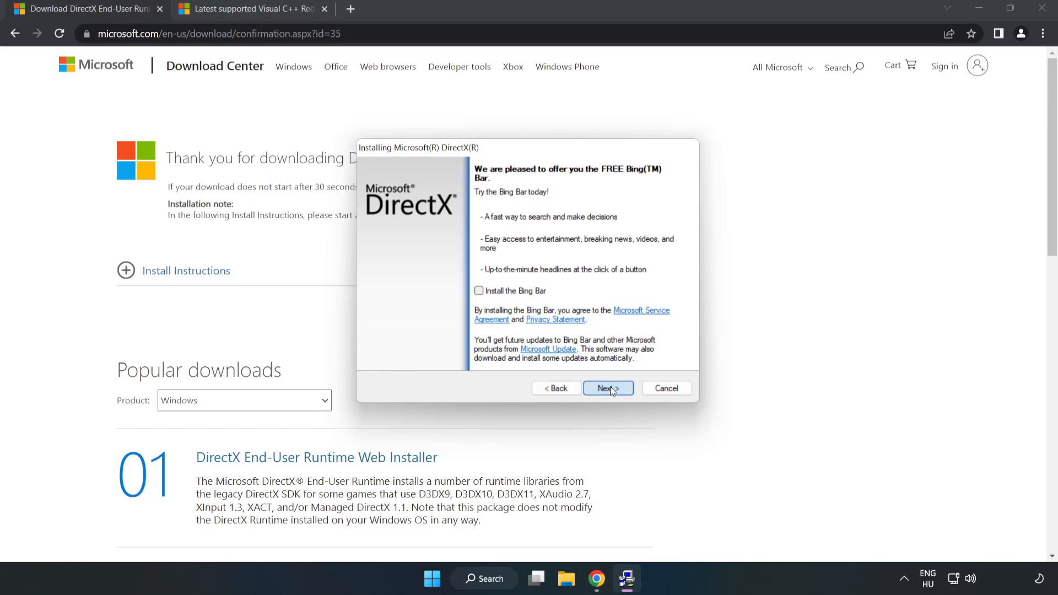
left_click(606, 387)
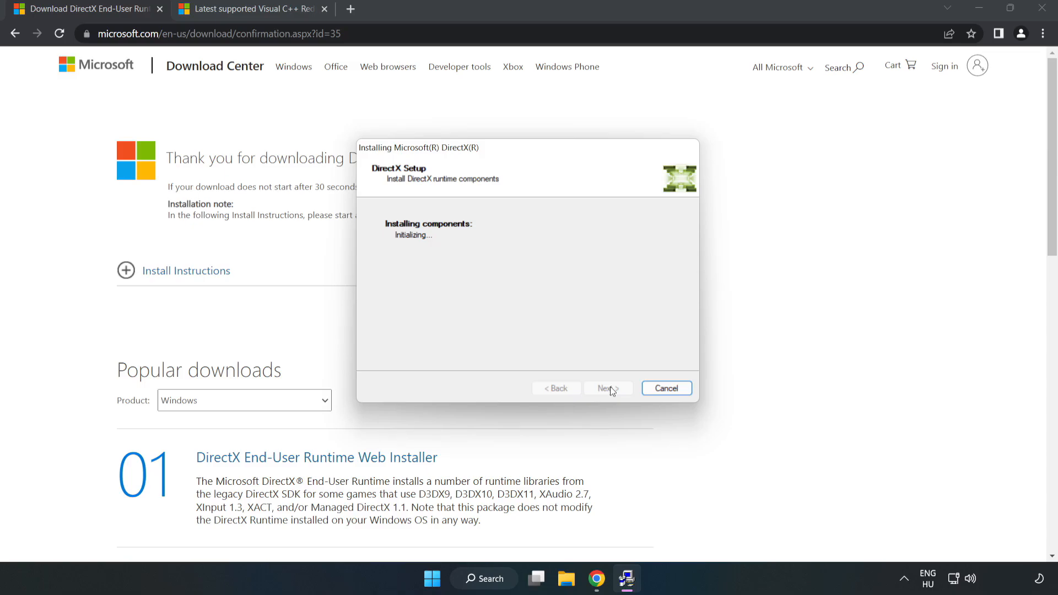
left_click(605, 388)
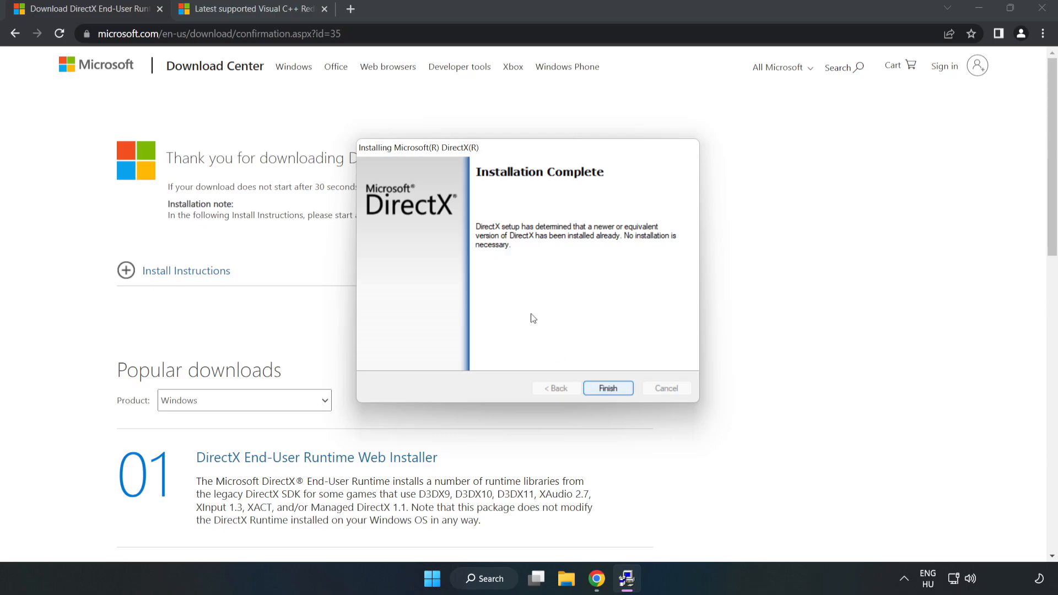
left_click(606, 388)
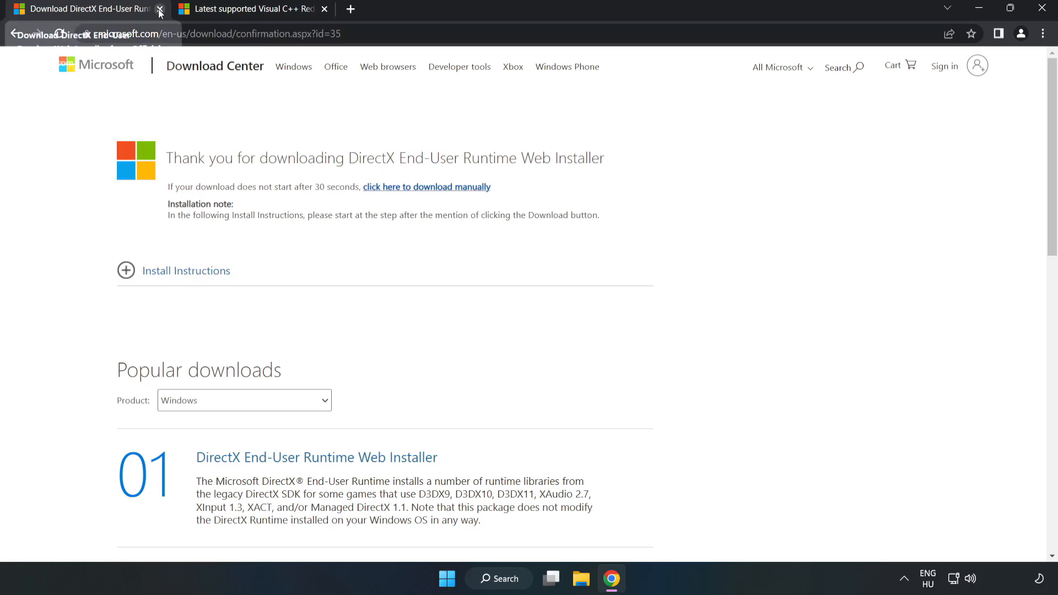
Close the DirectX tab and download the ARM64, x86 and x64 Visual C++ redistributables, allowing multiple downloads
left_click(160, 9)
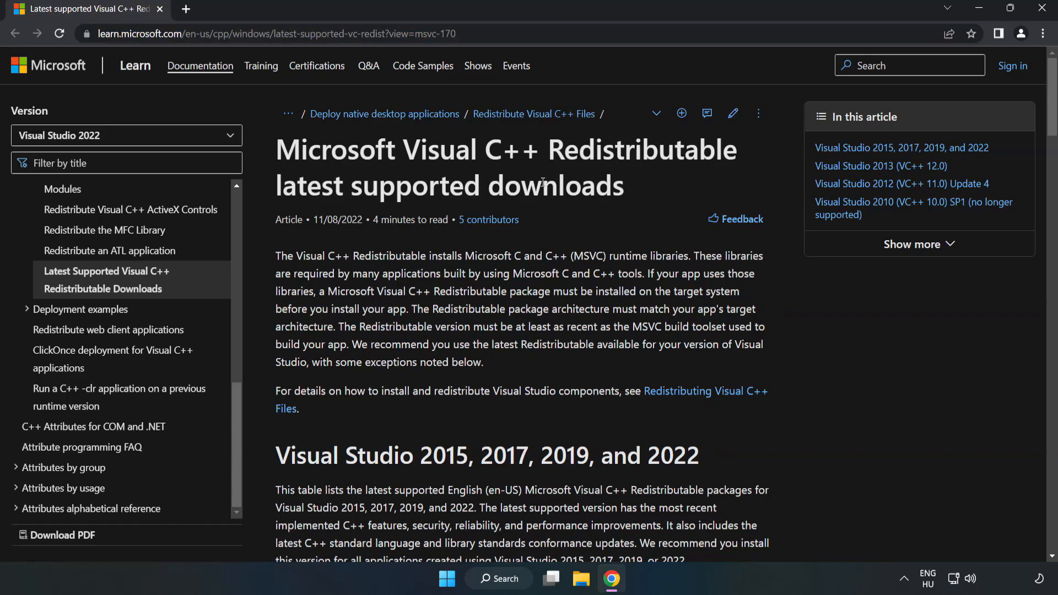
scroll("down", 3)
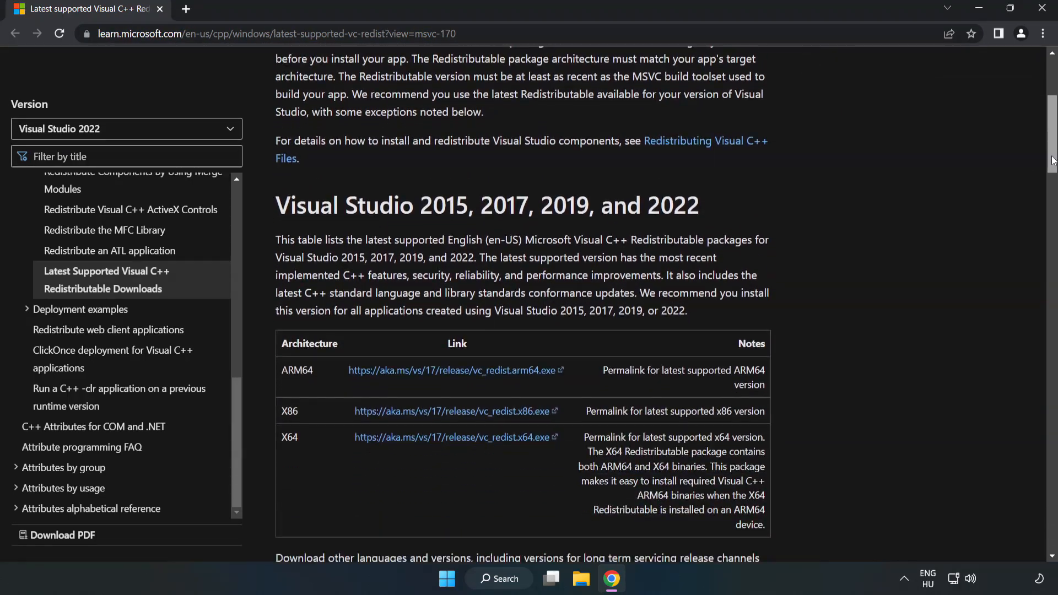
scroll("down", 3)
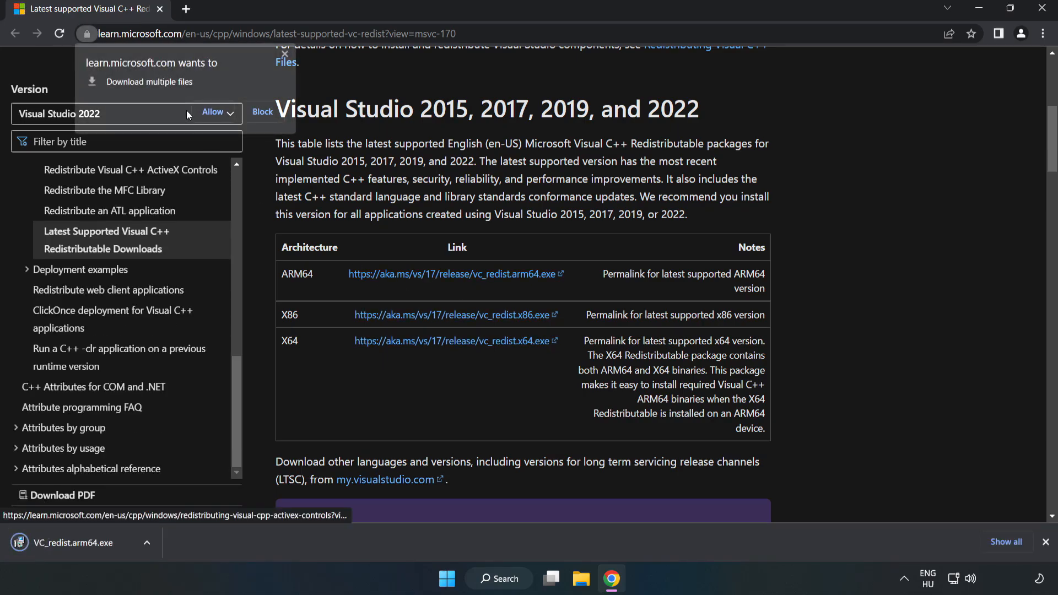
left_click(213, 112)
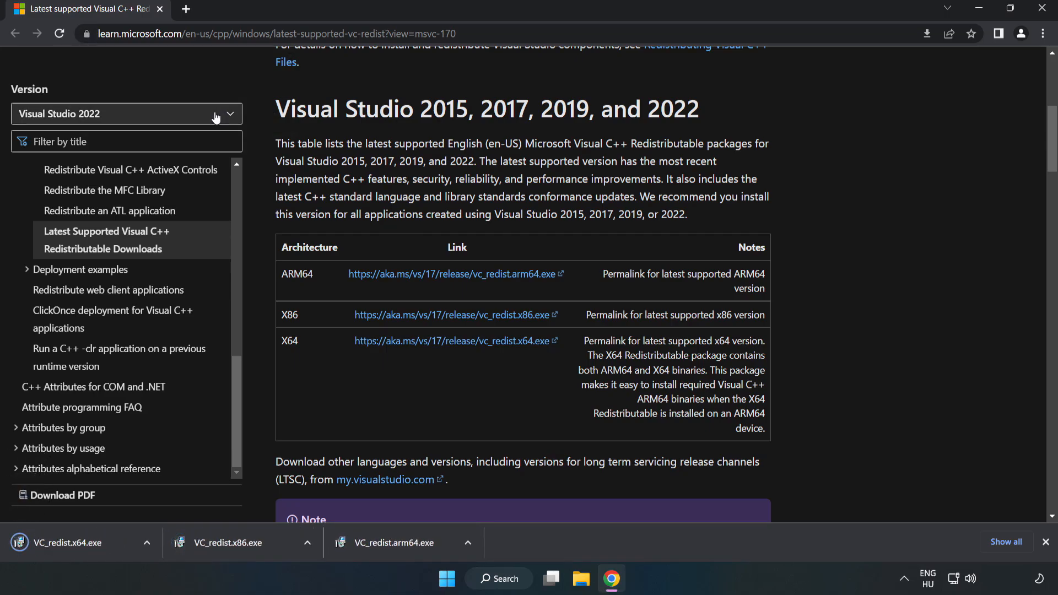
mouse_move(403, 551)
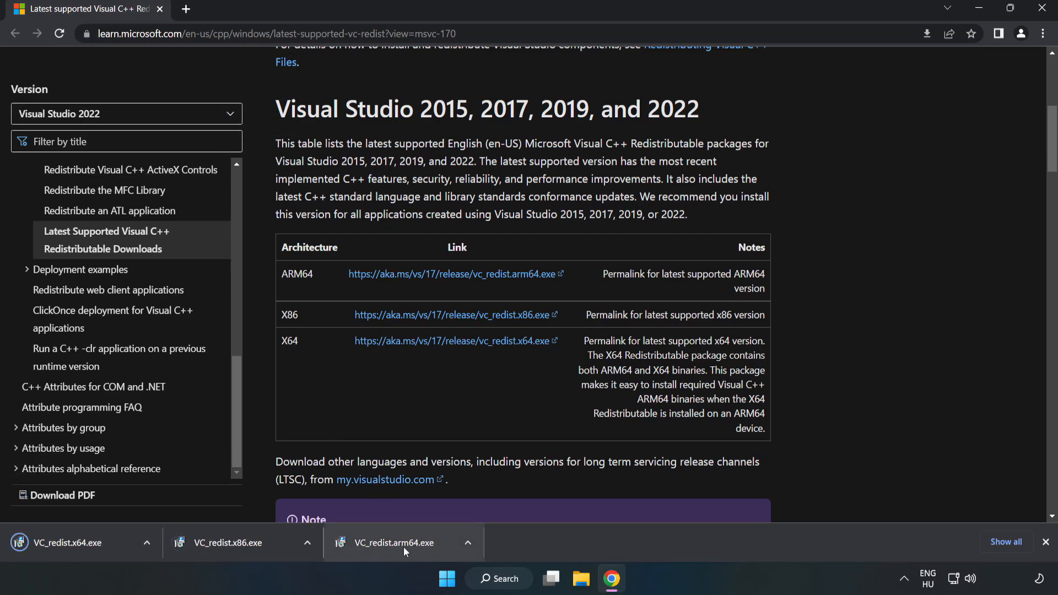
Run the ARM64 VC_redist installer, agree to the license and dismiss its unsupported-processor failure
left_click(400, 543)
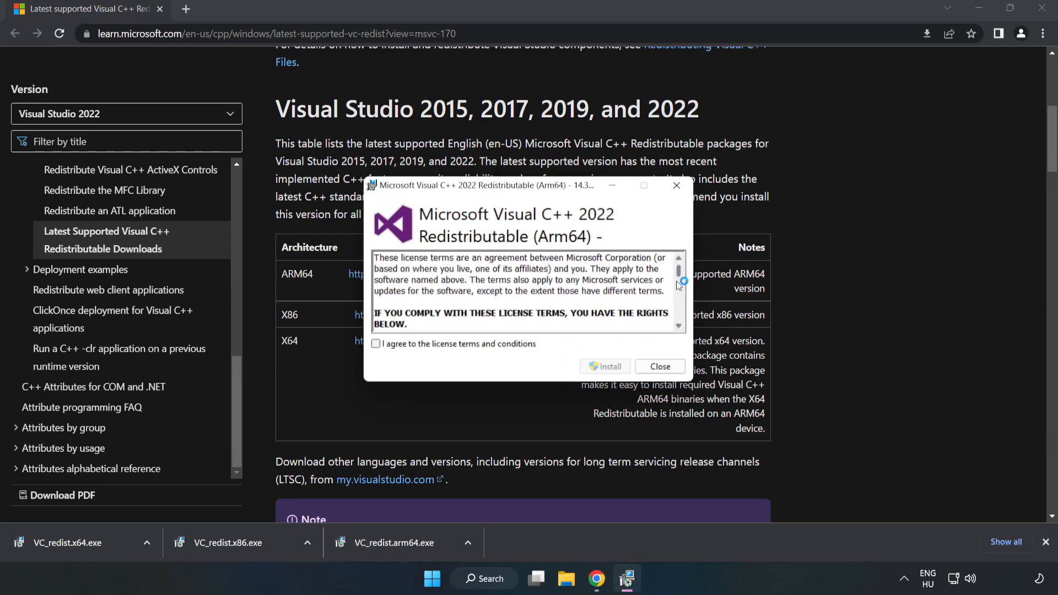
left_click(376, 344)
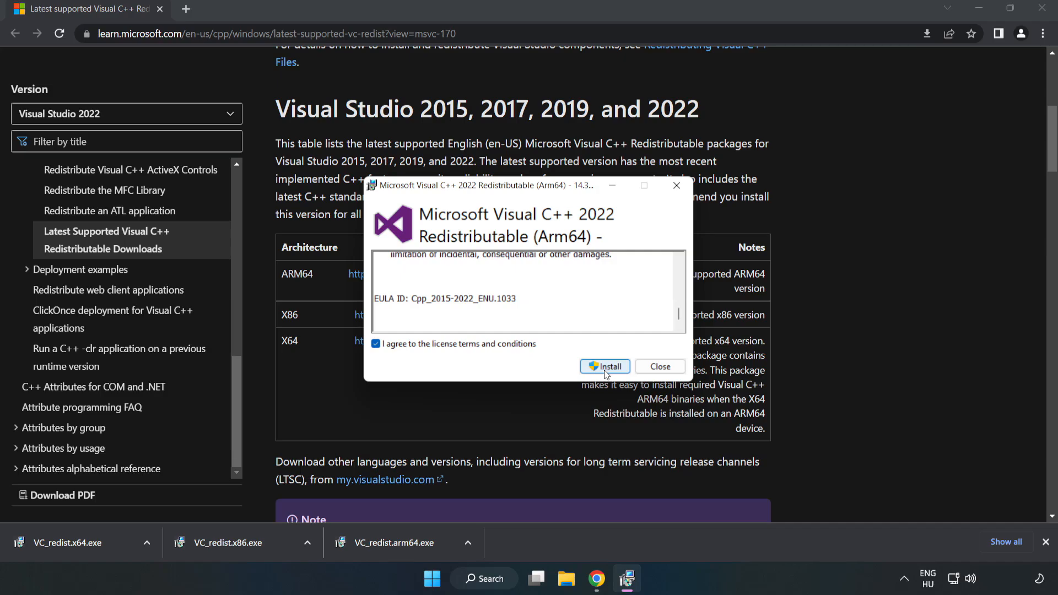
left_click(605, 366)
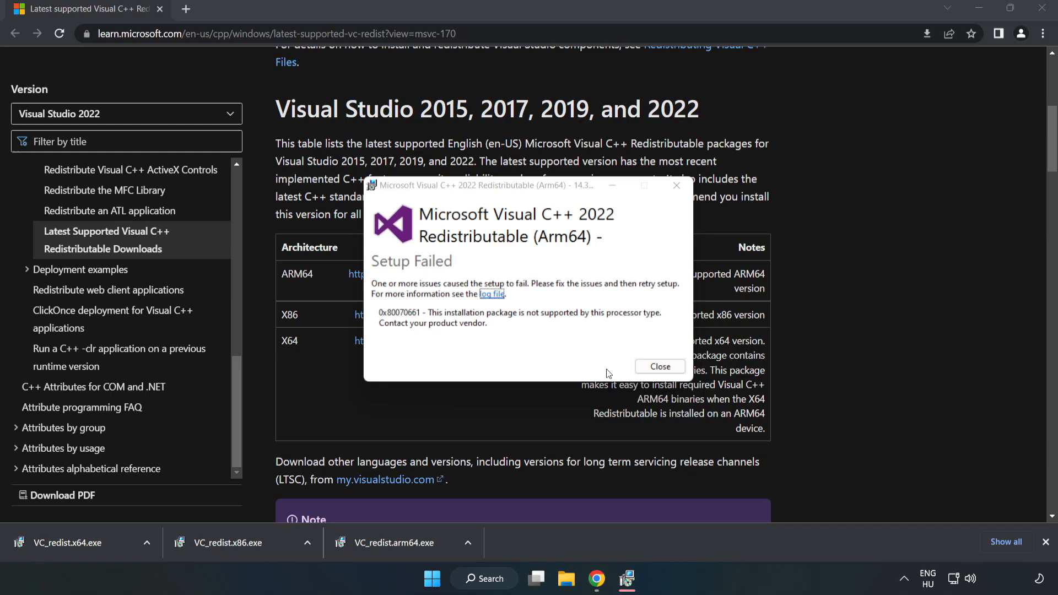
mouse_move(509, 314)
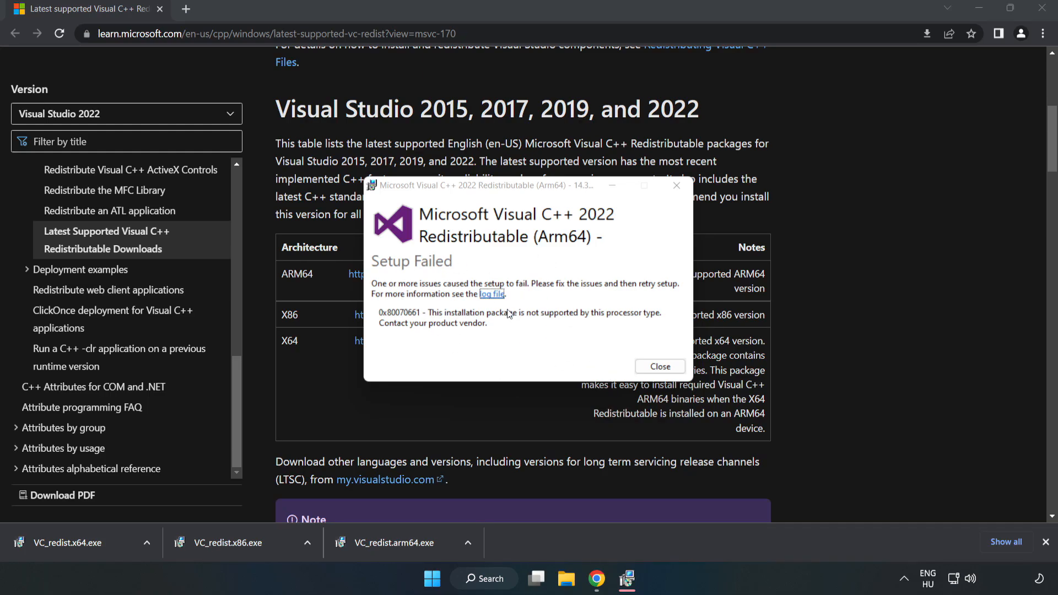
left_click(659, 366)
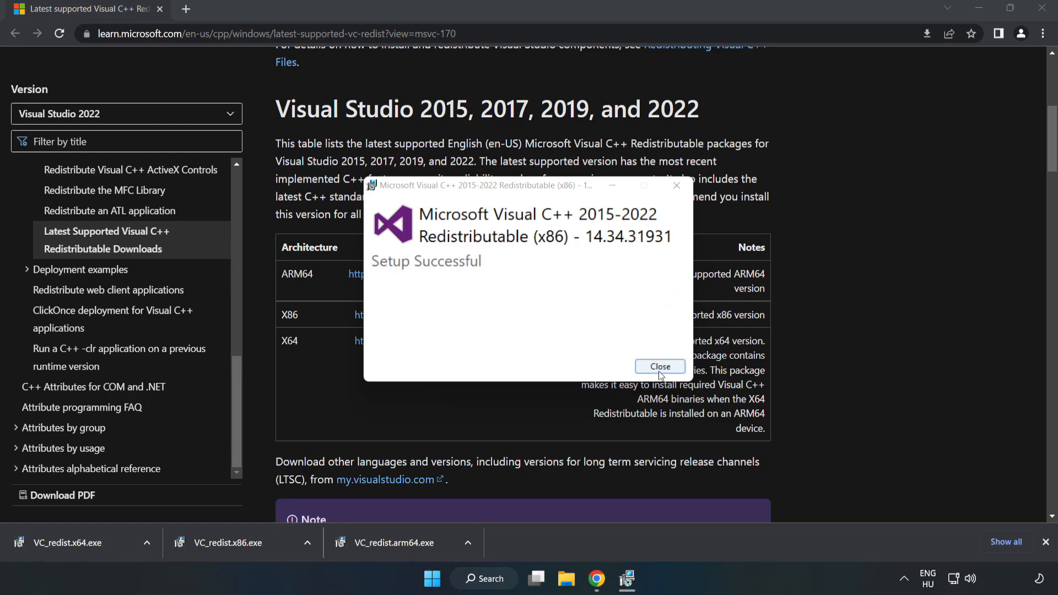
left_click(659, 366)
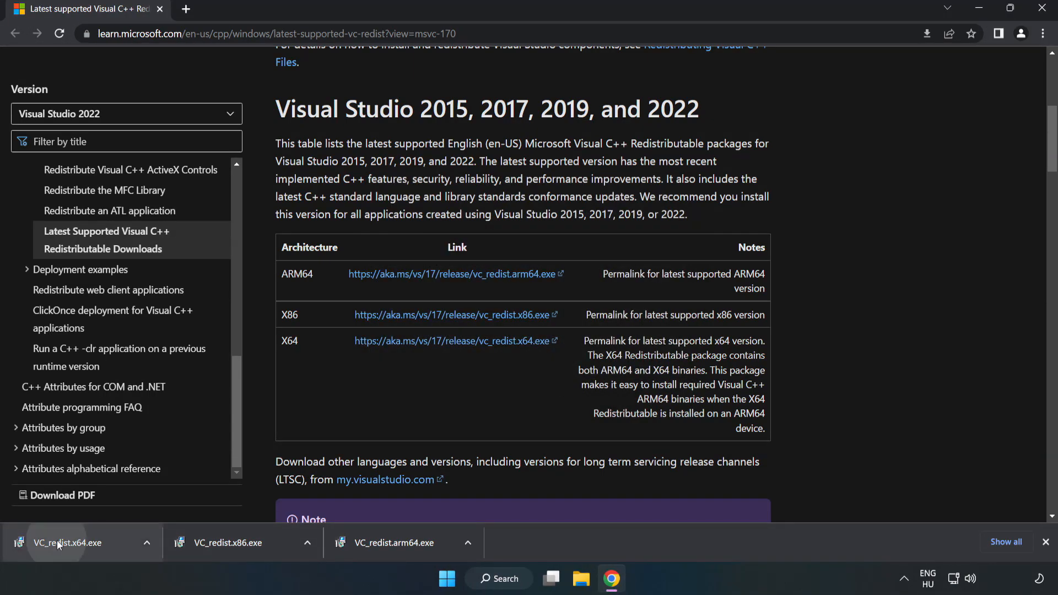
left_click(67, 542)
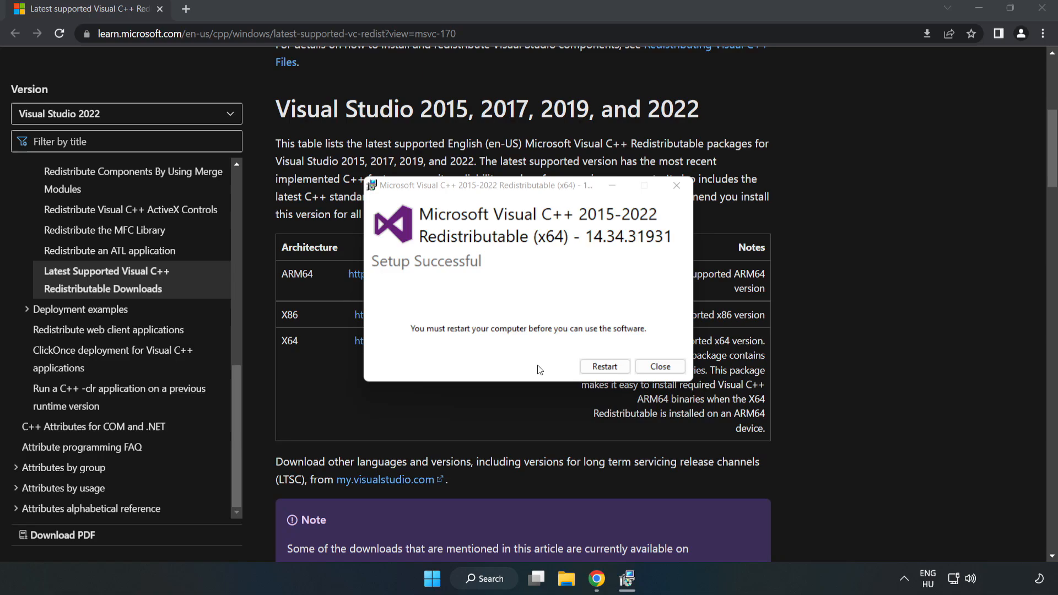
mouse_move(703, 365)
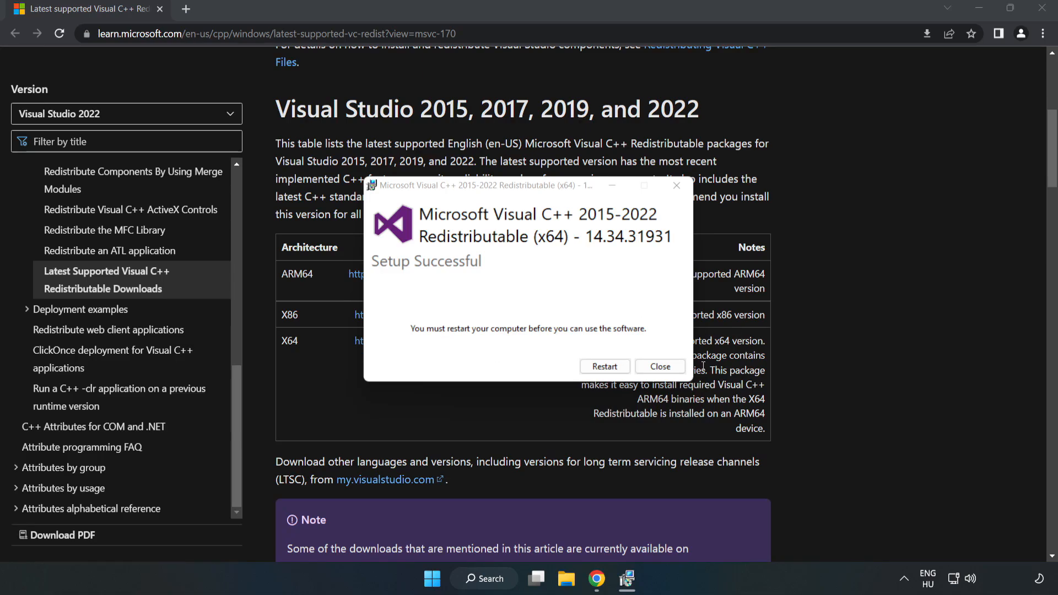
left_click(659, 367)
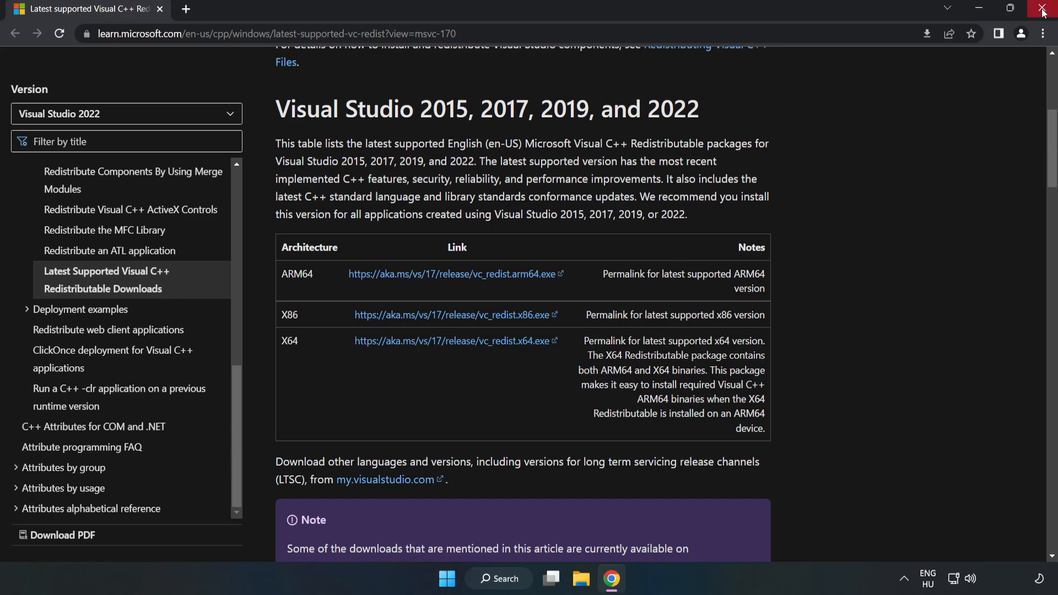
Close Chrome and bring up the Start menu's sleep, shut down and restart choices
left_click(1044, 10)
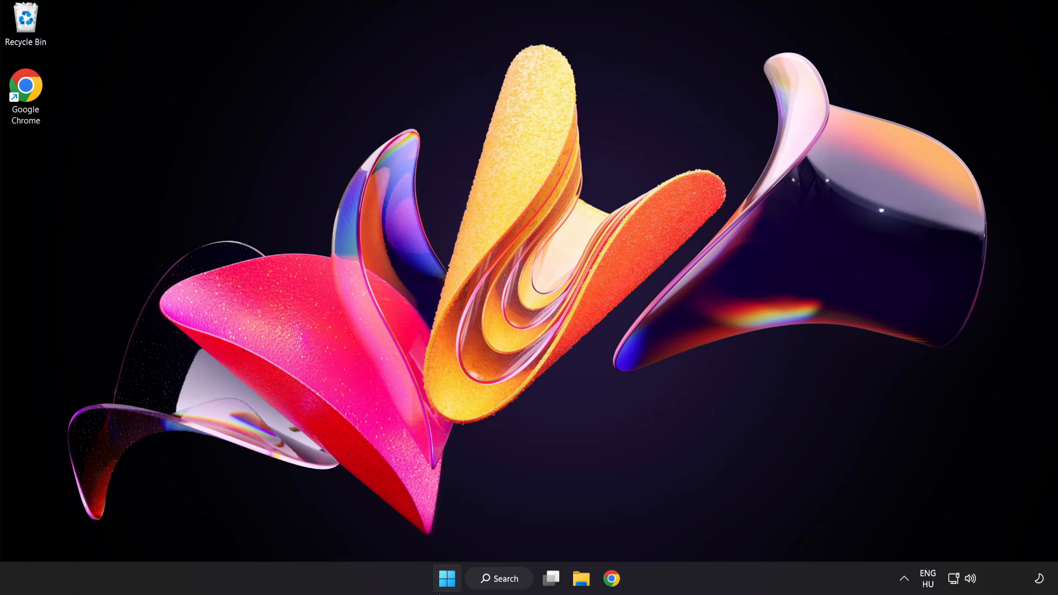
left_click(446, 578)
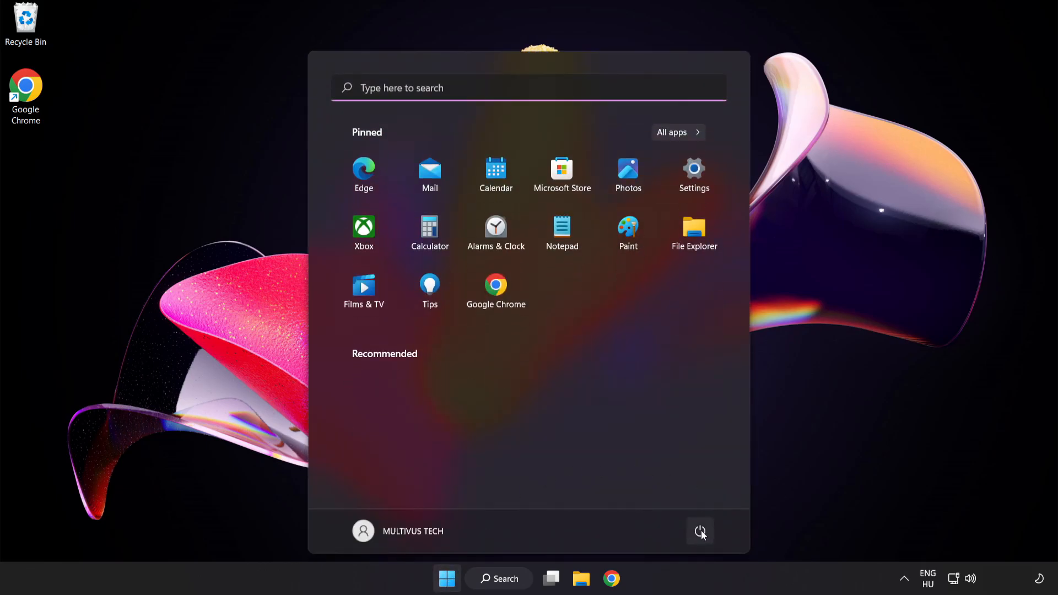
left_click(700, 531)
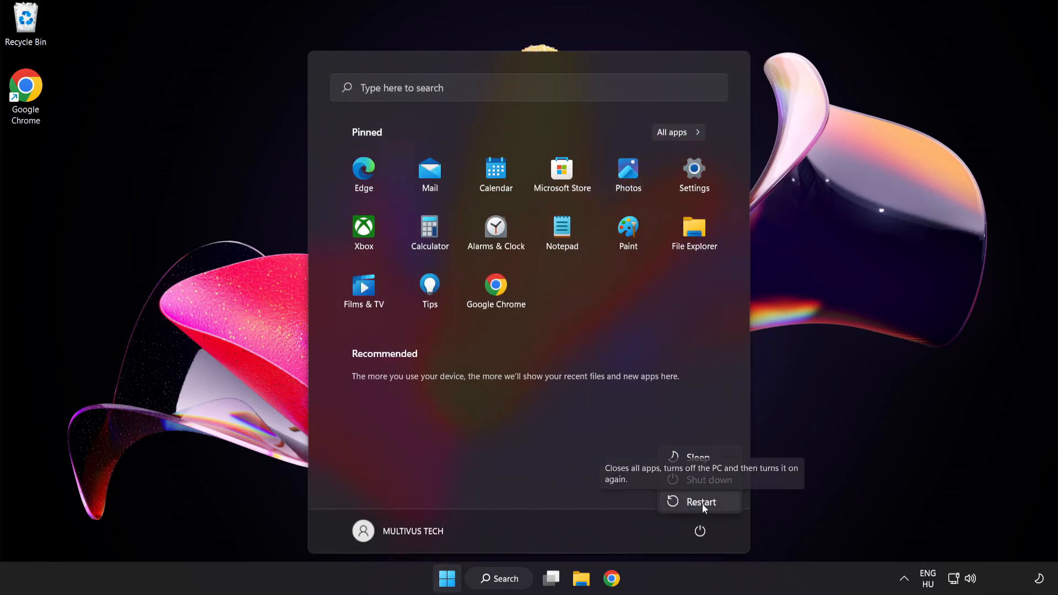